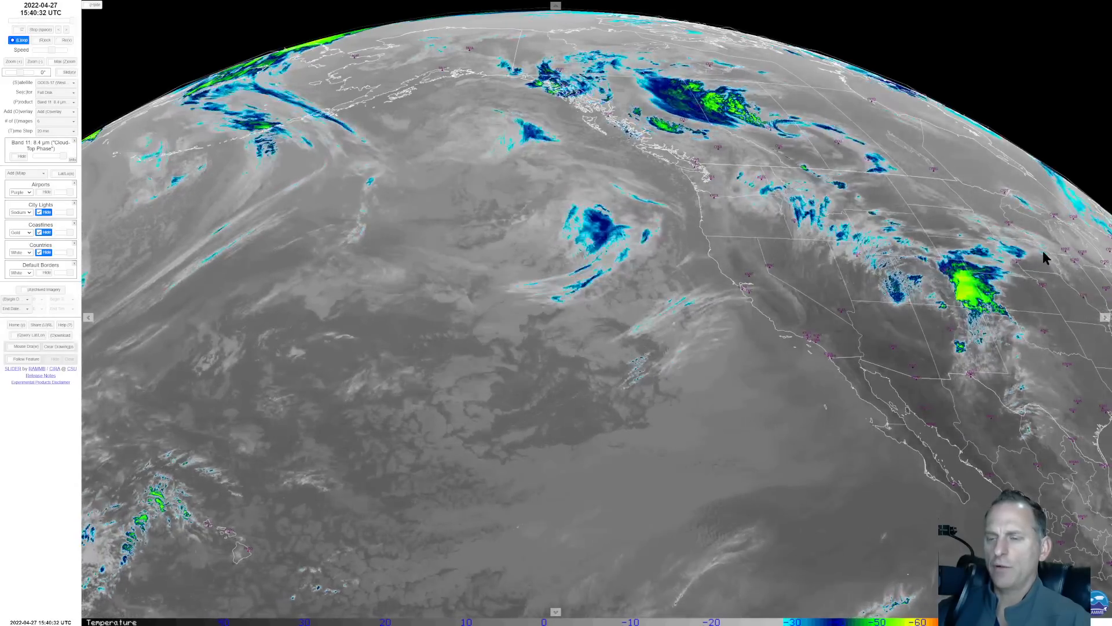
mouse_move(1057, 438)
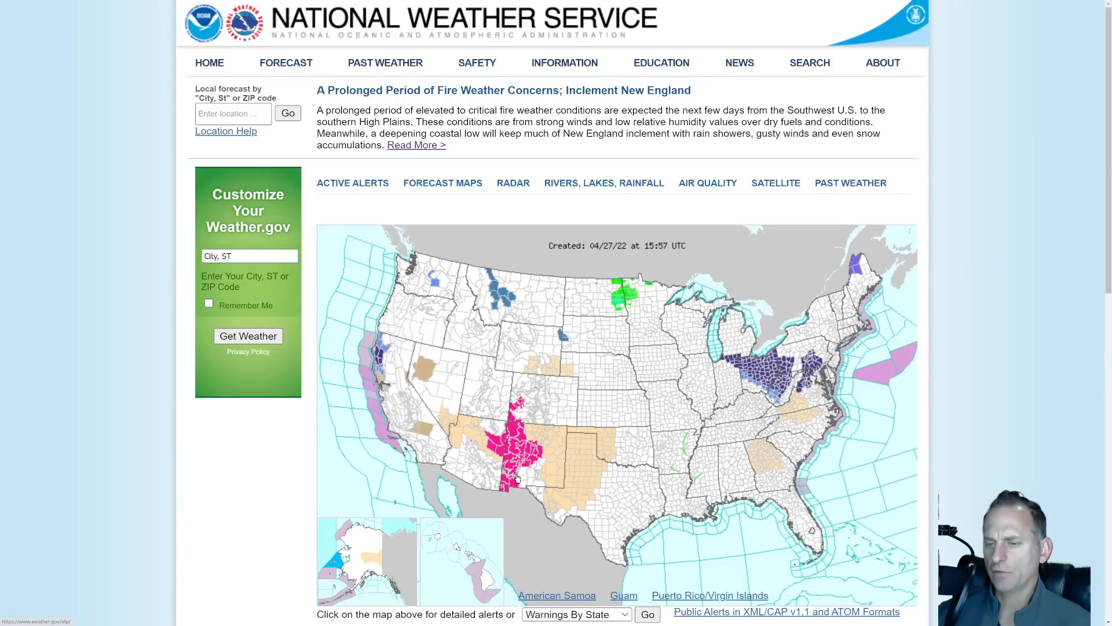
mouse_move(607, 442)
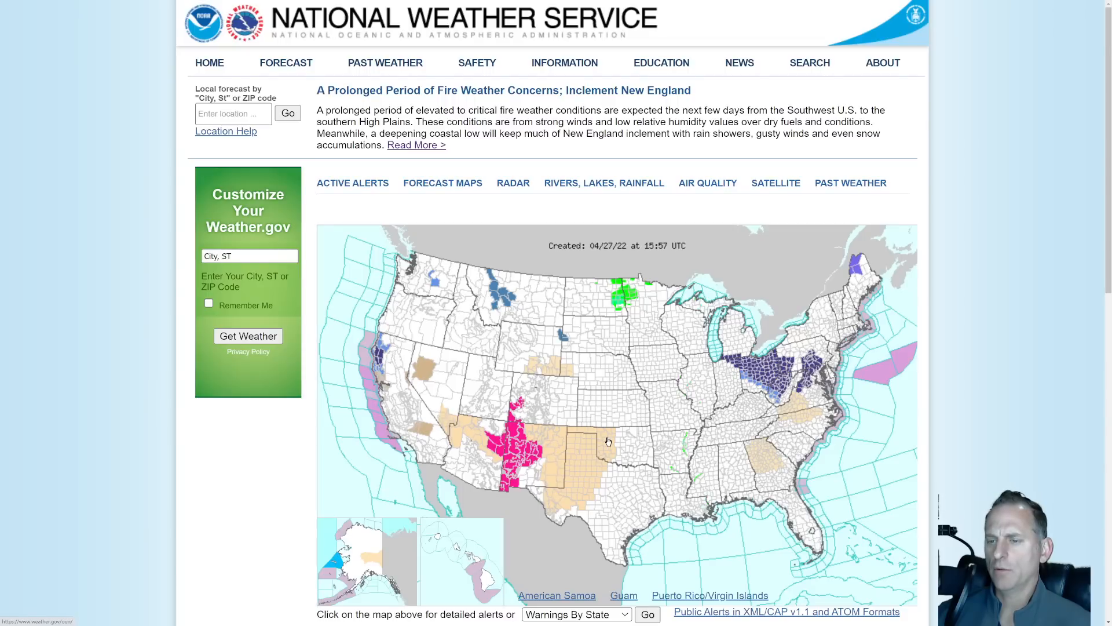
mouse_move(881, 340)
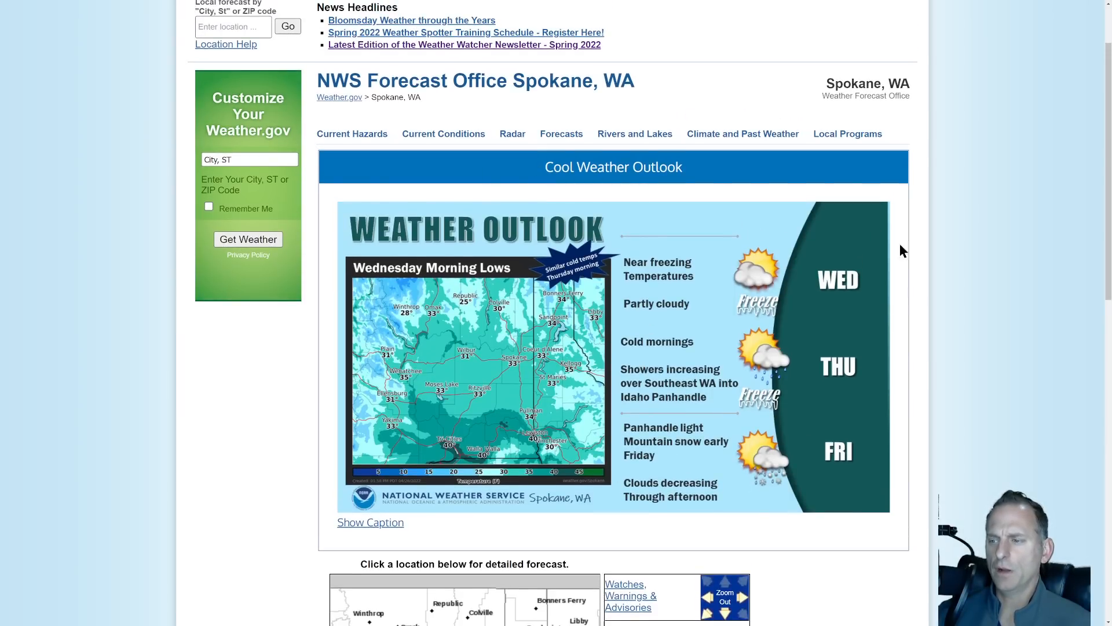
mouse_move(687, 412)
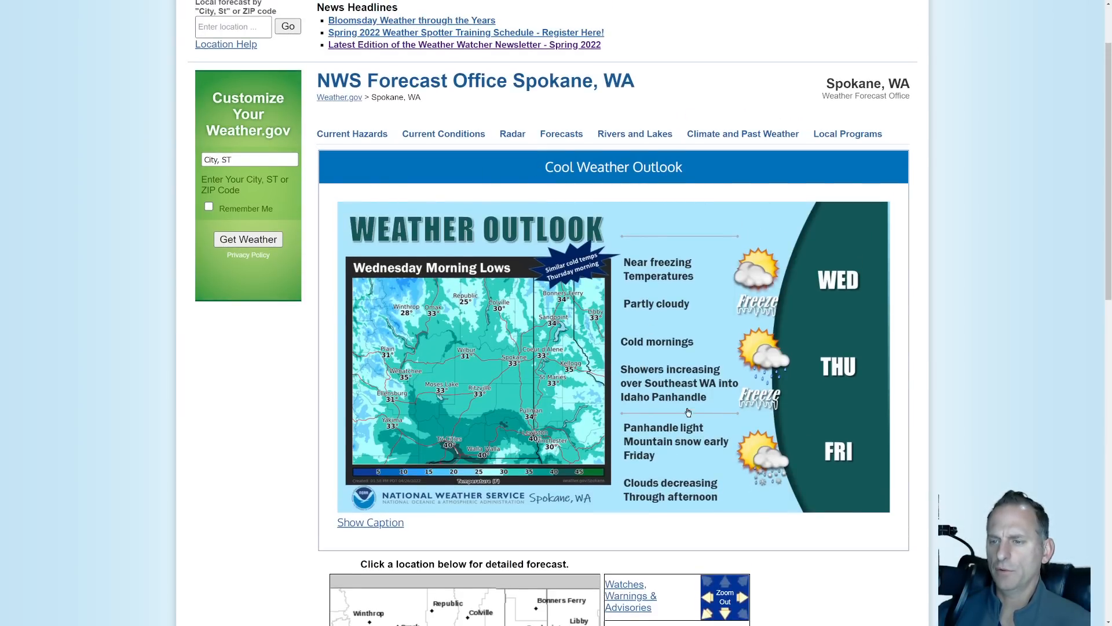
mouse_move(736, 421)
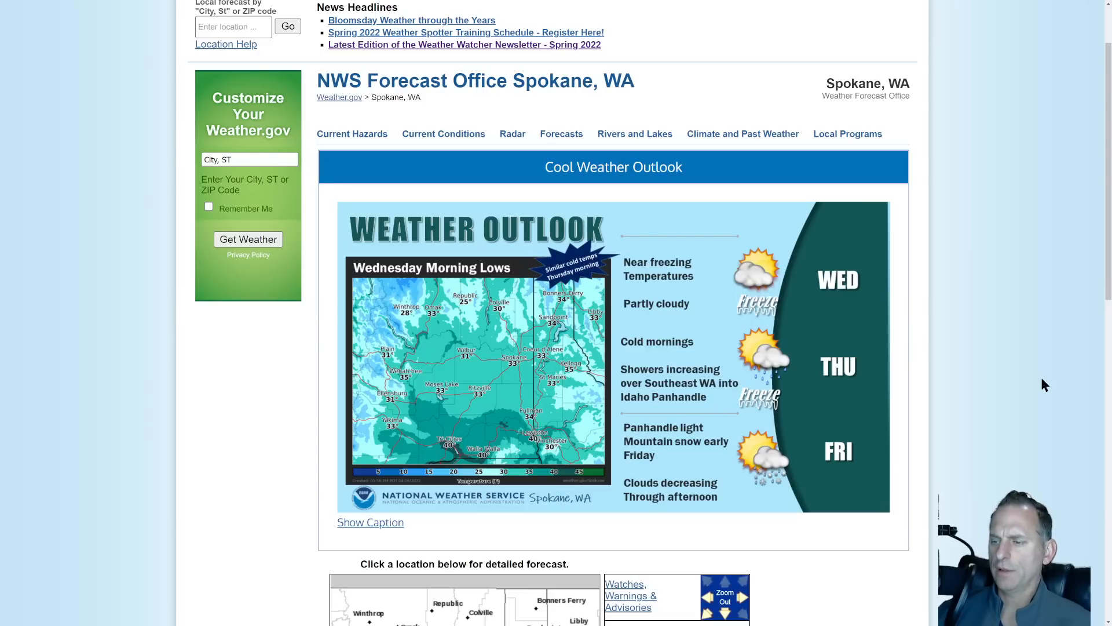
mouse_move(988, 298)
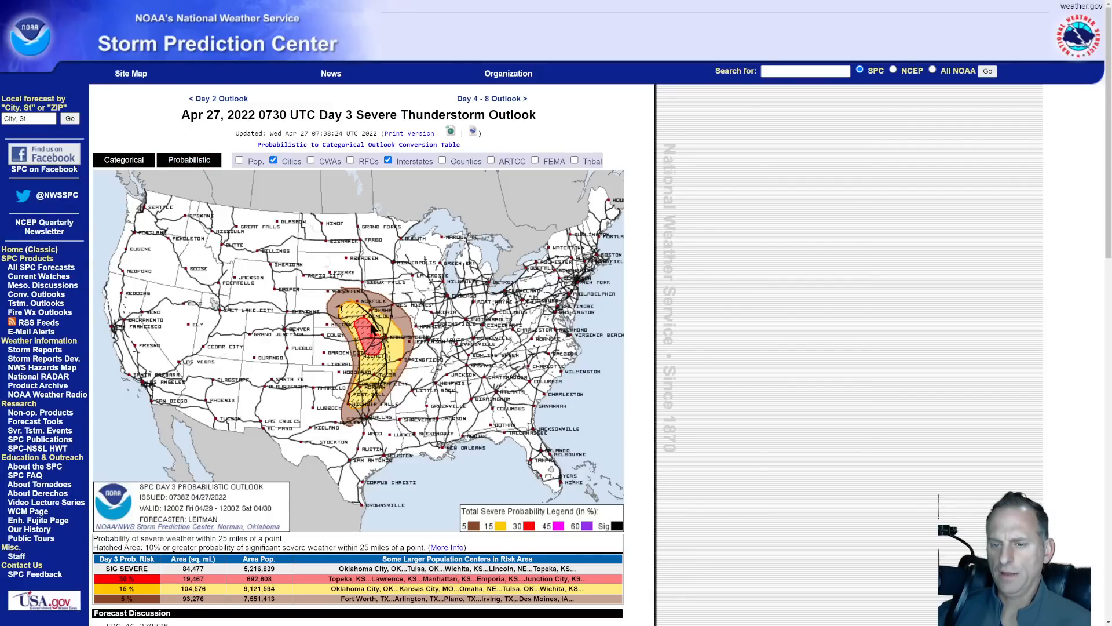
mouse_move(370, 416)
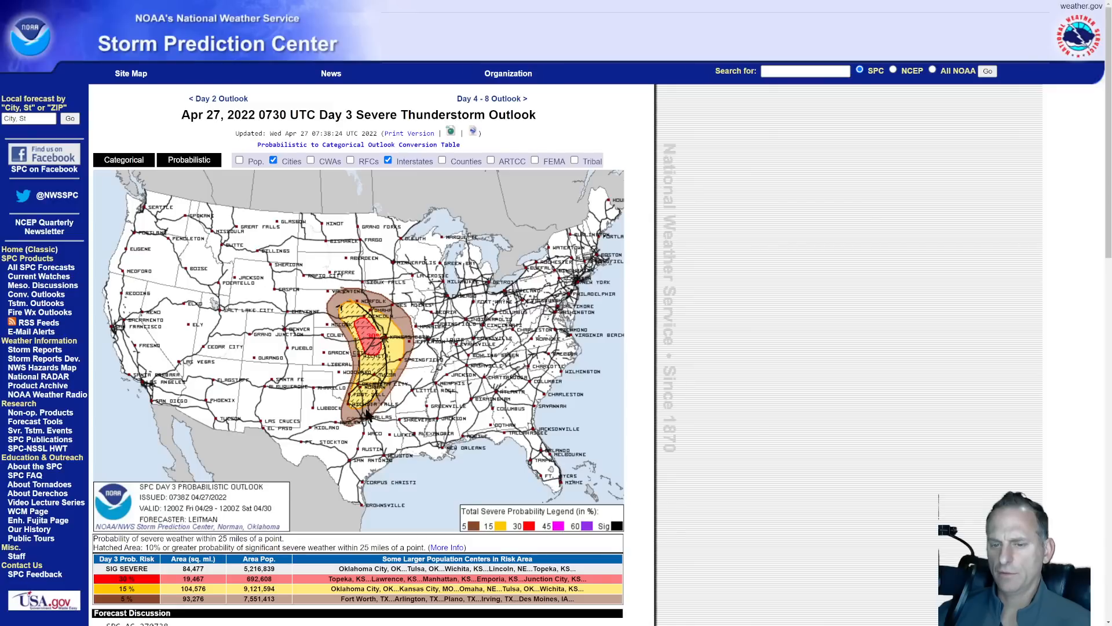
mouse_move(337, 298)
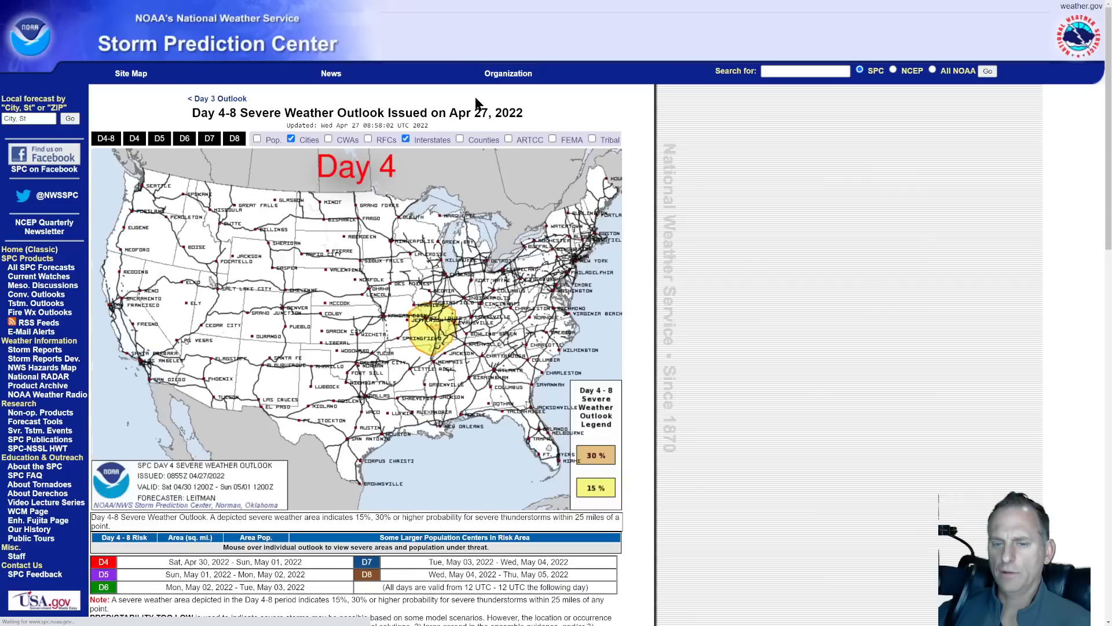
- Compare the Day 6 and Day 5 risk areas, ending on Day 6's 15% area
click(160, 138)
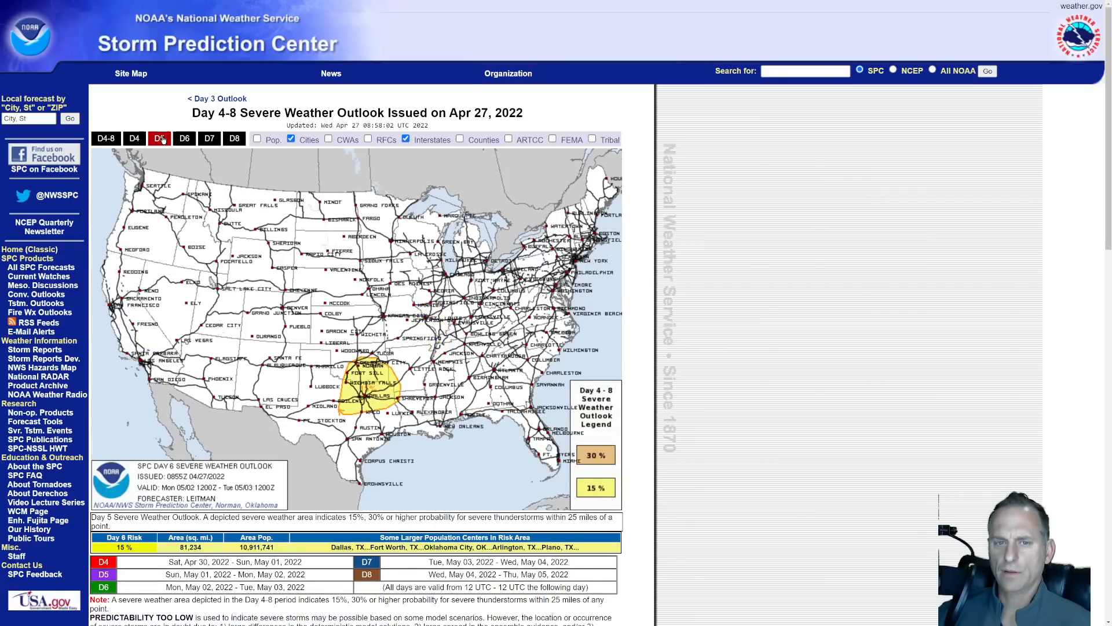
click(159, 138)
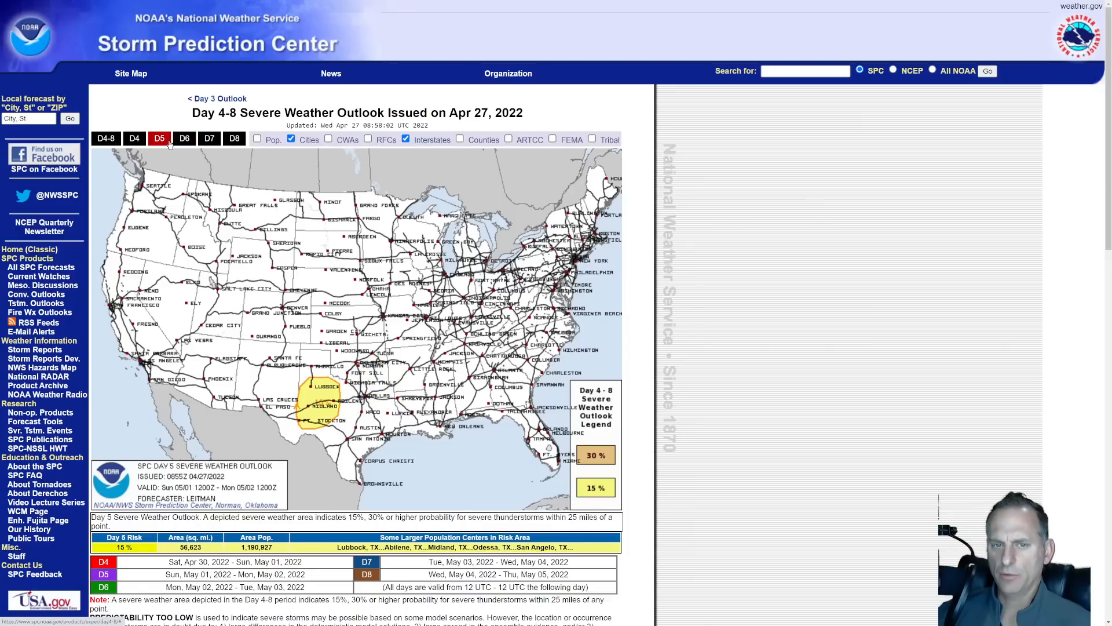
click(185, 139)
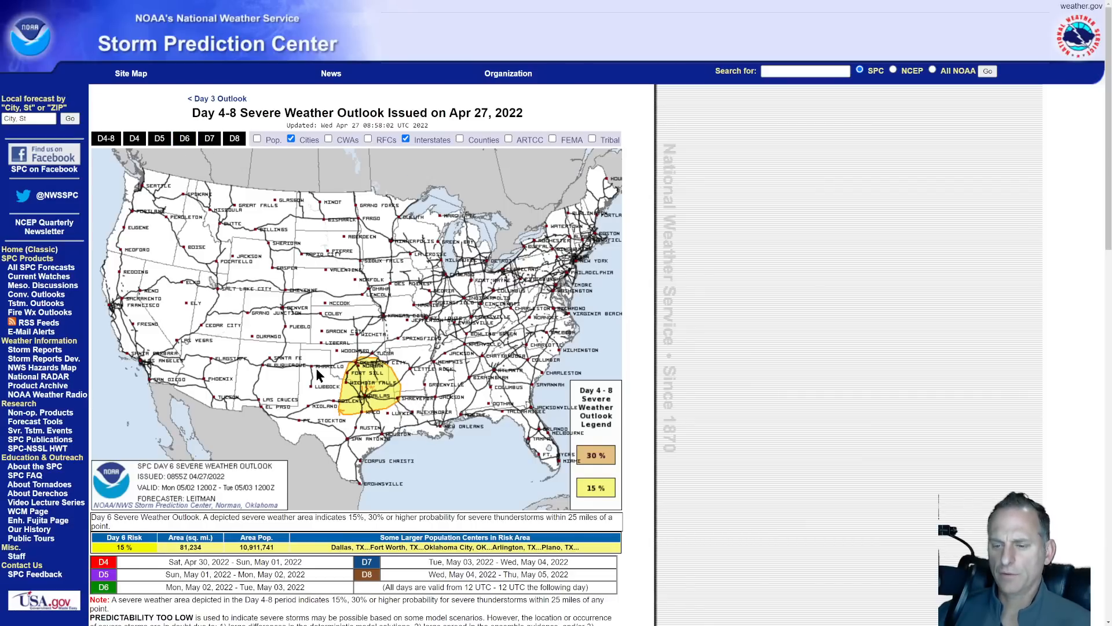
mouse_move(392, 485)
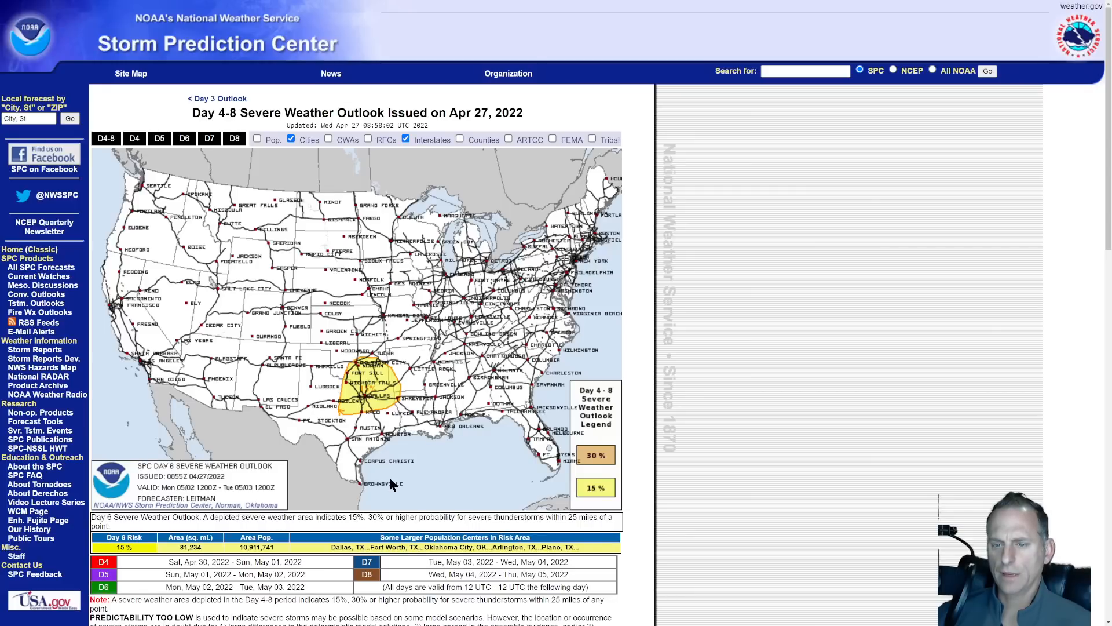
mouse_move(755, 355)
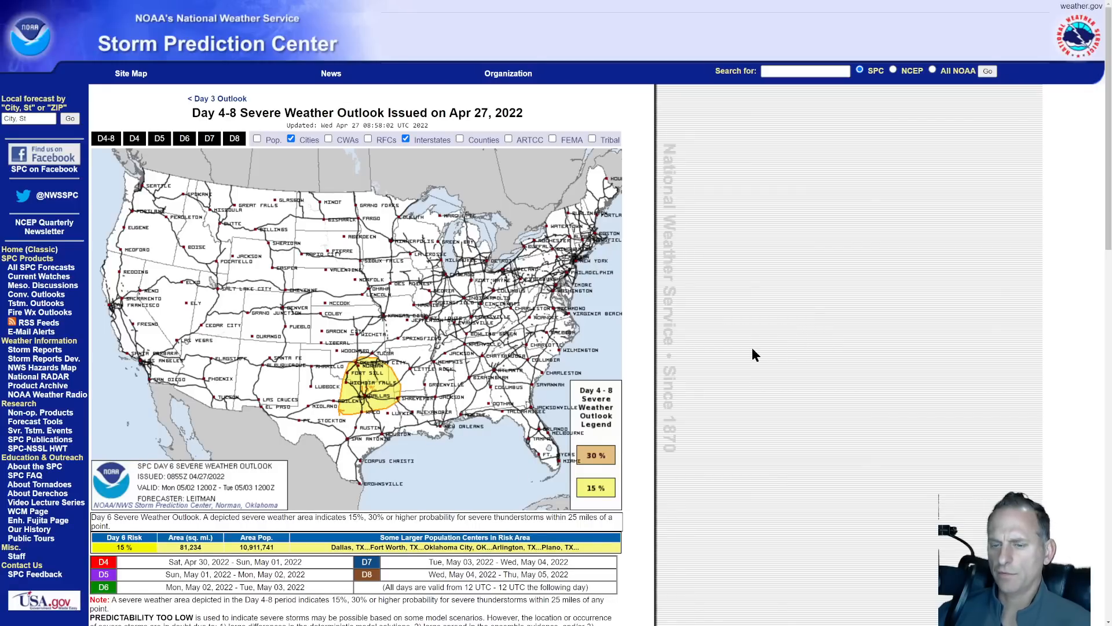
mouse_move(804, 352)
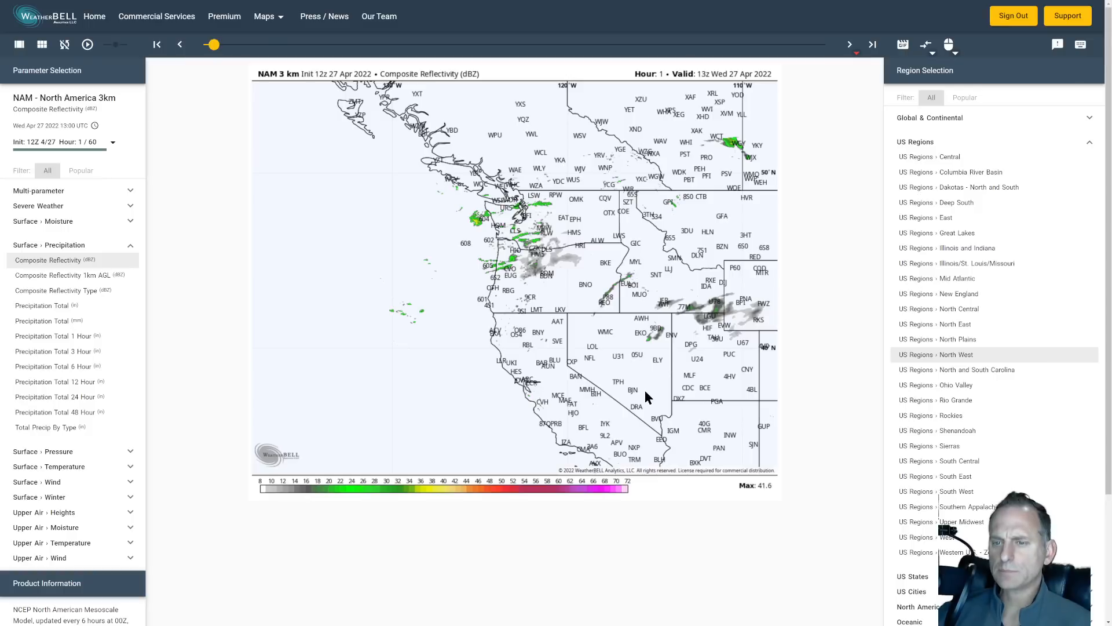
- Step the NAM 3 km composite reflectivity loop forward to hour 60
click(850, 44)
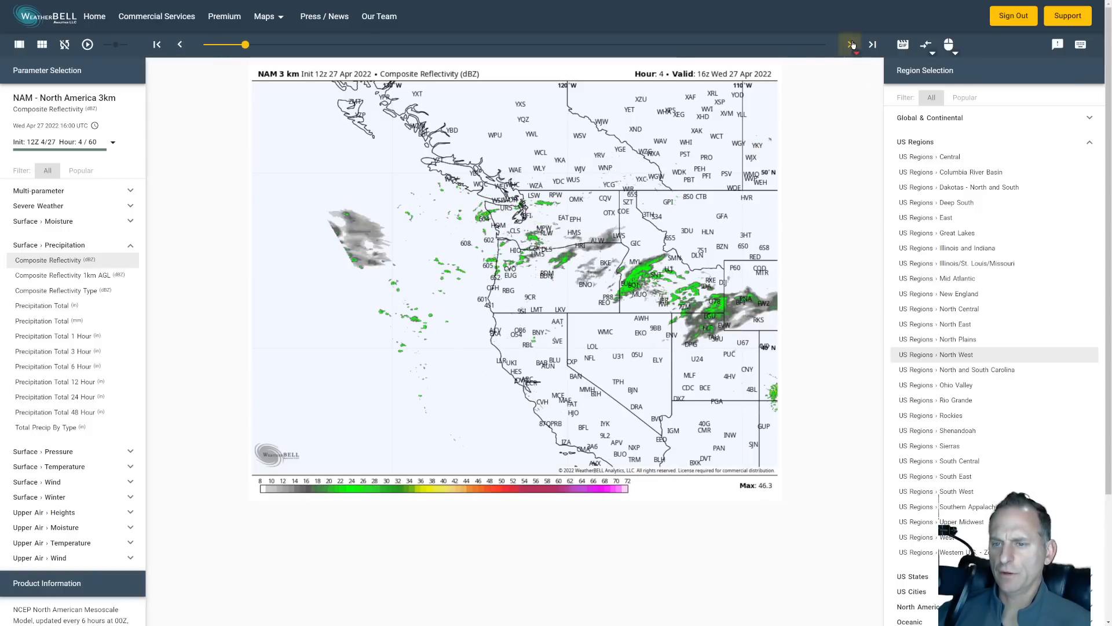
click(850, 44)
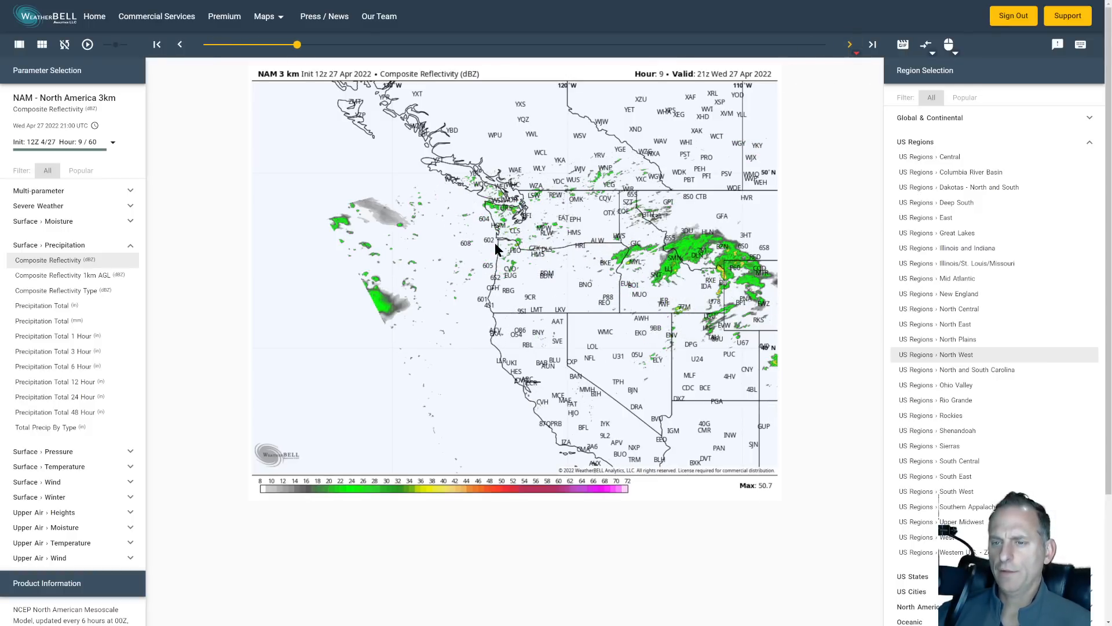
mouse_move(509, 268)
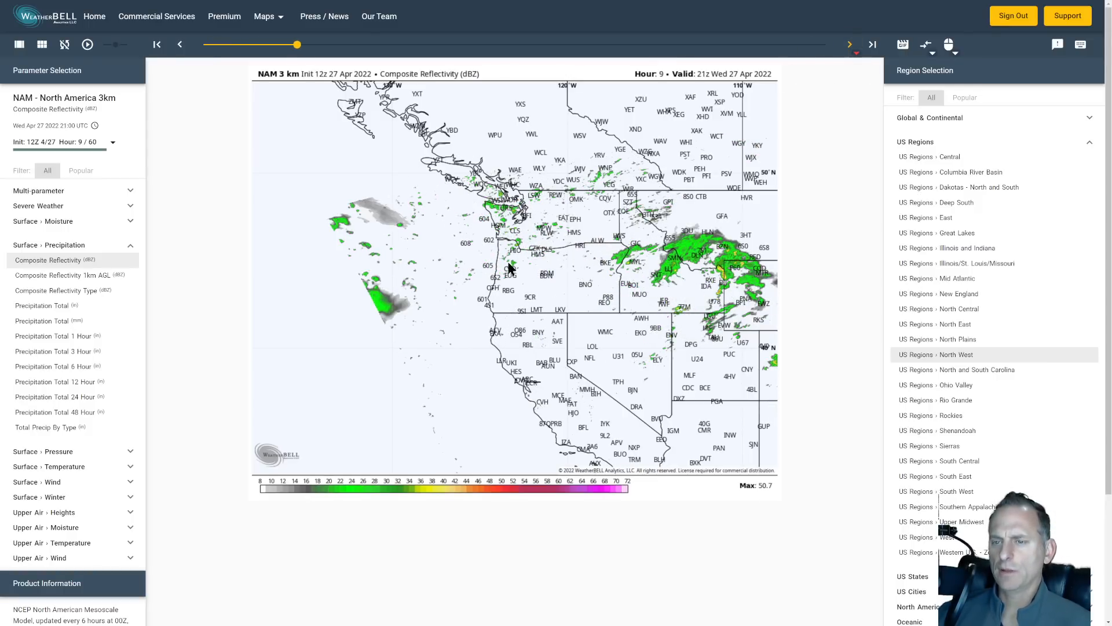
mouse_move(546, 244)
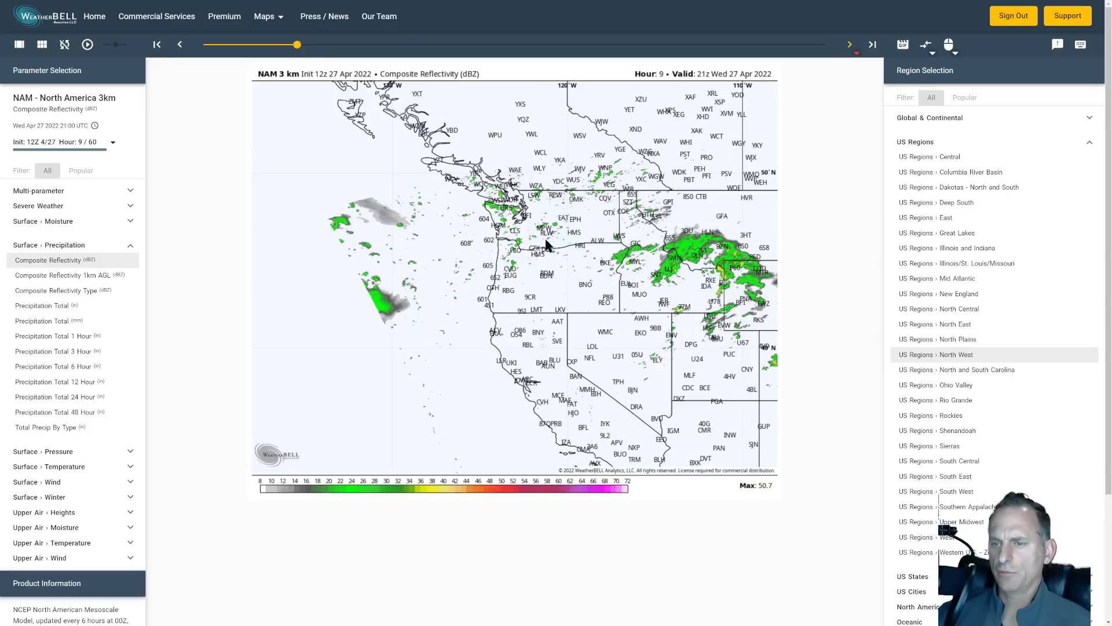
click(850, 44)
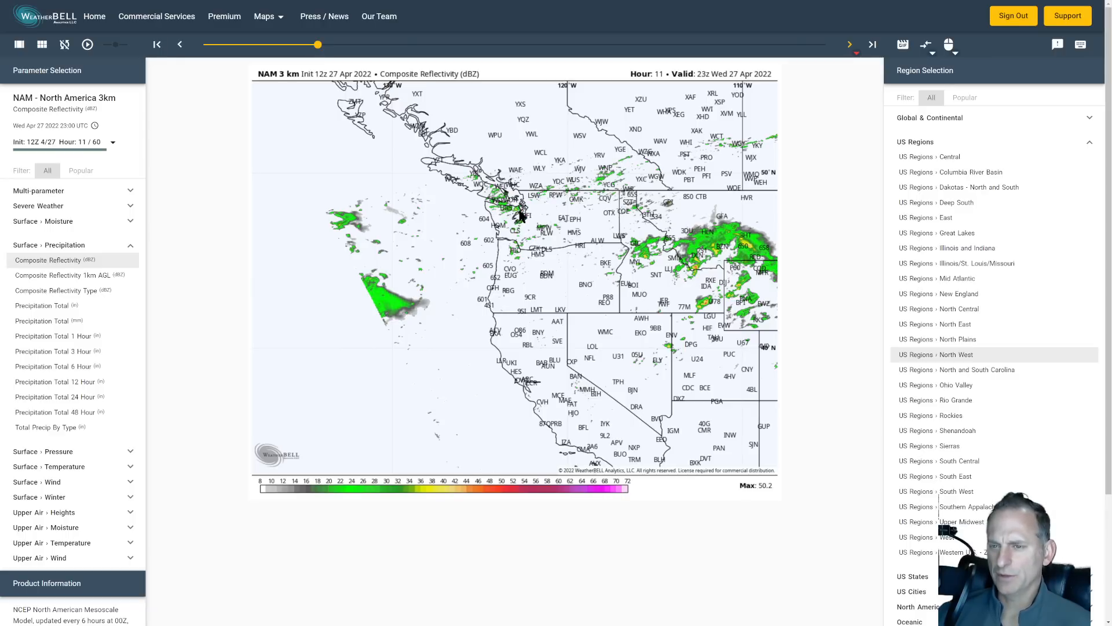
mouse_move(511, 195)
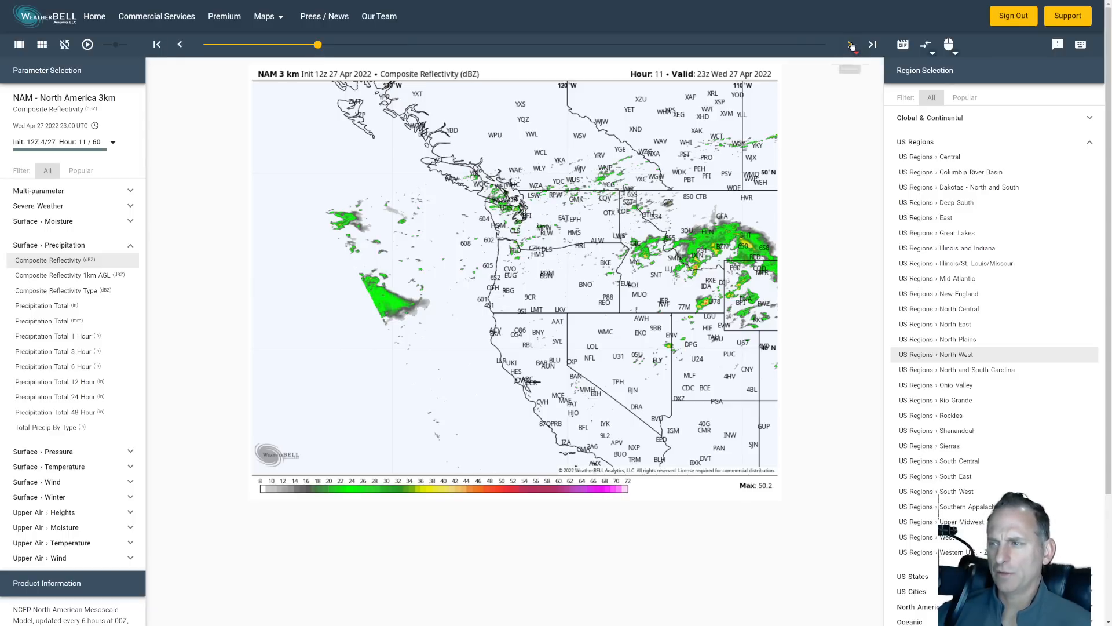
click(849, 44)
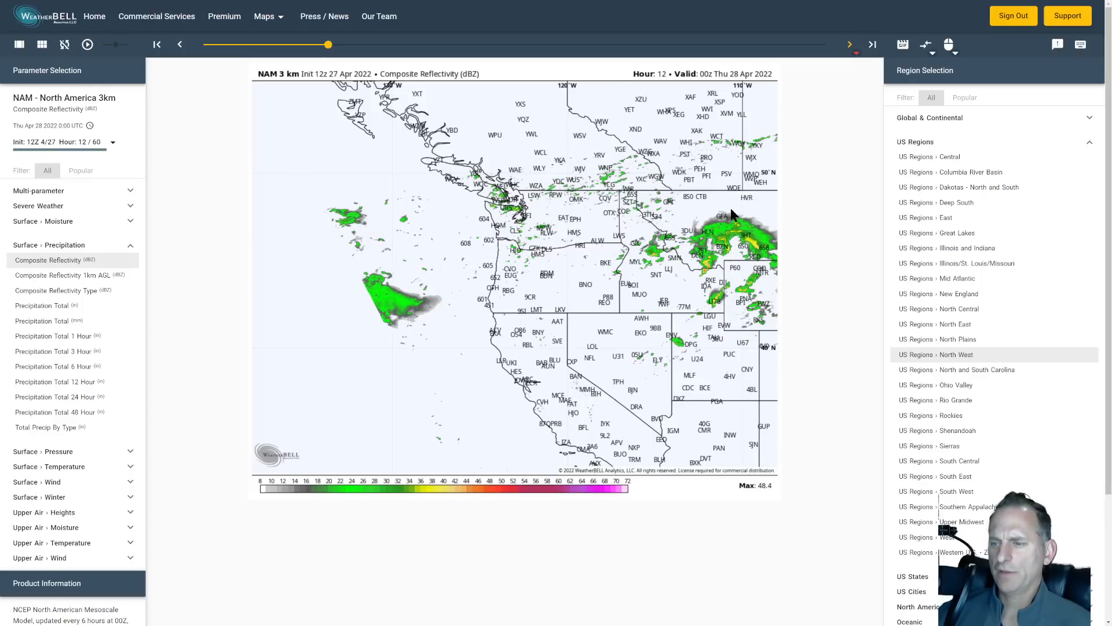
mouse_move(850, 44)
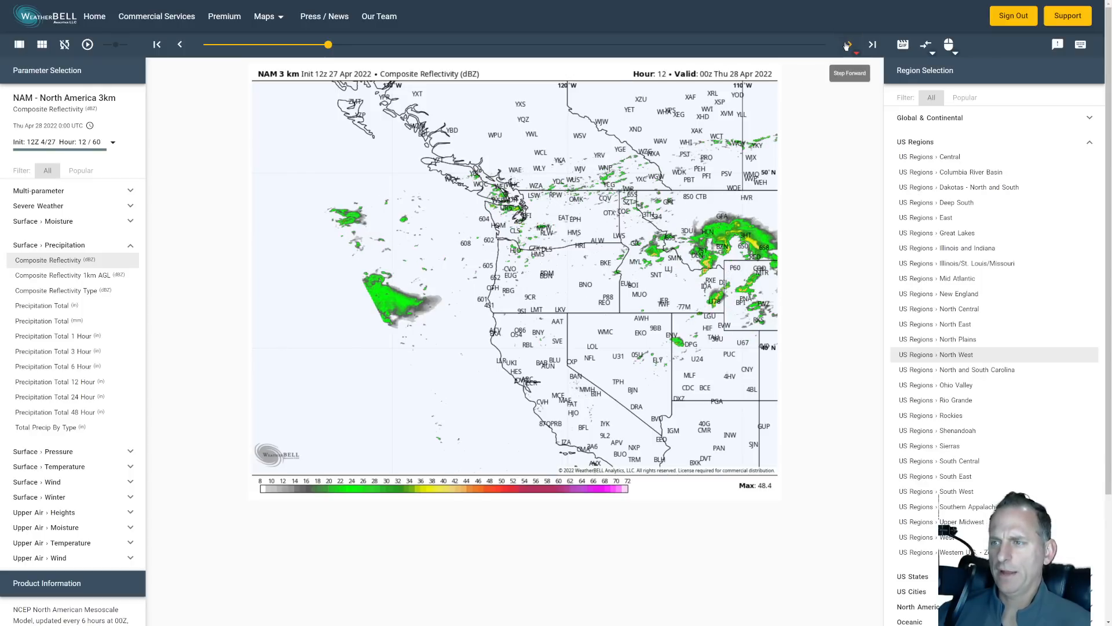
click(849, 44)
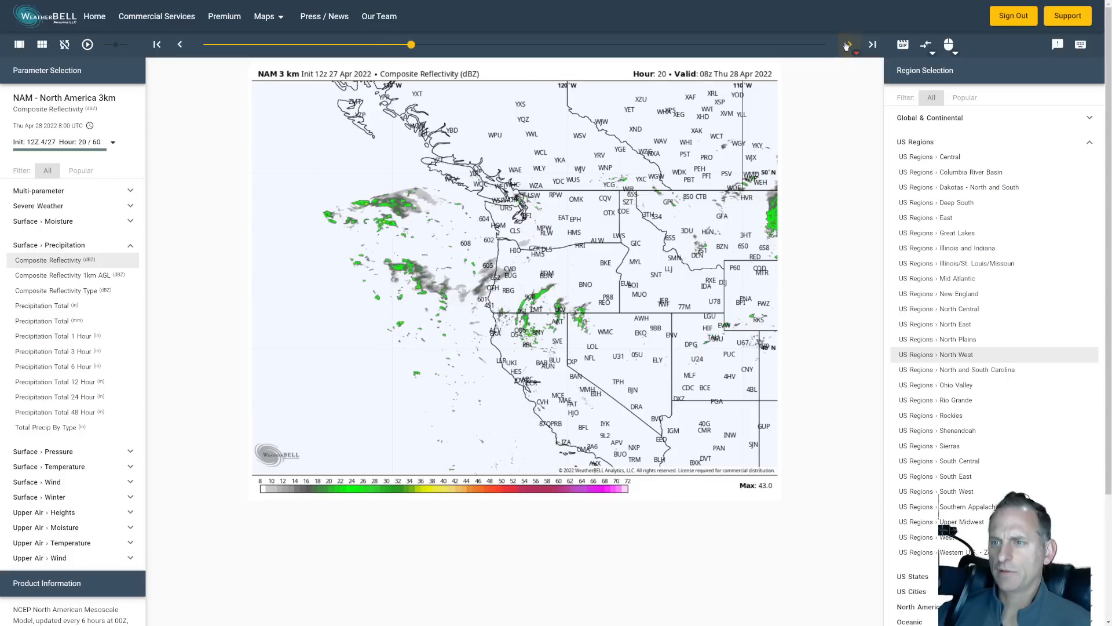
click(872, 44)
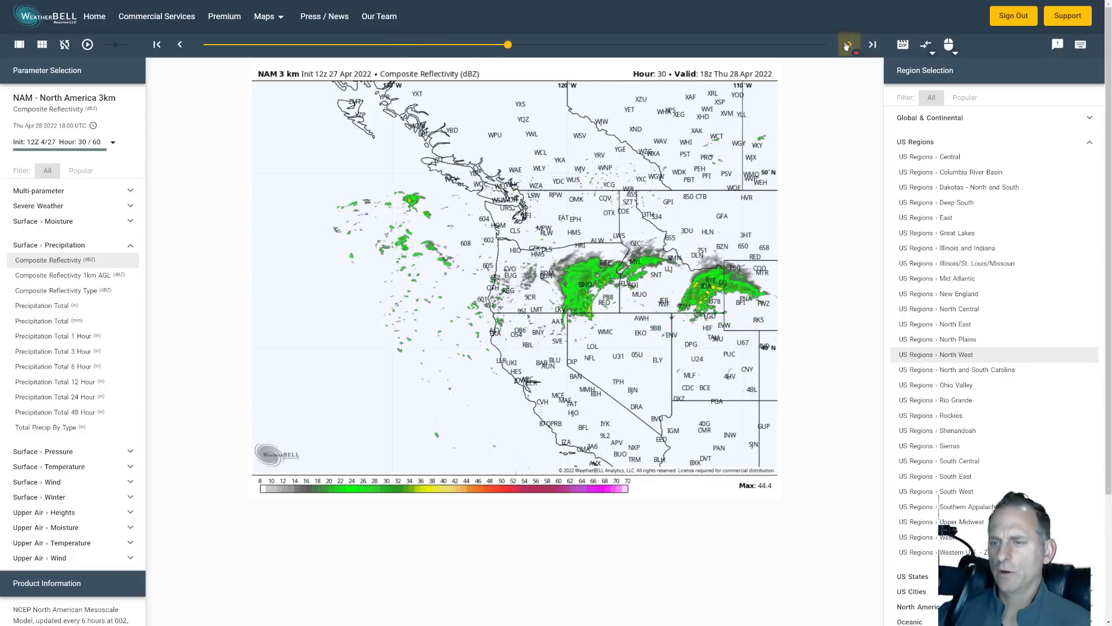
click(849, 44)
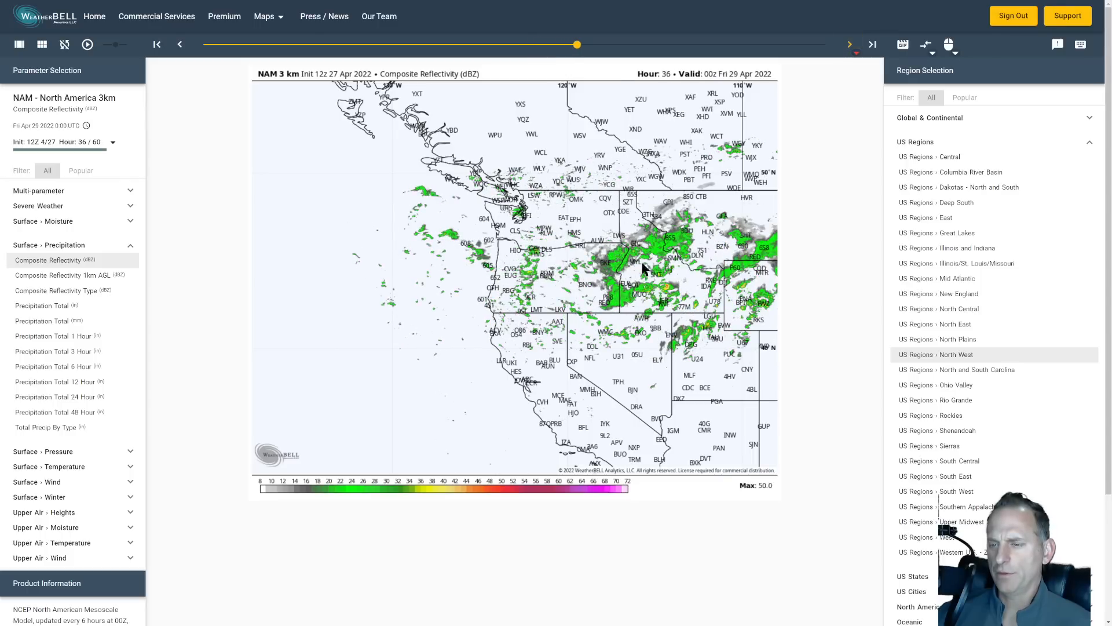
mouse_move(751, 262)
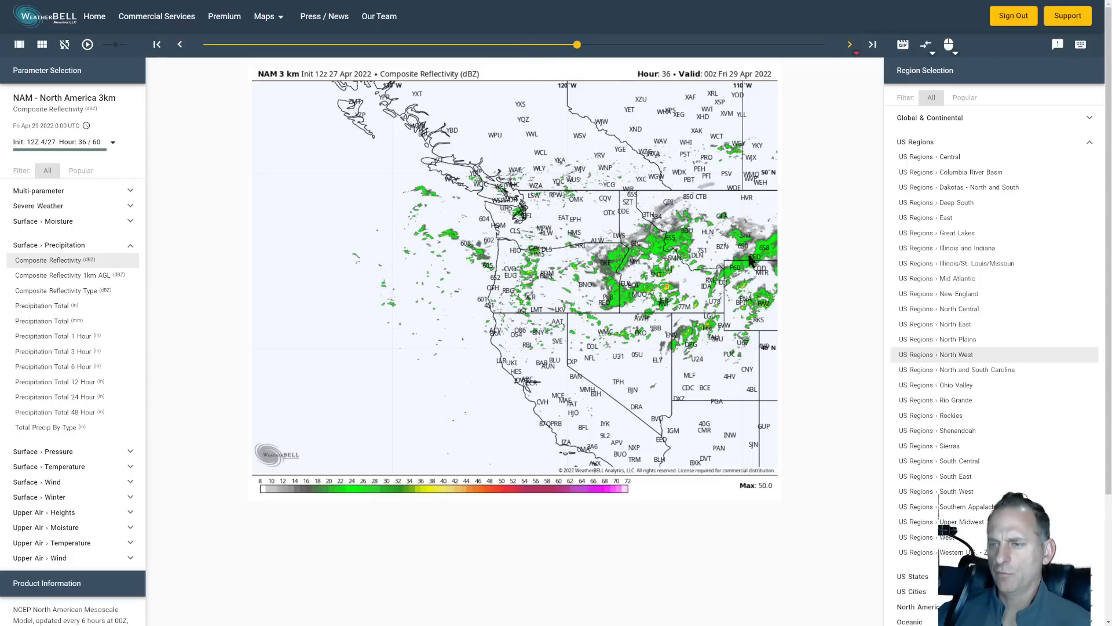
click(850, 45)
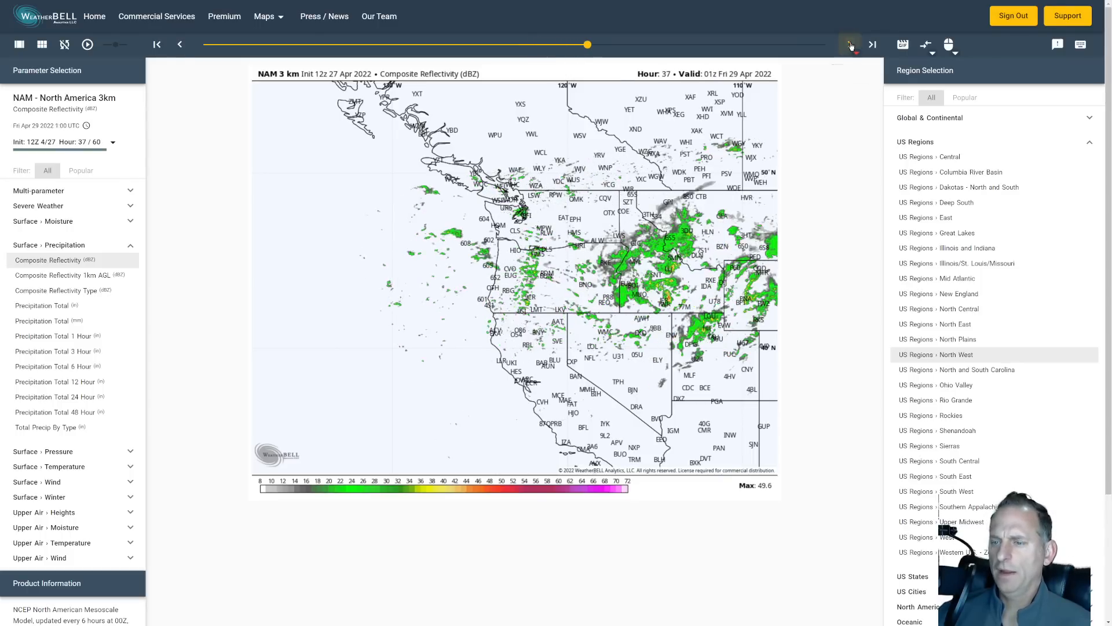
click(850, 44)
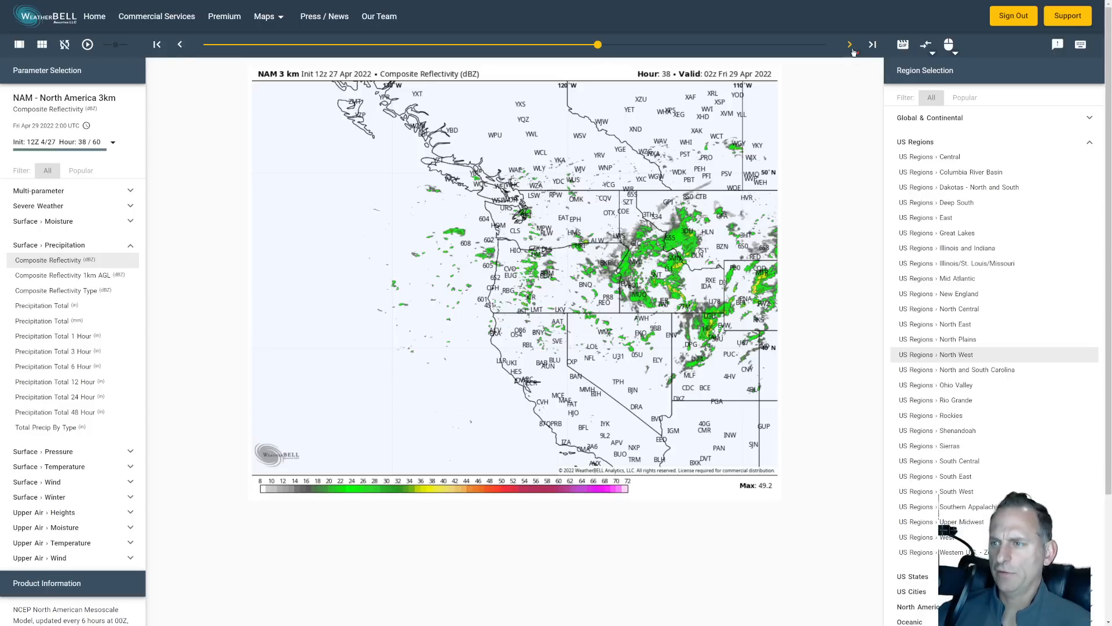
mouse_move(850, 45)
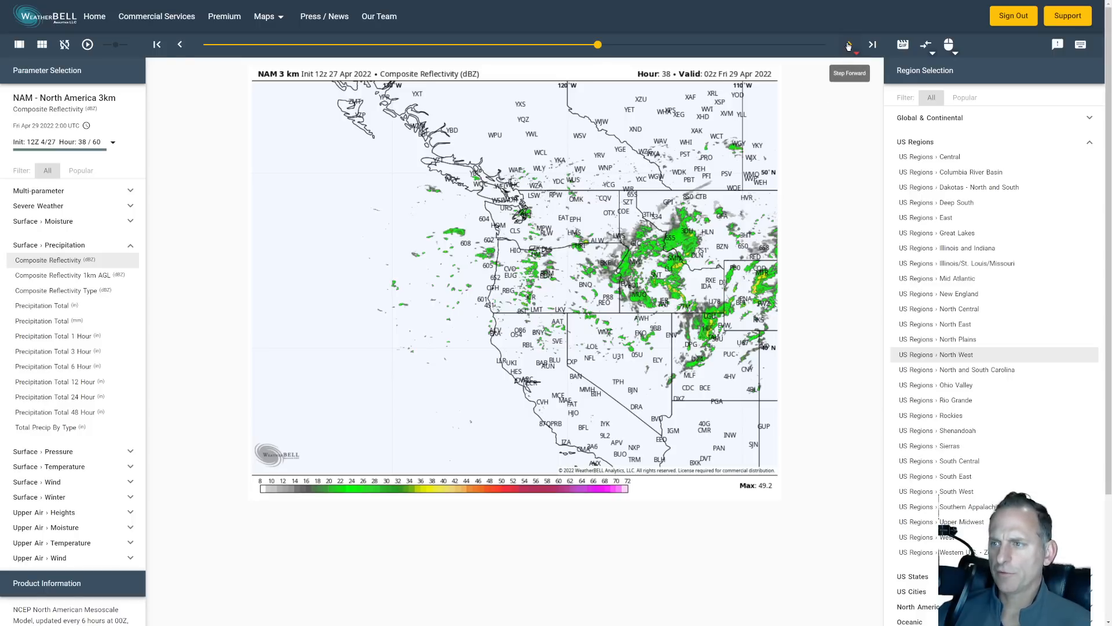
click(849, 44)
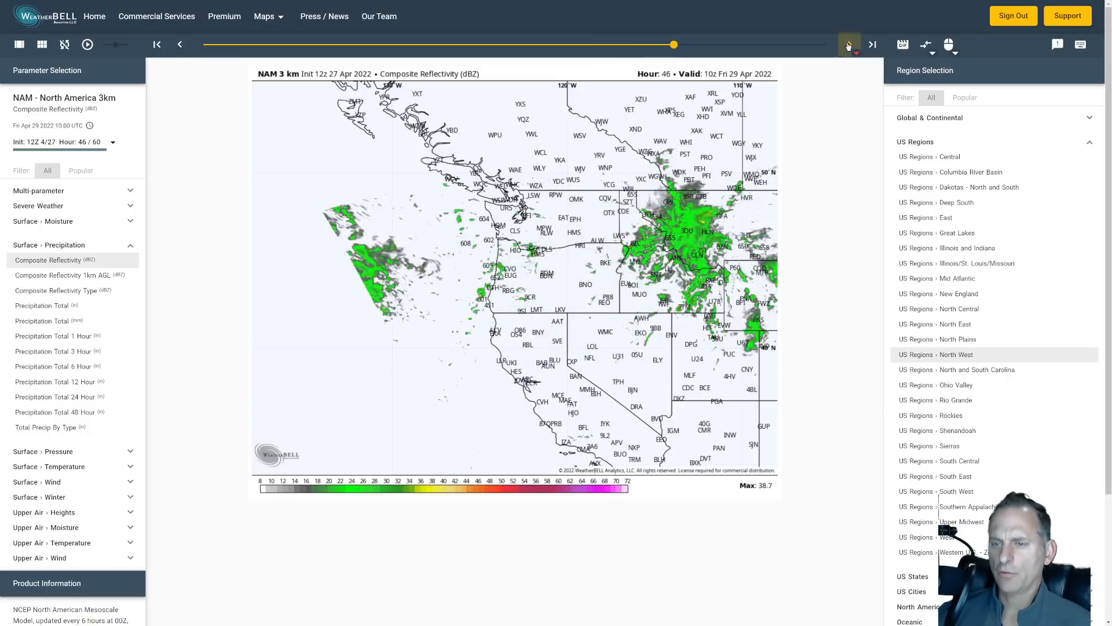
click(850, 44)
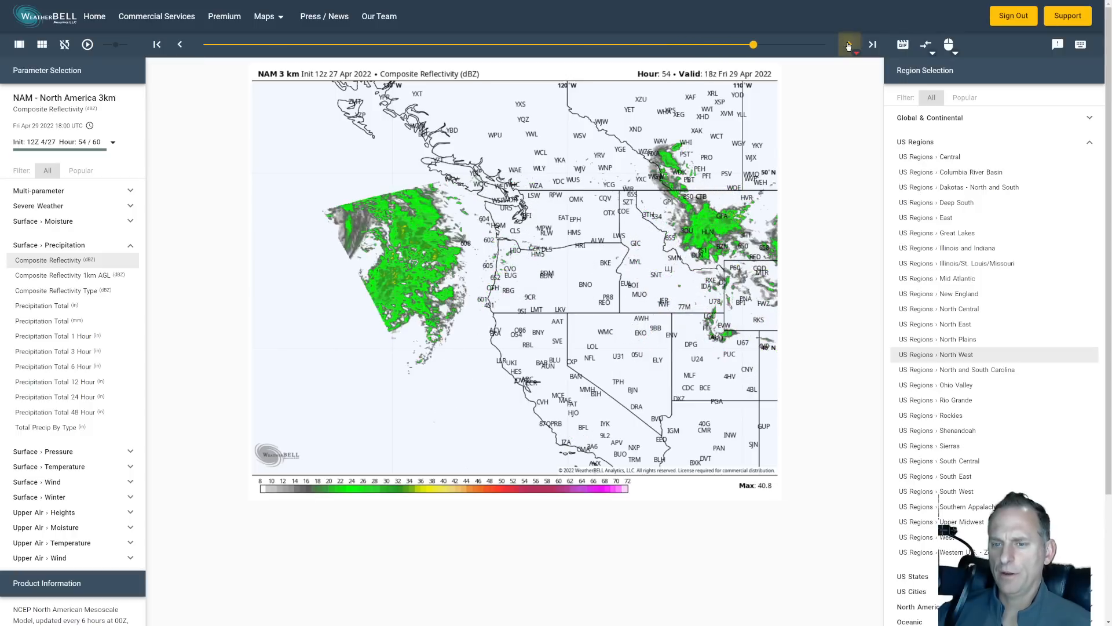
click(850, 44)
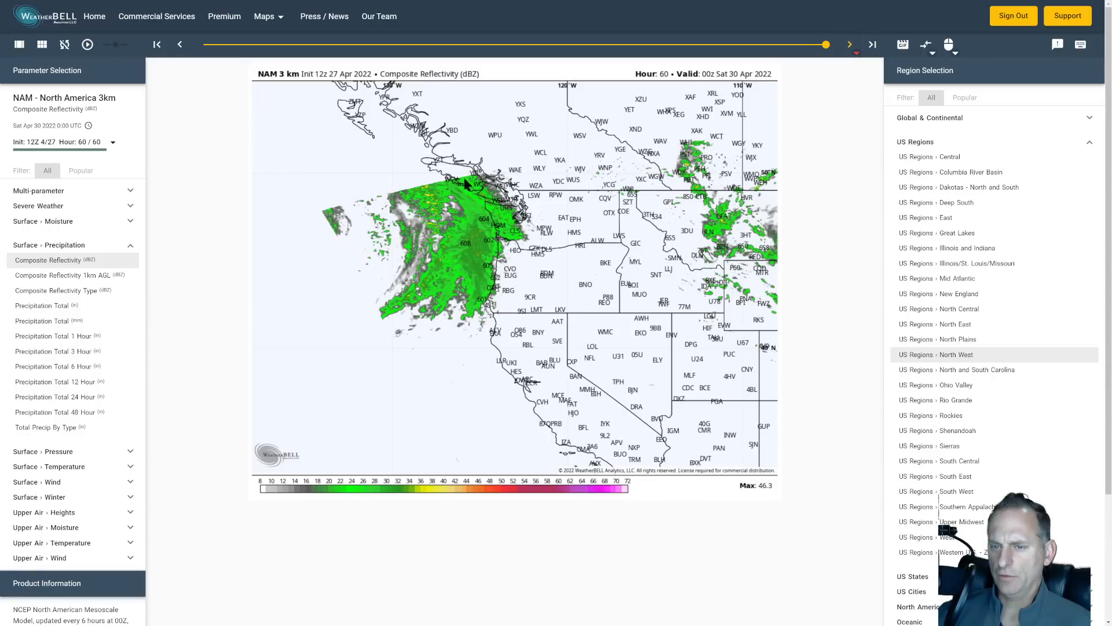
mouse_move(396, 287)
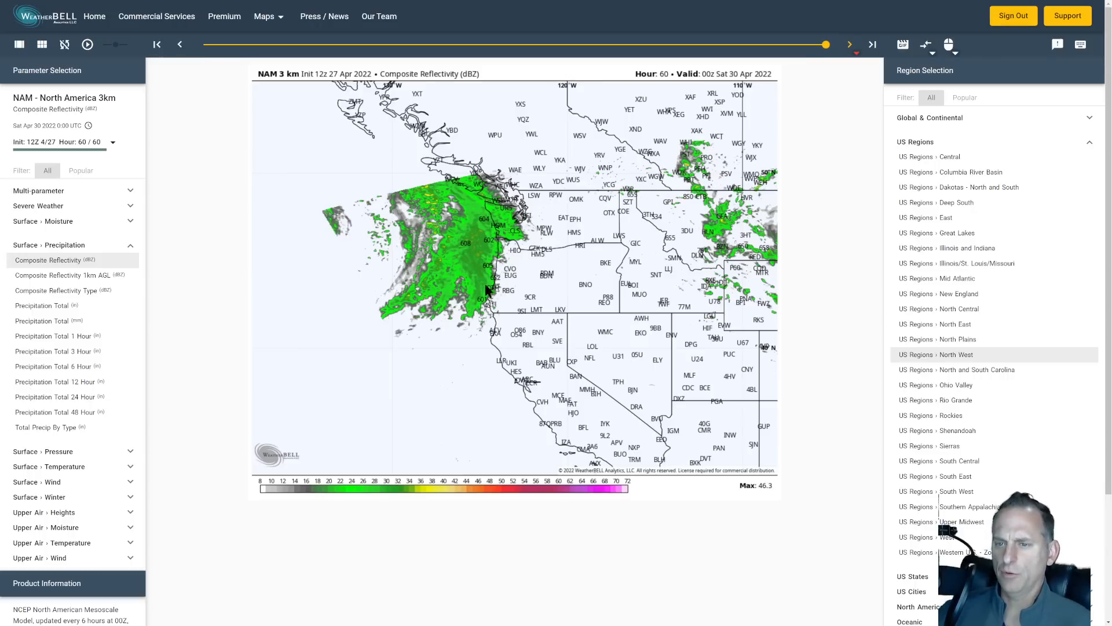
mouse_move(399, 163)
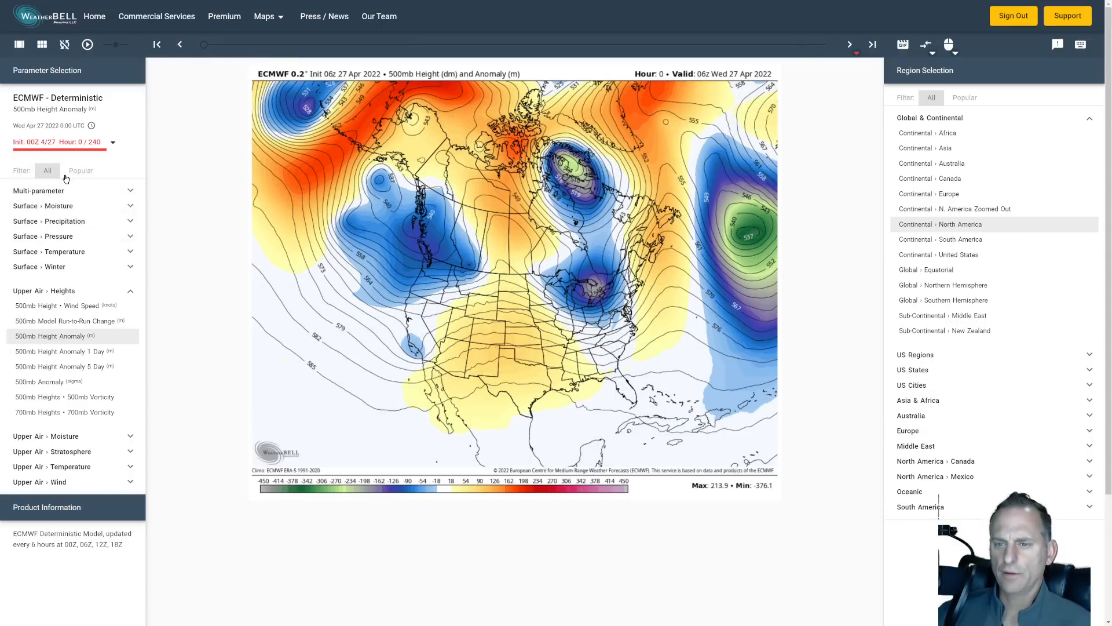
- Advance the ECMWF deterministic 500mb anomaly a few hours, then rewind it partway
click(850, 44)
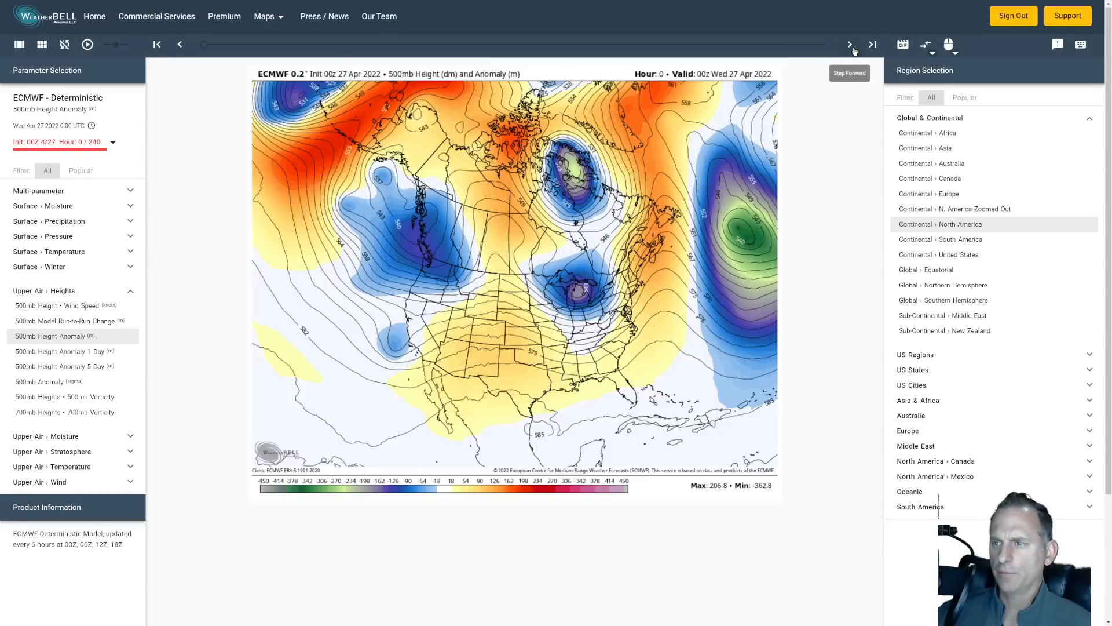
click(849, 44)
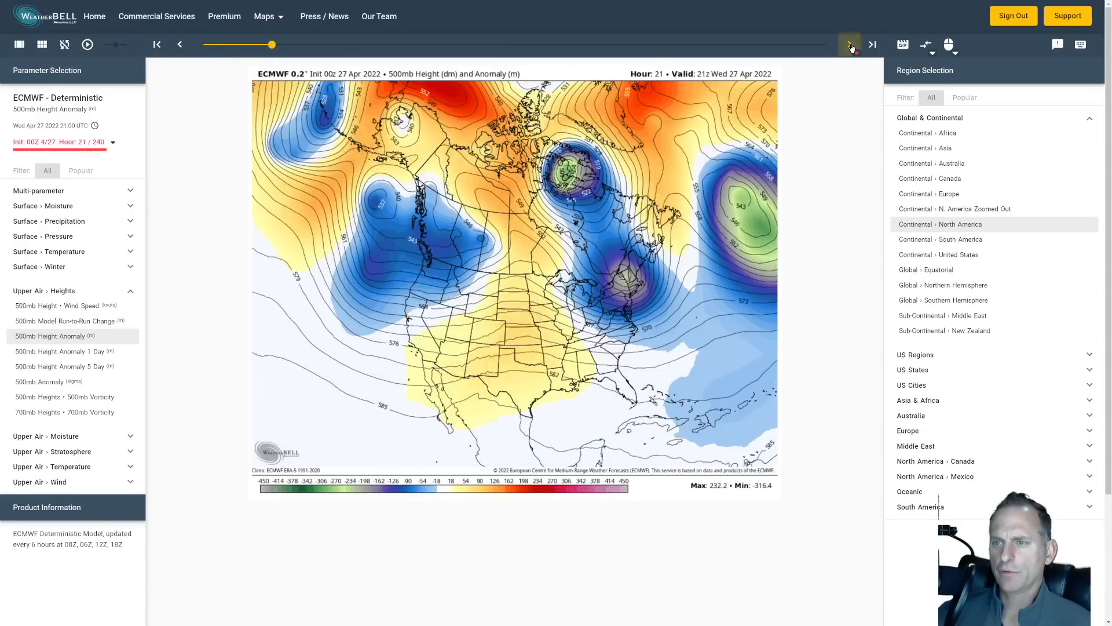
click(849, 44)
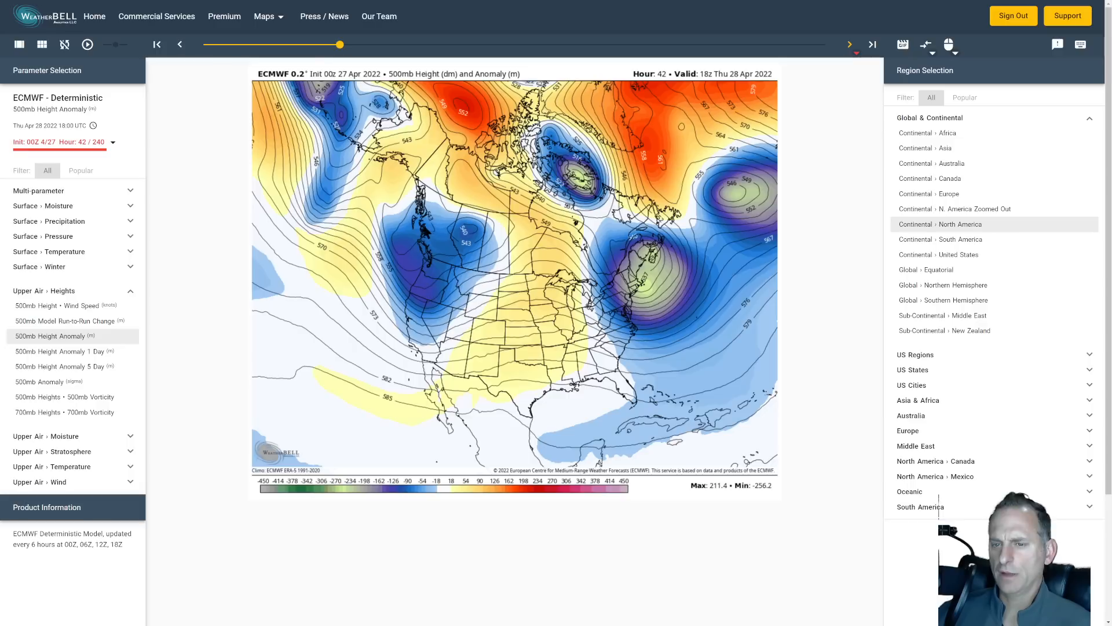
mouse_move(381, 262)
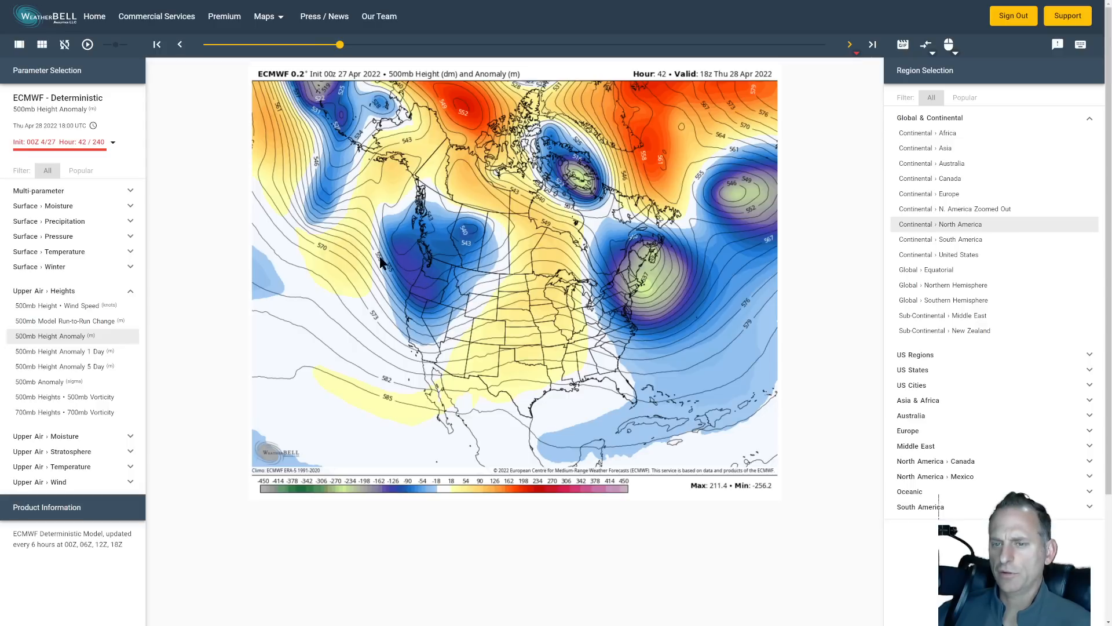
mouse_move(410, 338)
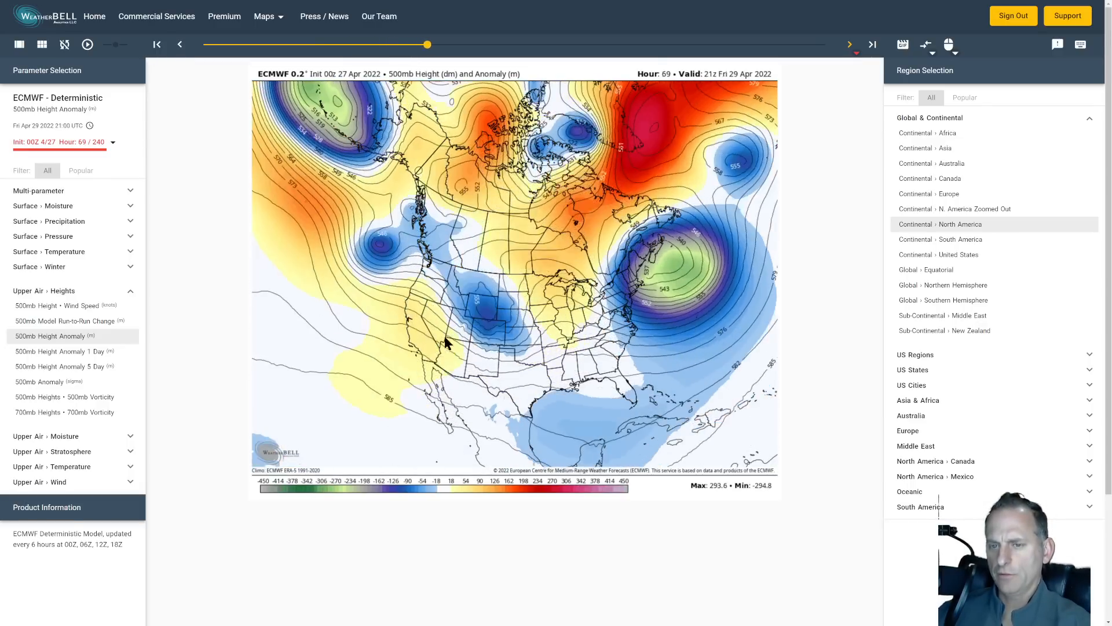
click(850, 44)
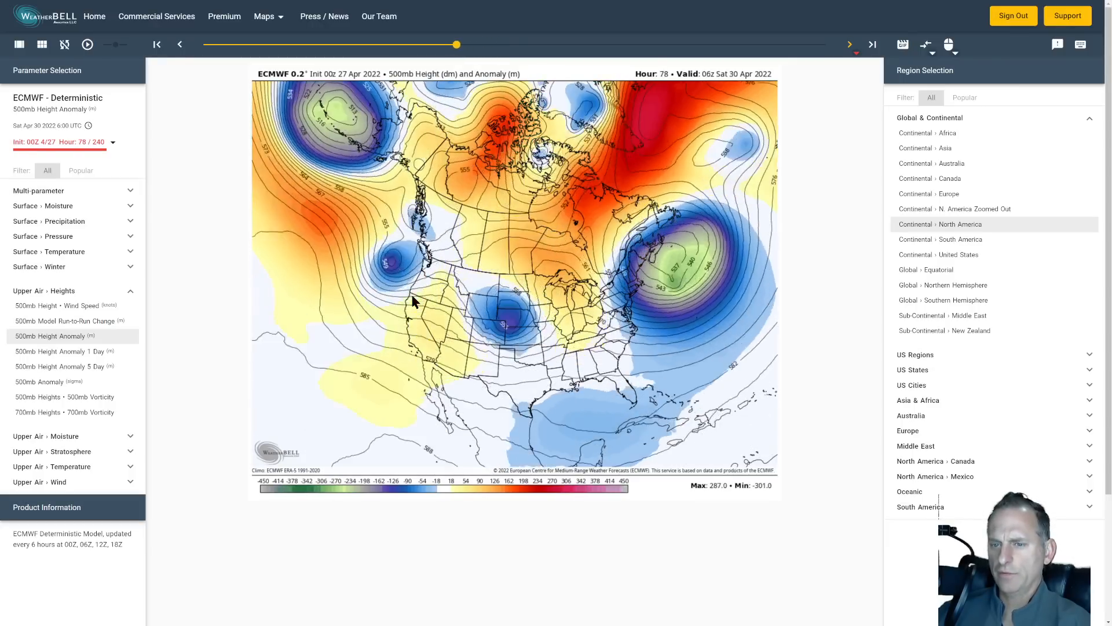
drag(457, 45, 409, 44)
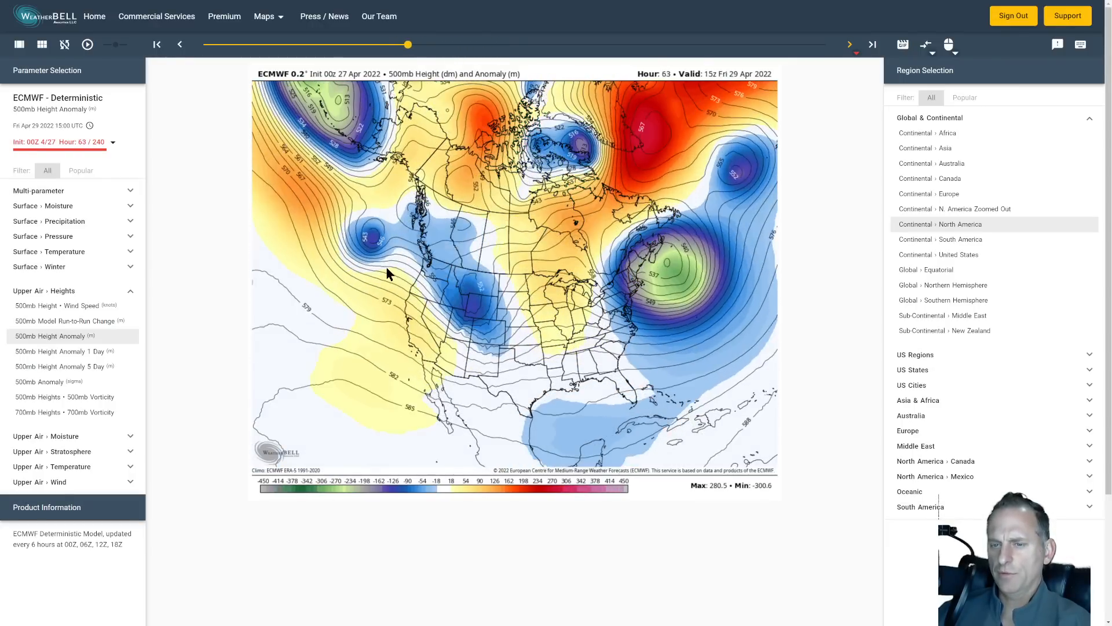
- Step the deterministic run to hour 240, then switch to the ECMWF ensemble mean
click(849, 44)
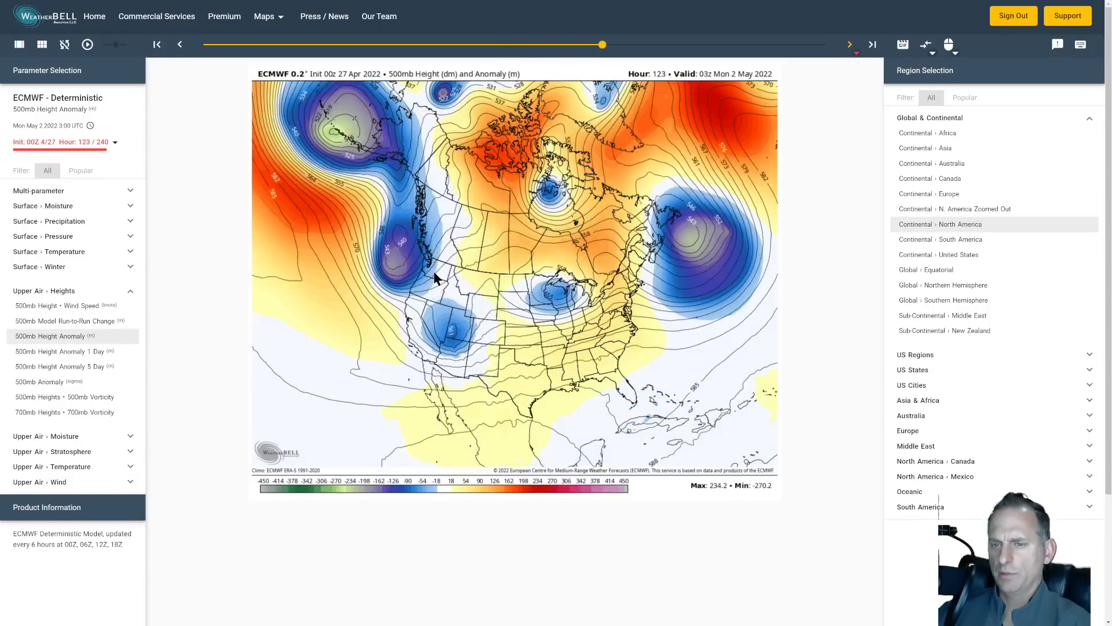
click(849, 44)
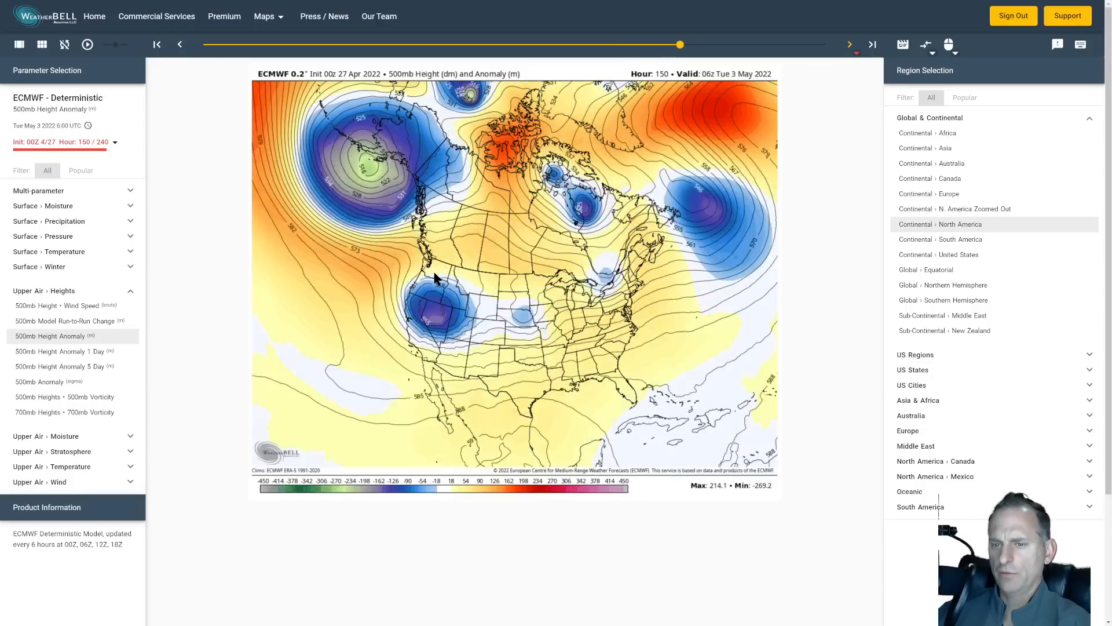
click(849, 44)
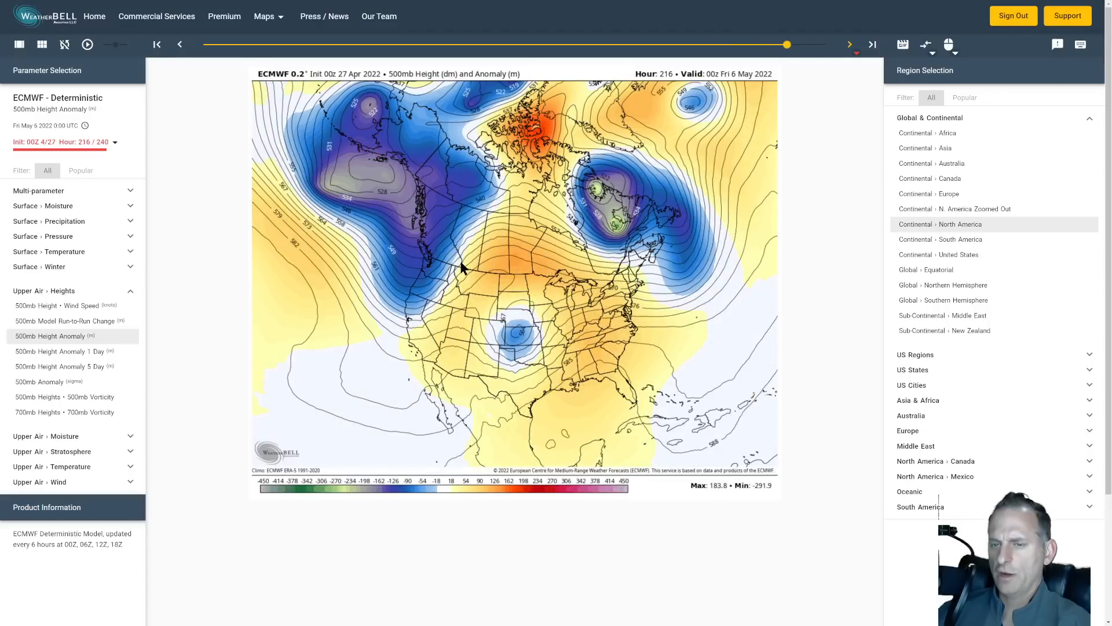
click(849, 44)
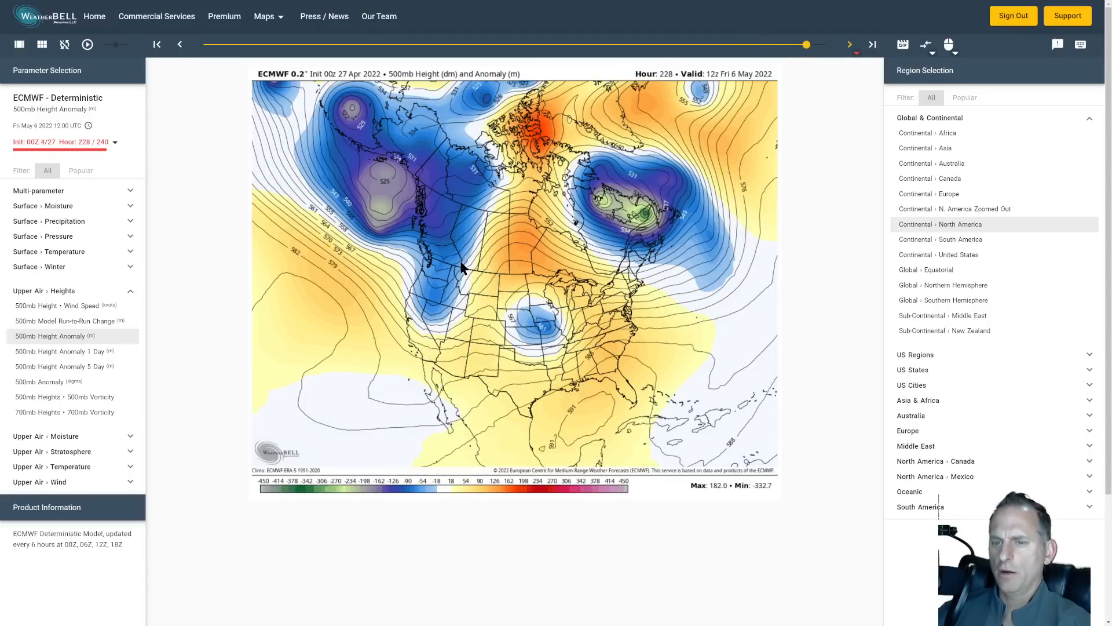
click(849, 44)
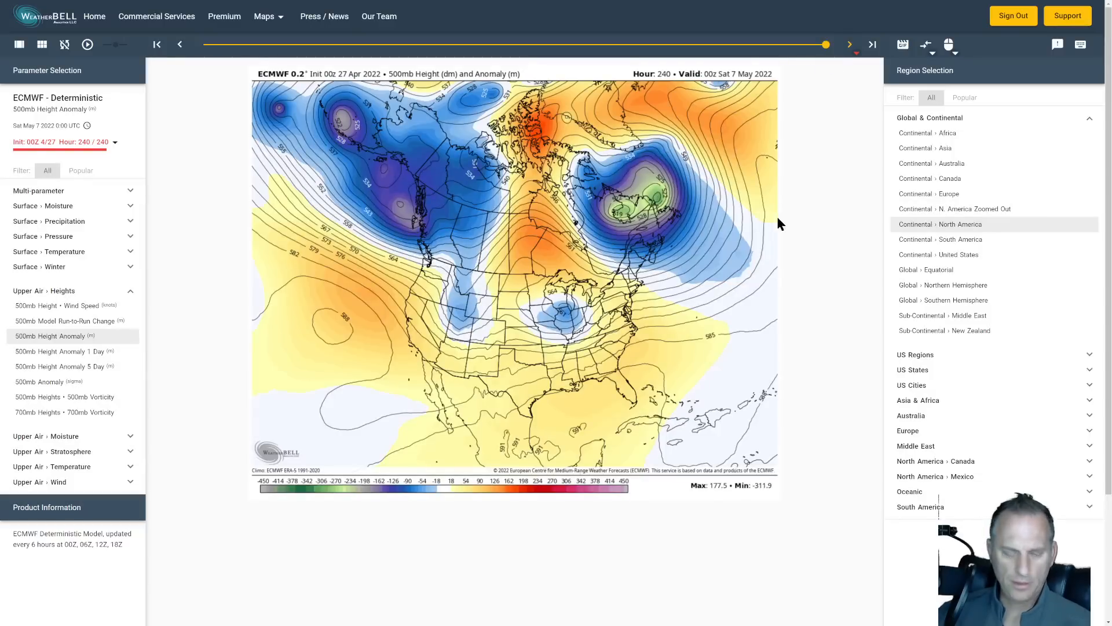
click(264, 16)
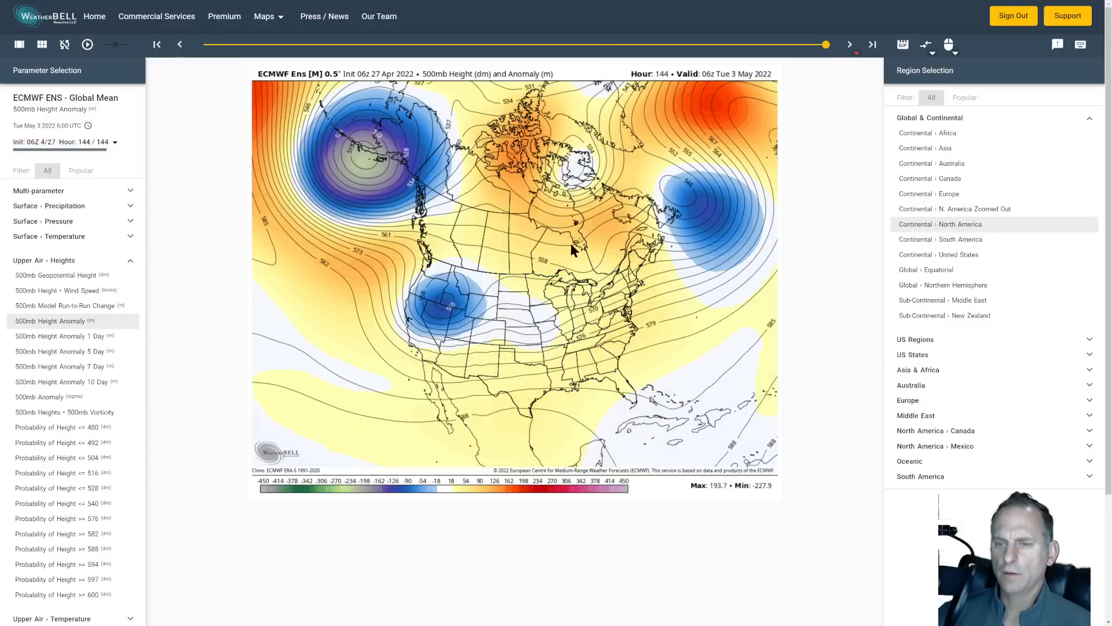
- Move the ECMWF ensemble mean to hour 120 and back to 144, then pick GFS Global
click(157, 44)
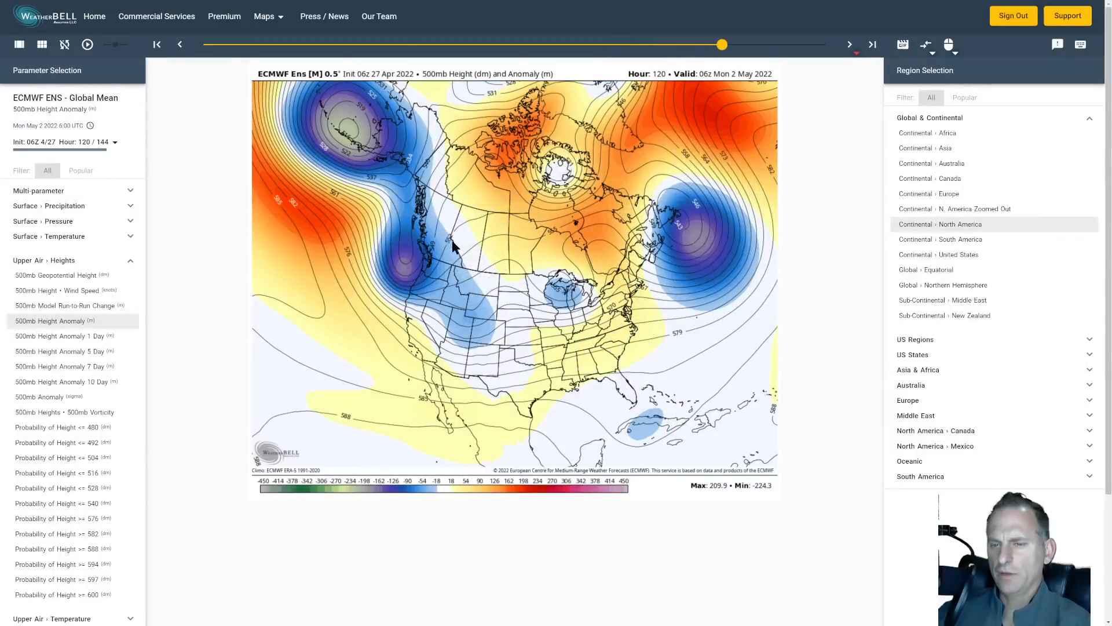
mouse_move(788, 80)
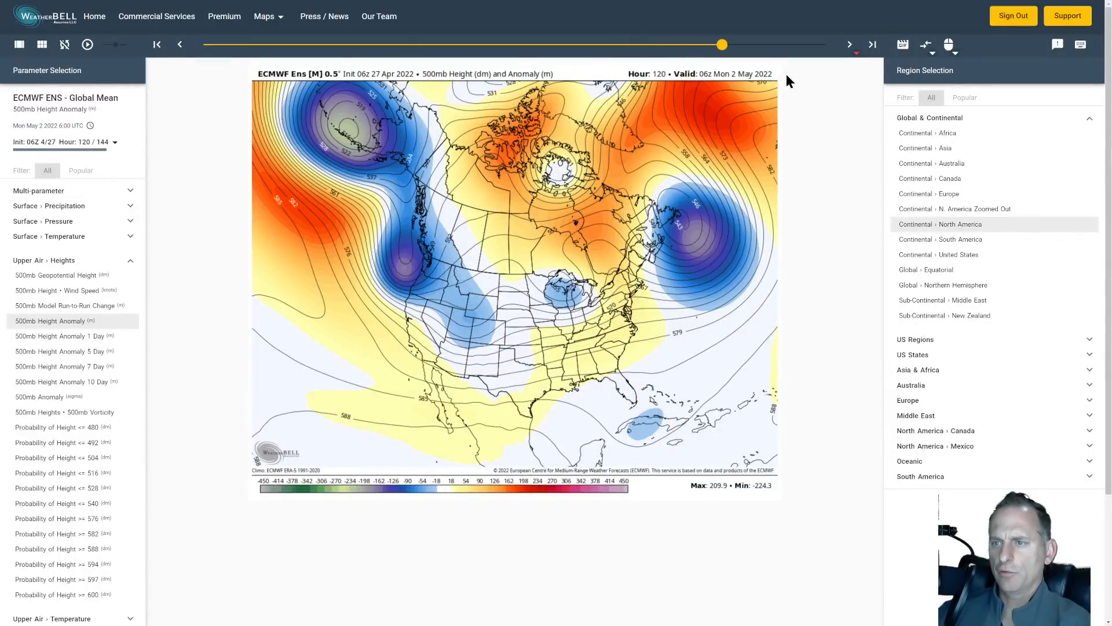
mouse_move(534, 168)
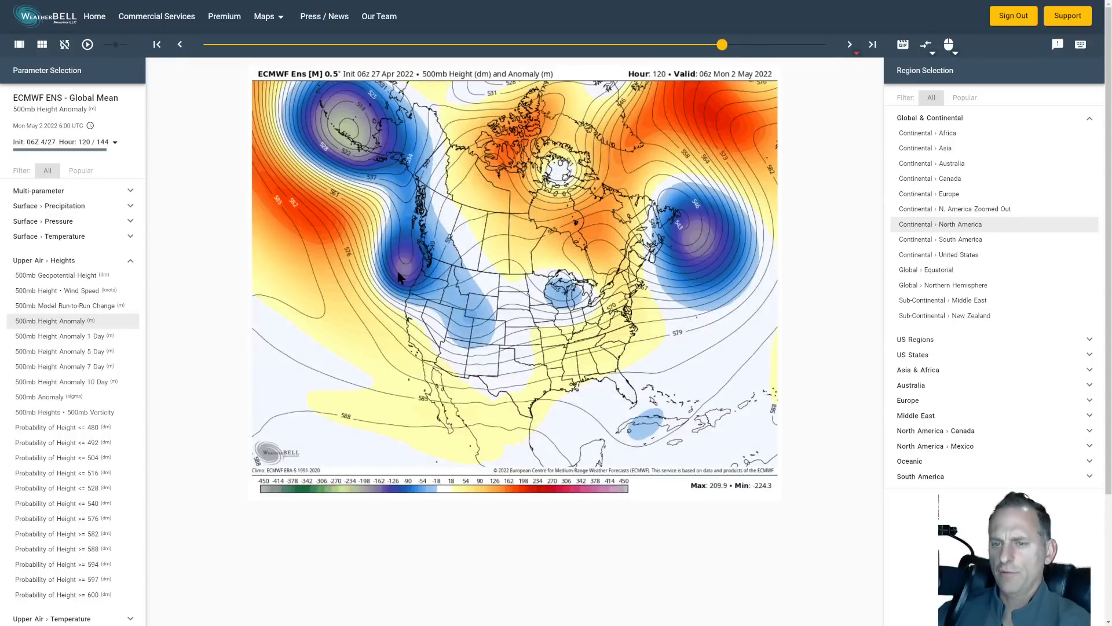
click(850, 44)
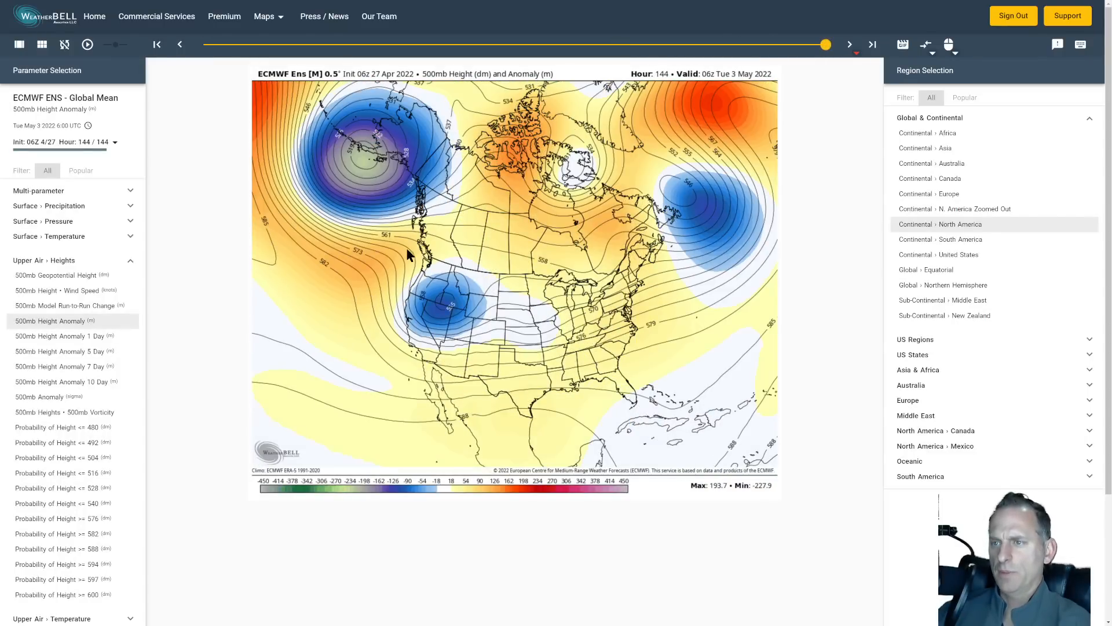
mouse_move(369, 269)
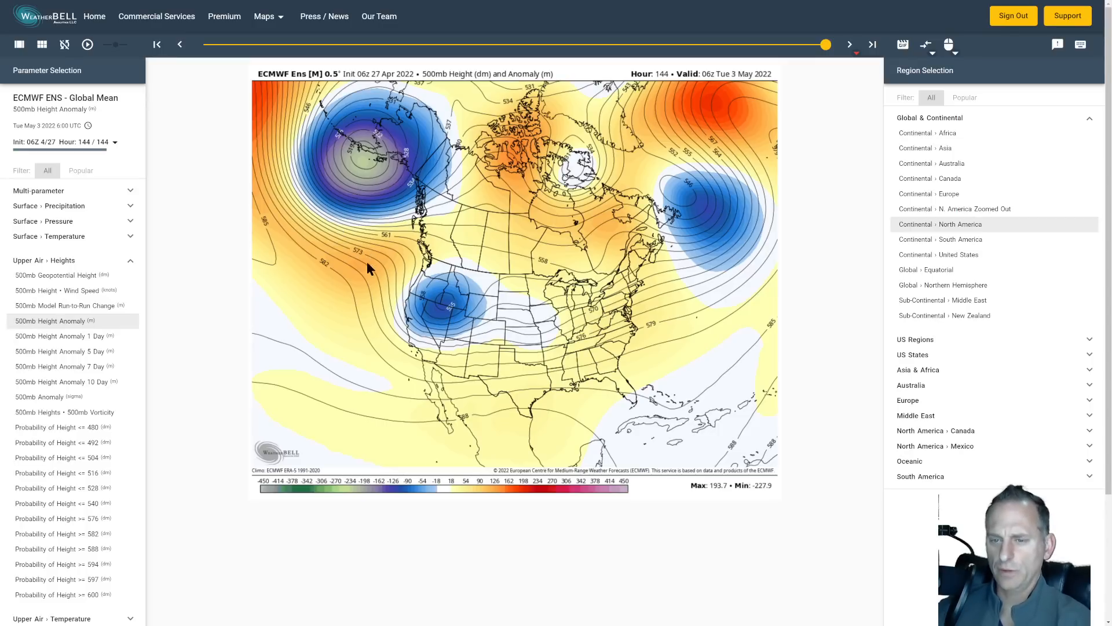
mouse_move(359, 226)
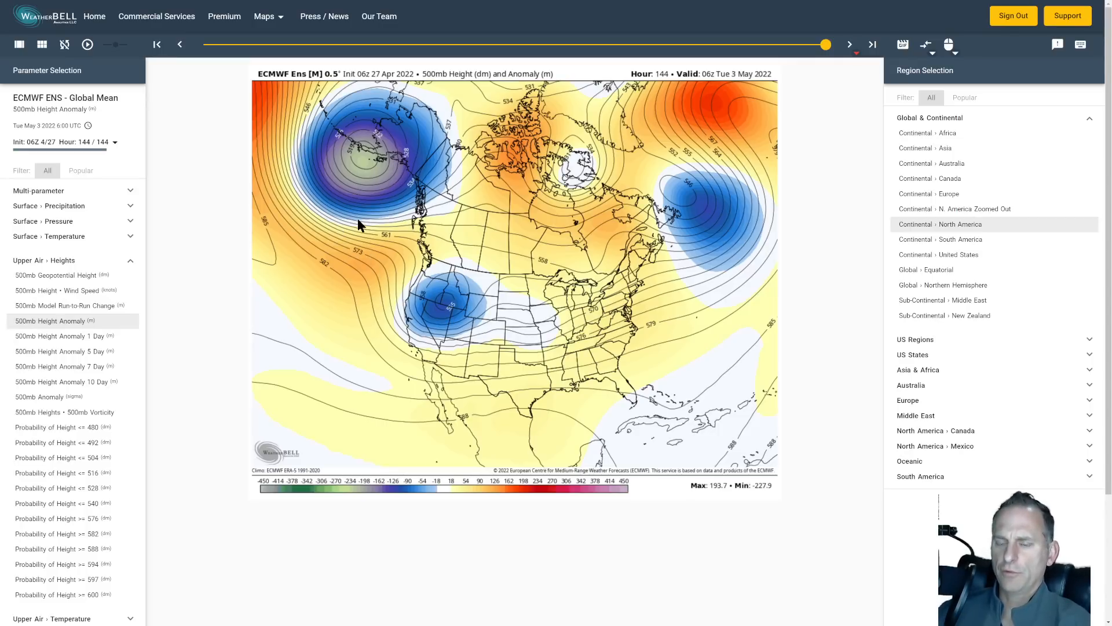
mouse_move(715, 140)
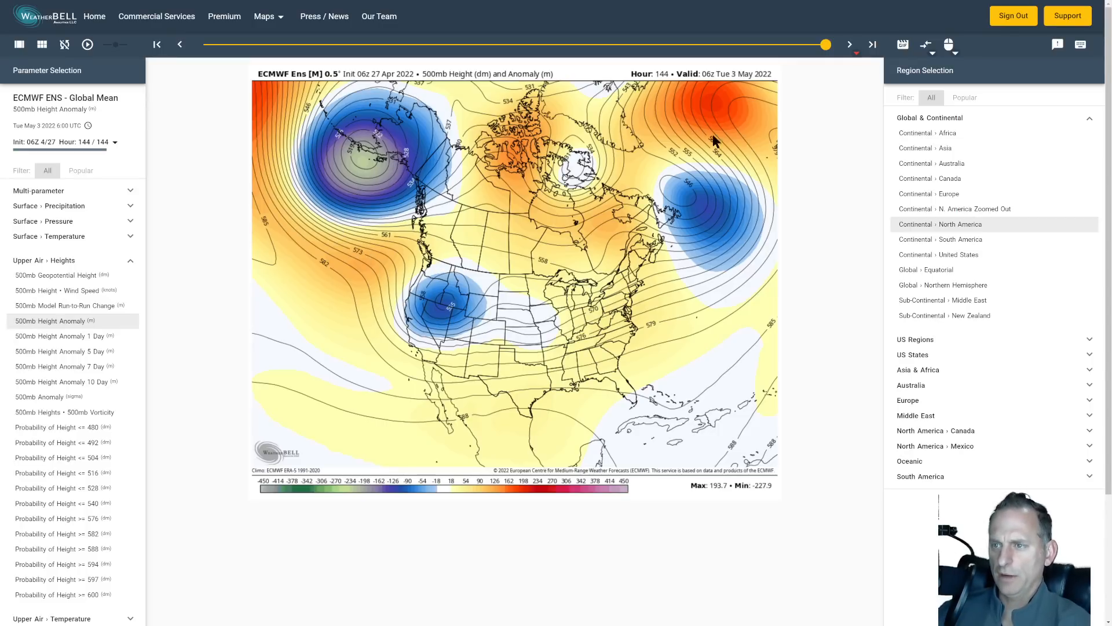
click(264, 16)
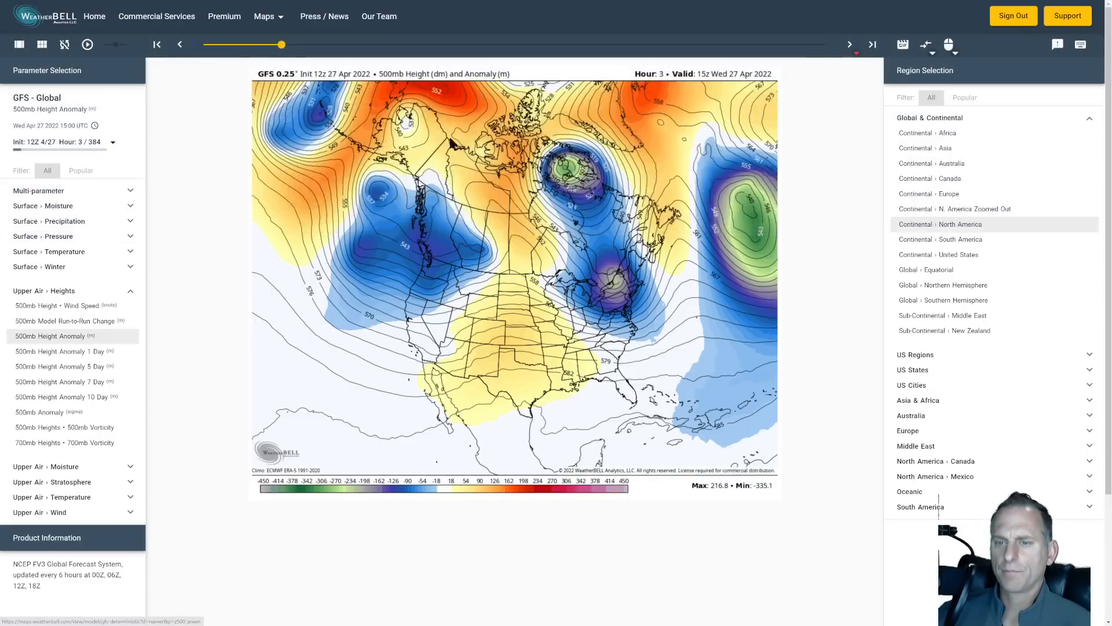
- Advance the GFS 500mb height anomaly, dragging the time slider to around hour 39
click(850, 44)
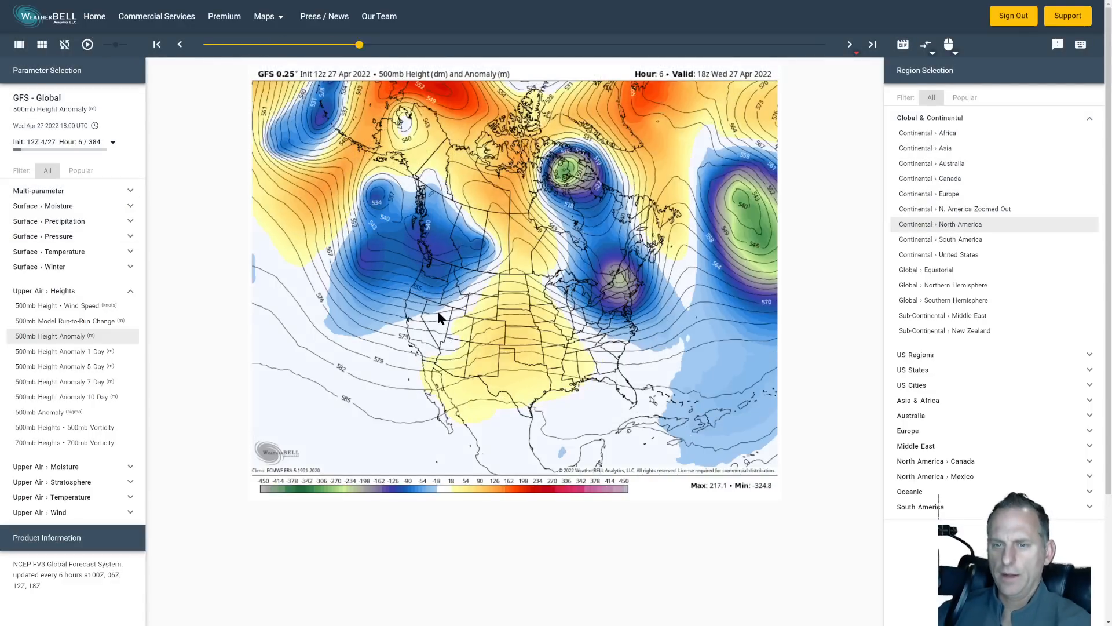
click(849, 44)
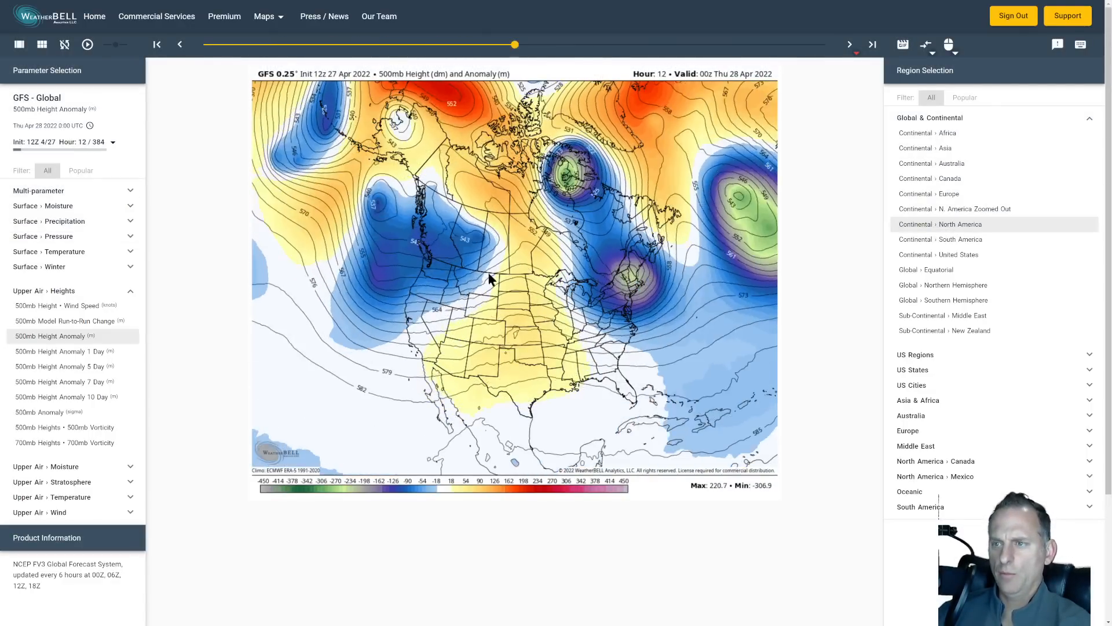
click(850, 44)
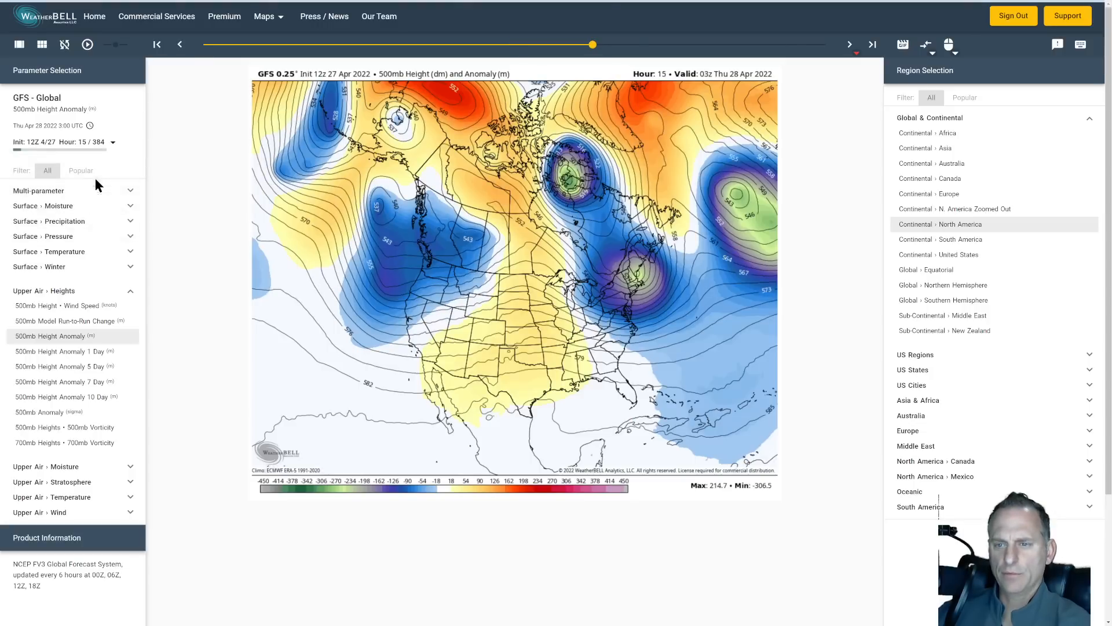
drag(592, 44, 281, 45)
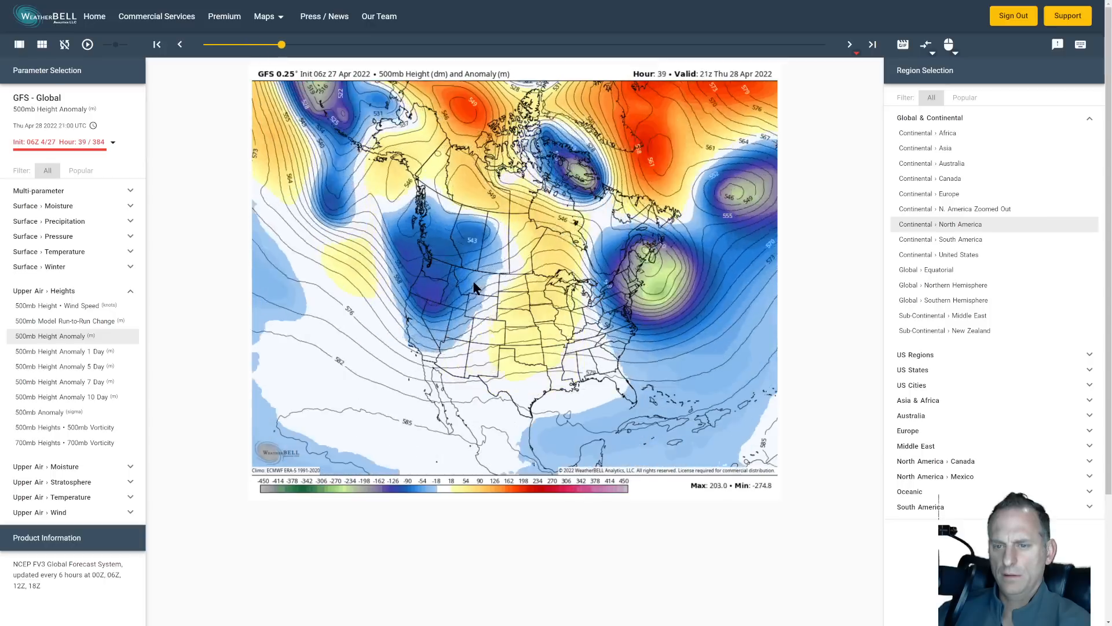
drag(282, 44, 348, 44)
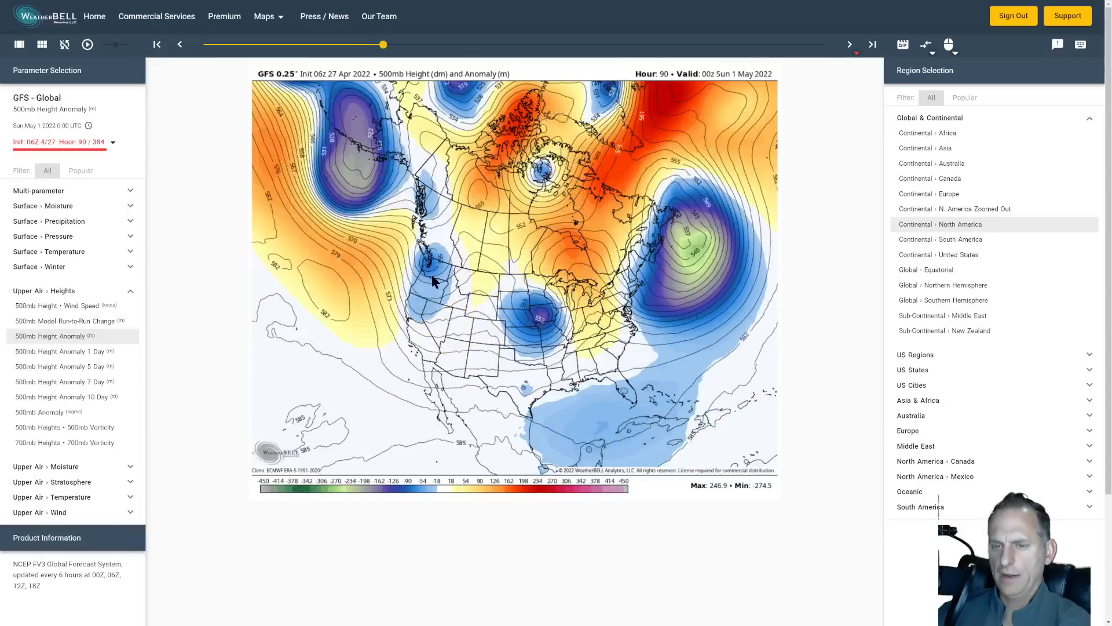
click(848, 44)
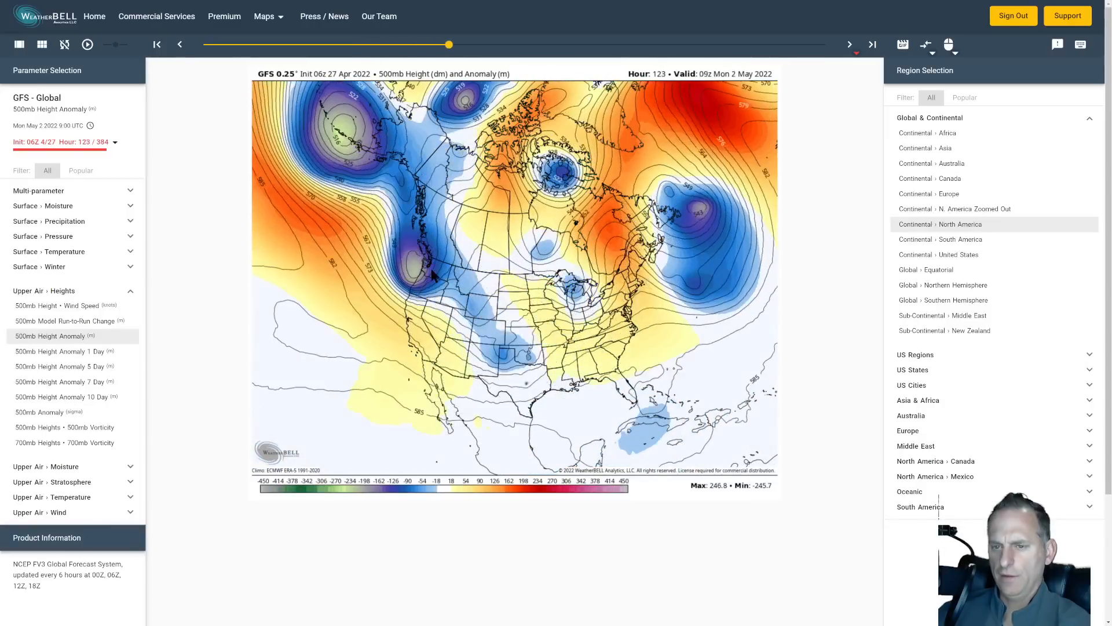
click(849, 44)
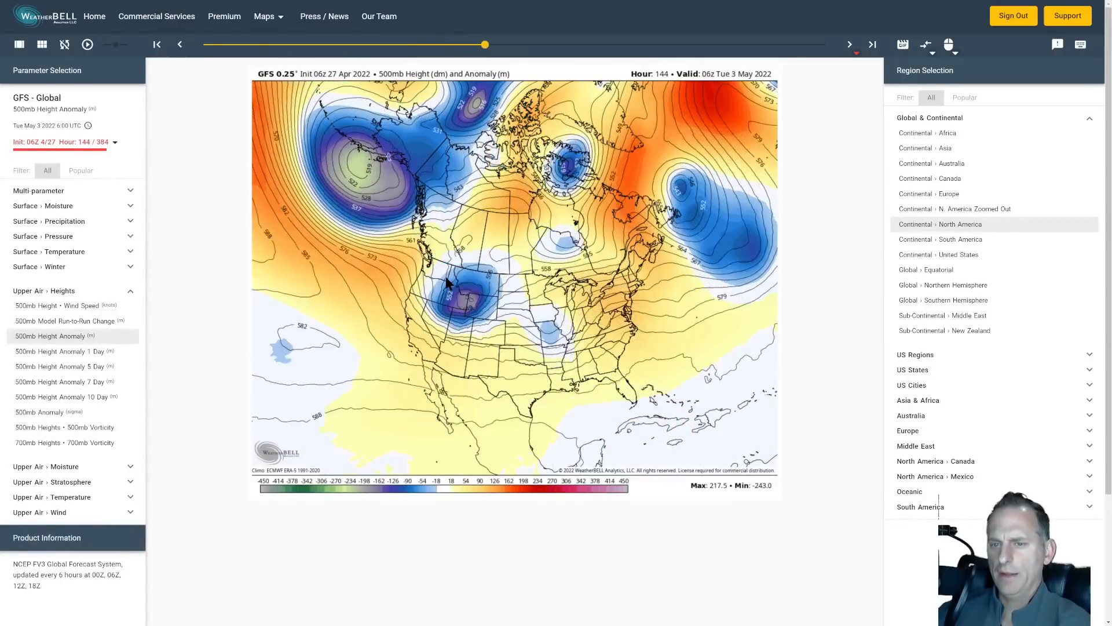
click(850, 44)
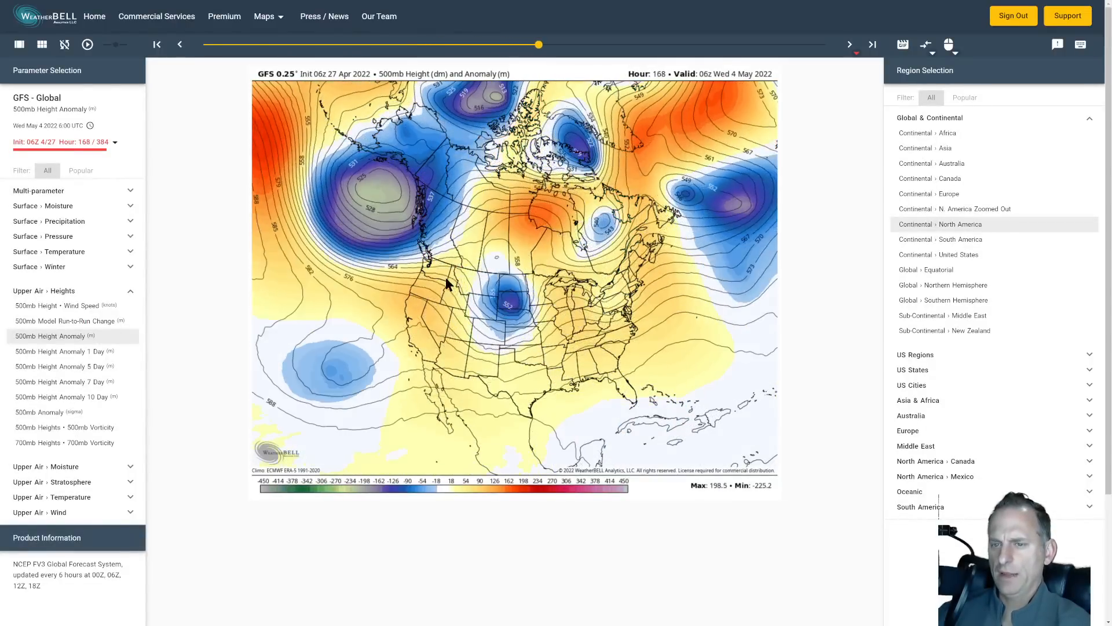
click(849, 44)
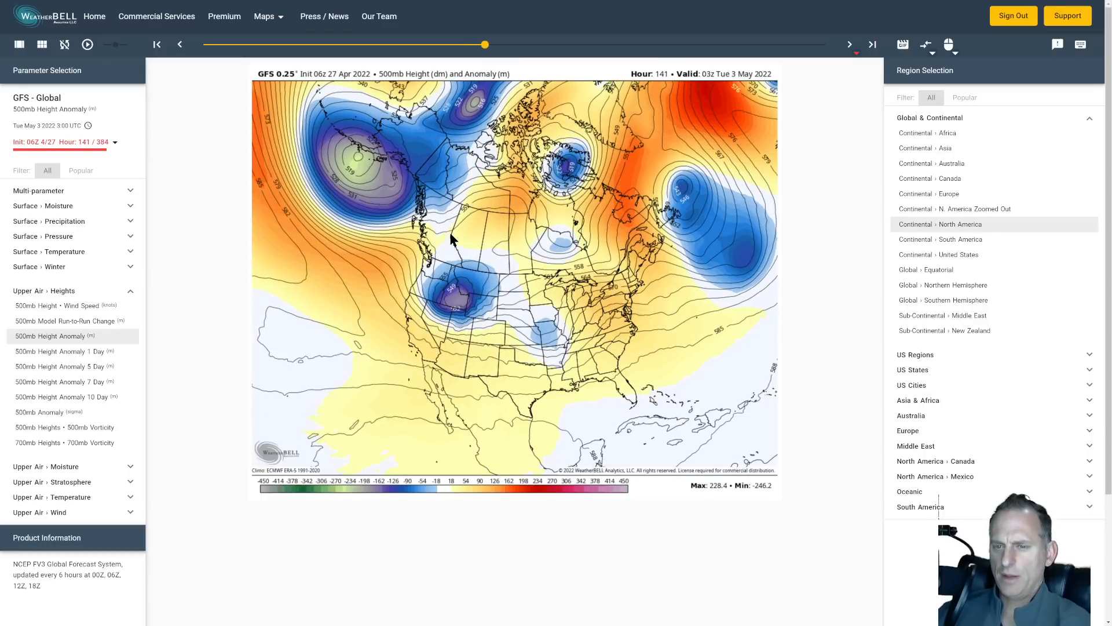
- Step the GFS forecast out to hour 276, then load the UW WRF-GFS shortwave flux looper
click(850, 44)
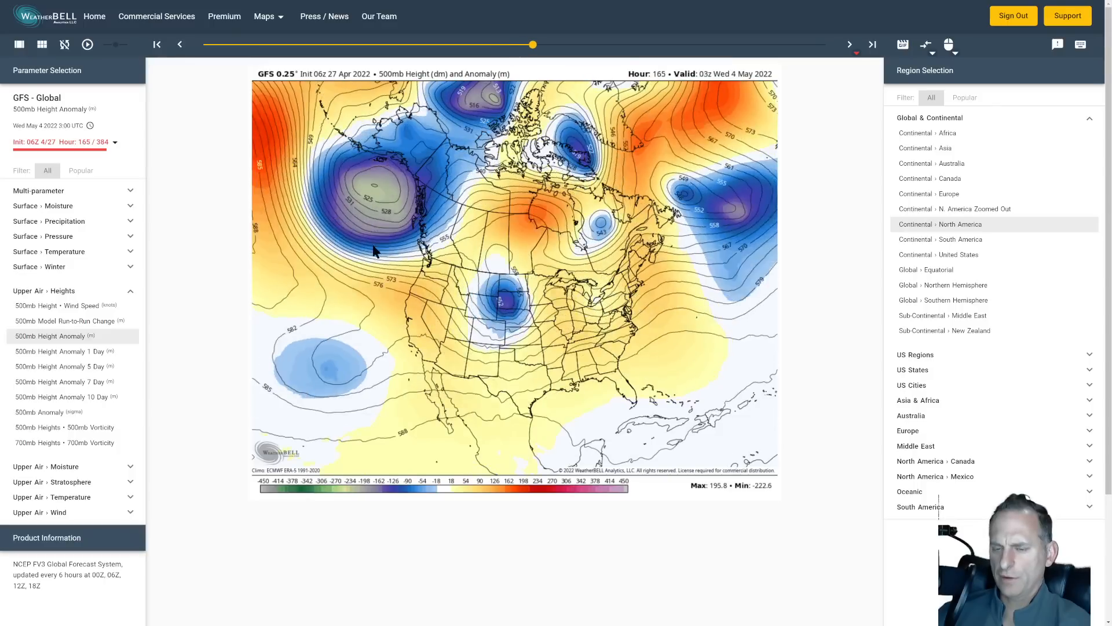
click(849, 44)
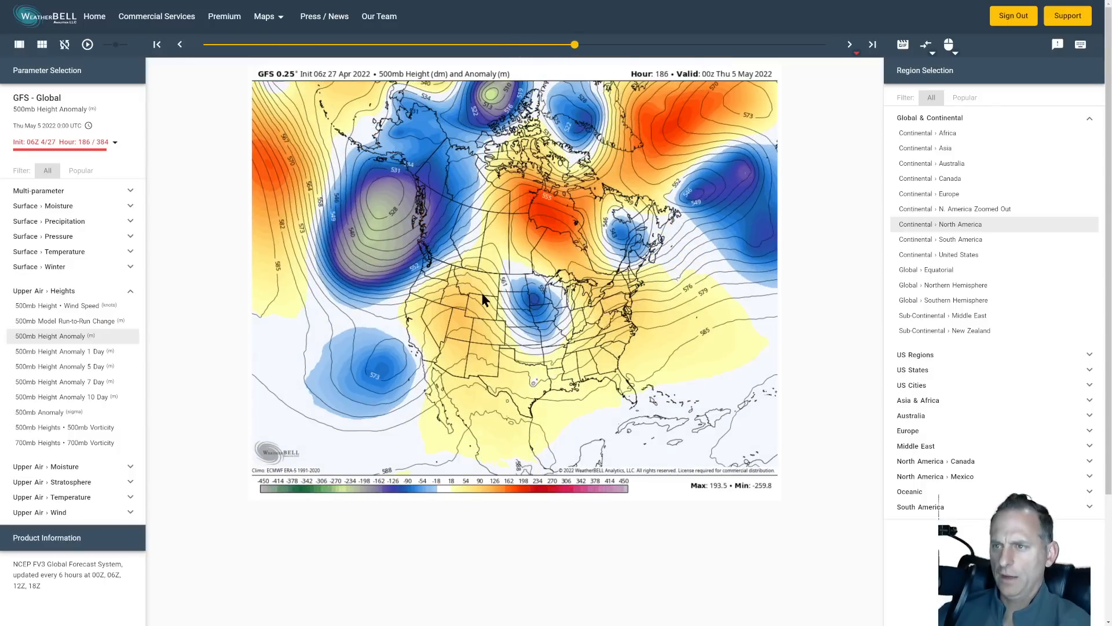
click(850, 44)
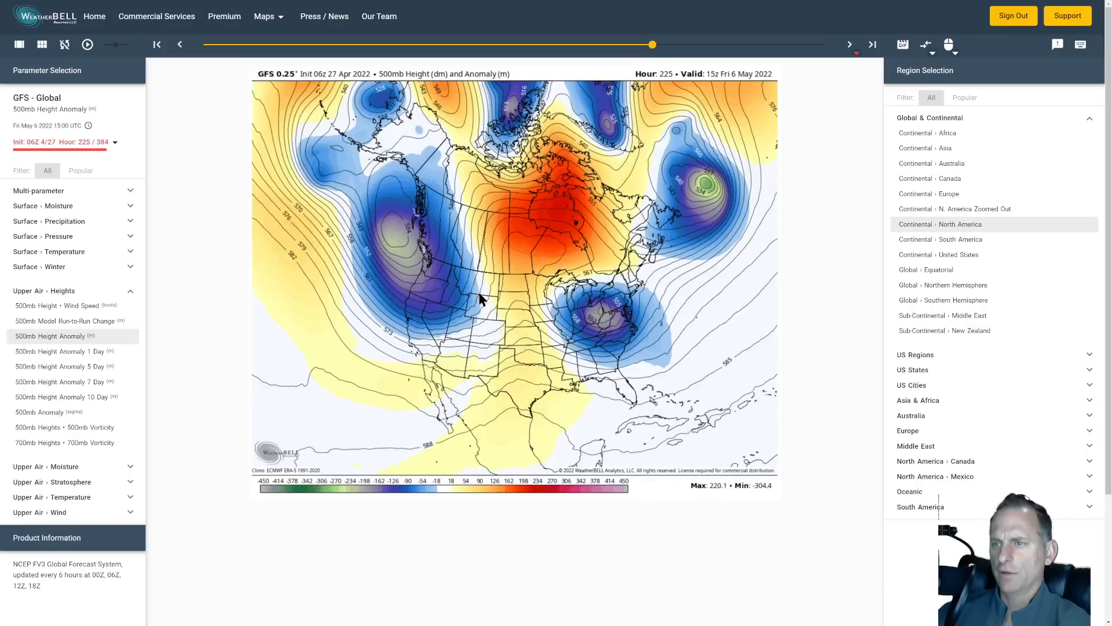
click(849, 44)
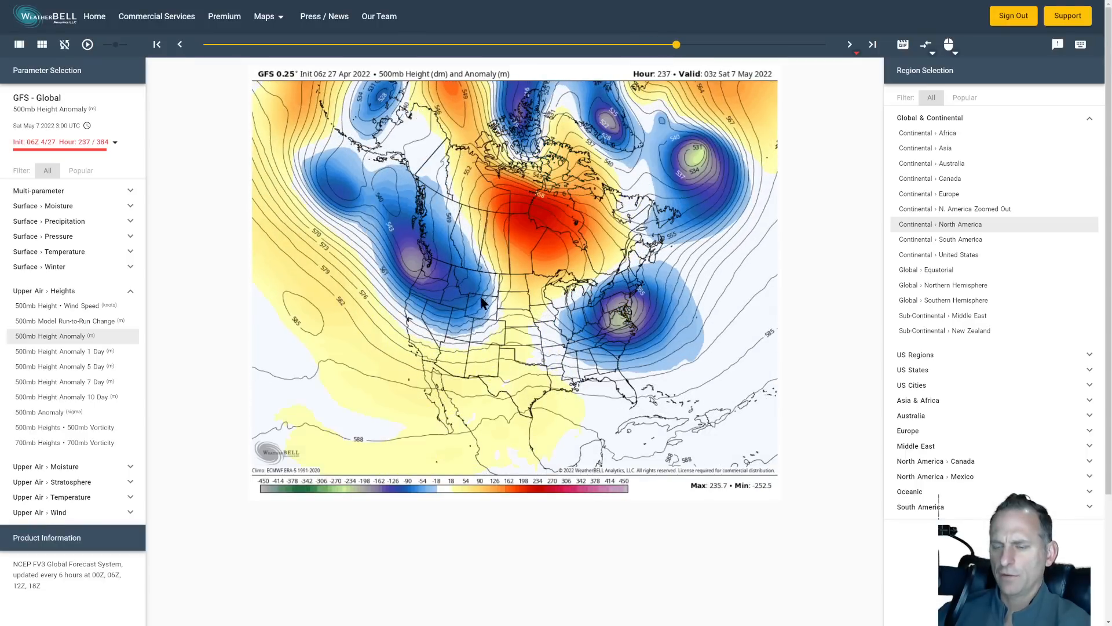
click(849, 44)
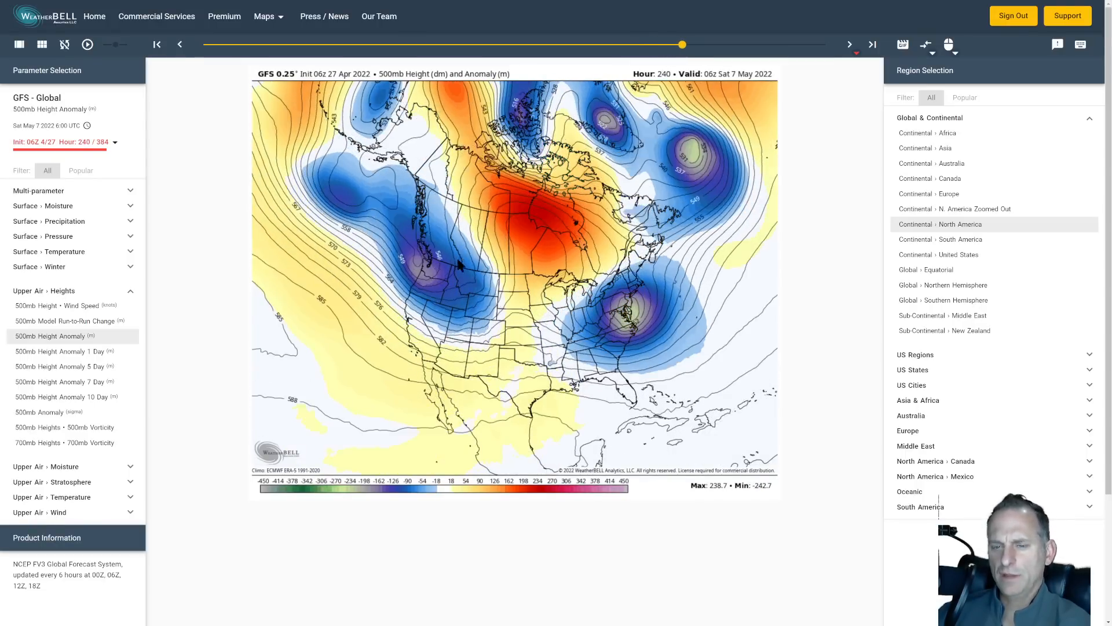
click(849, 44)
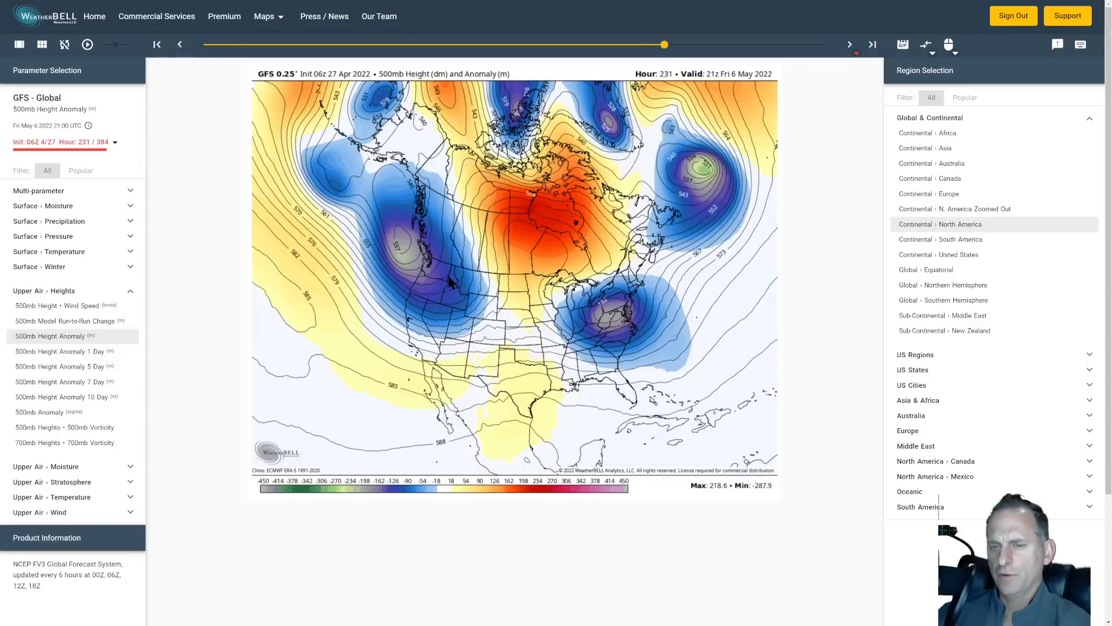
click(849, 44)
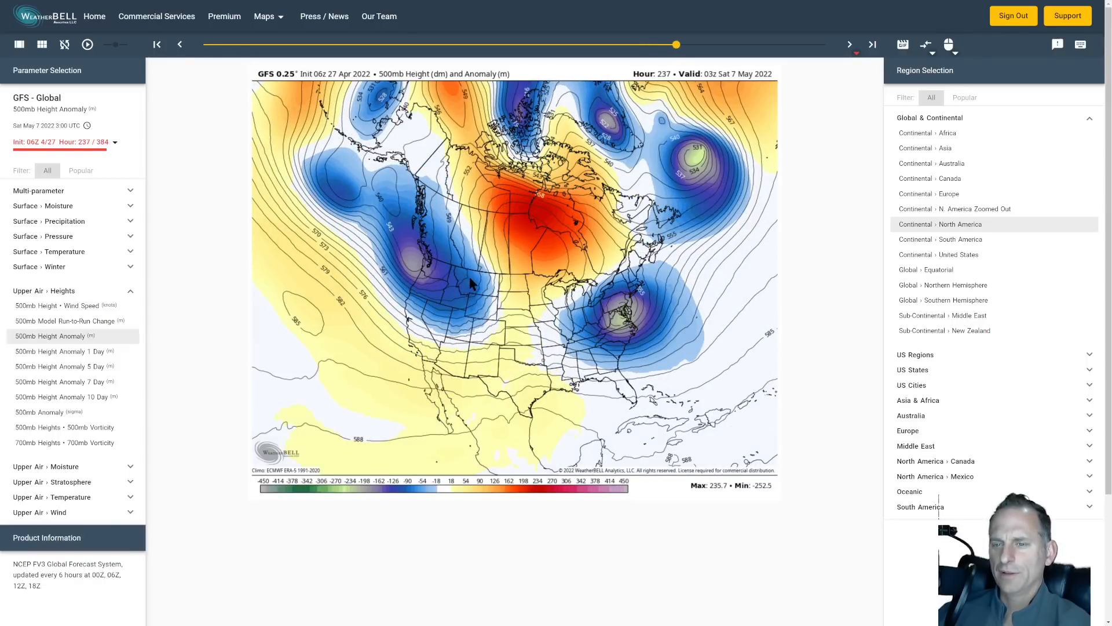
mouse_move(449, 221)
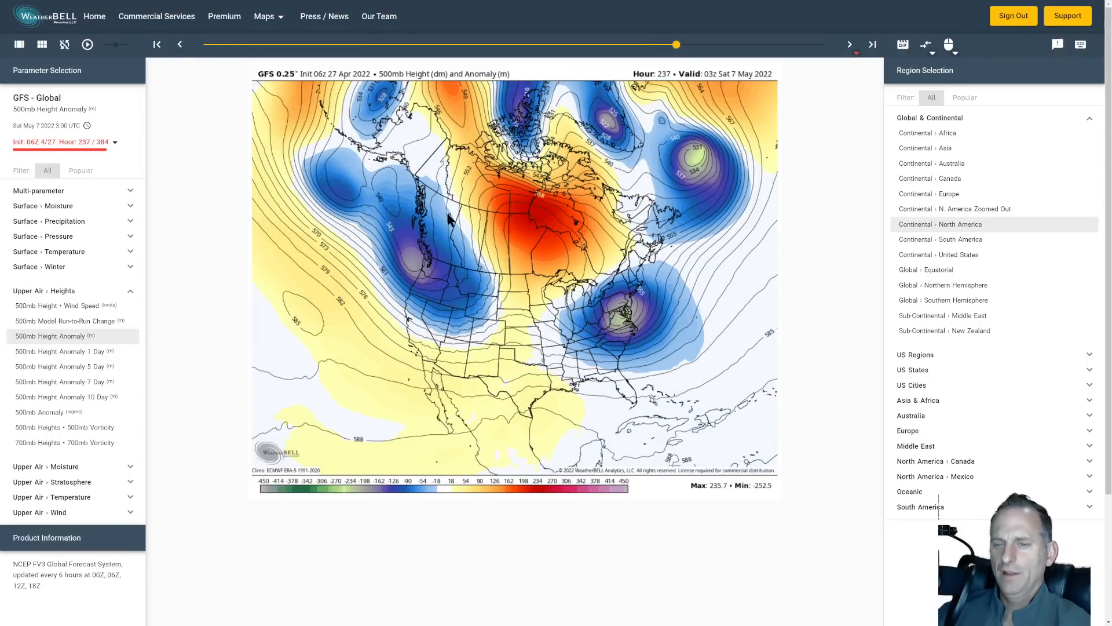
click(850, 44)
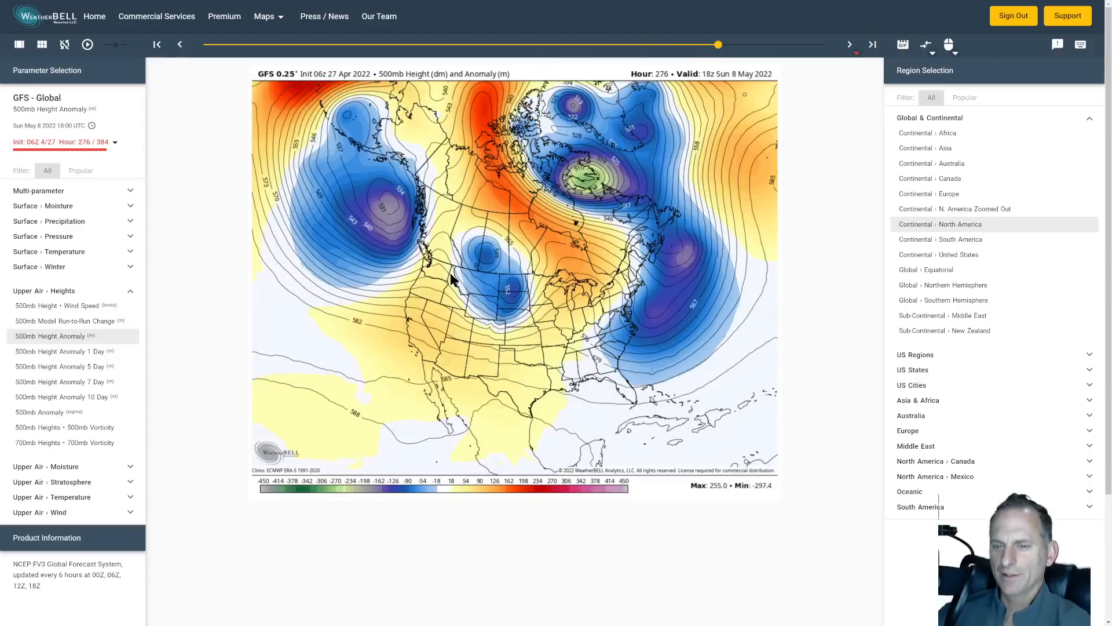
click(849, 44)
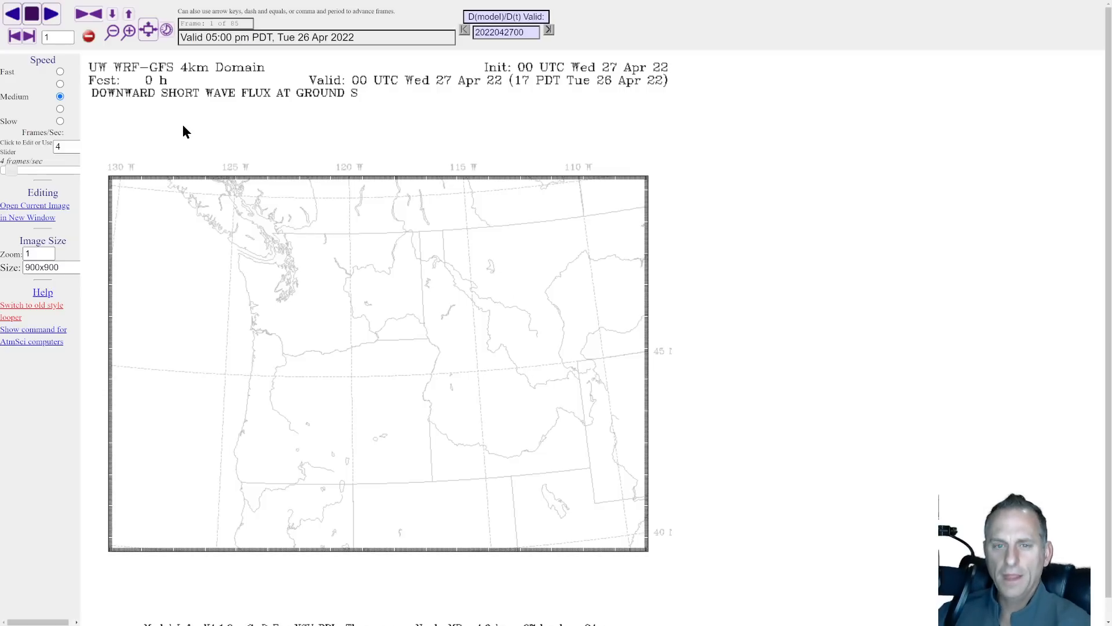
- Animate the shortwave flux loop, pause at hour 47, then resume to hour 73
click(29, 37)
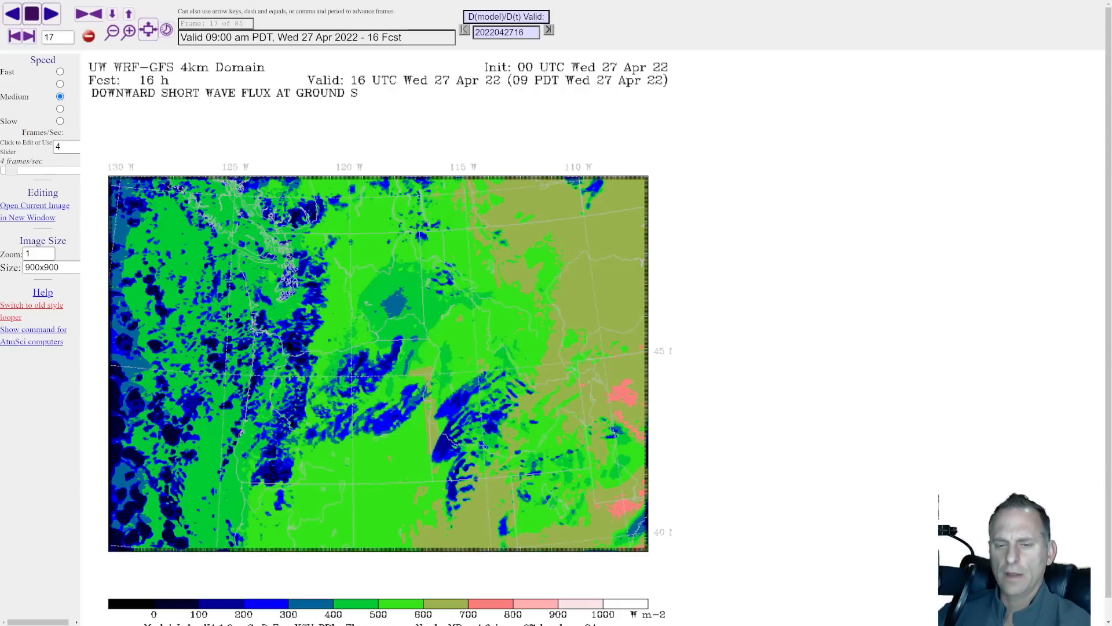
click(50, 13)
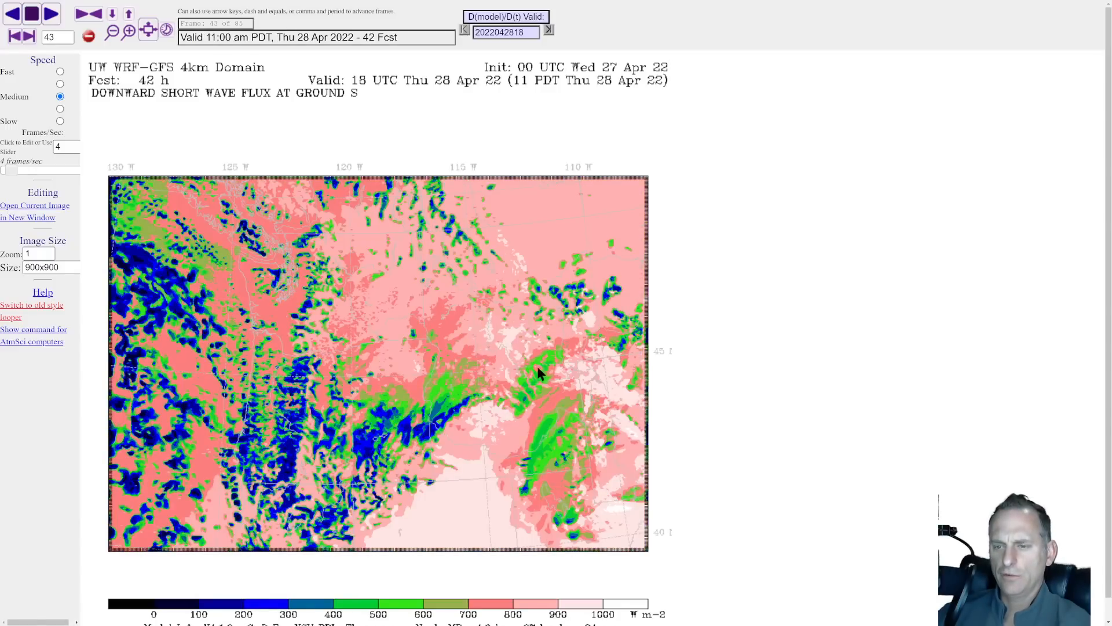
click(50, 13)
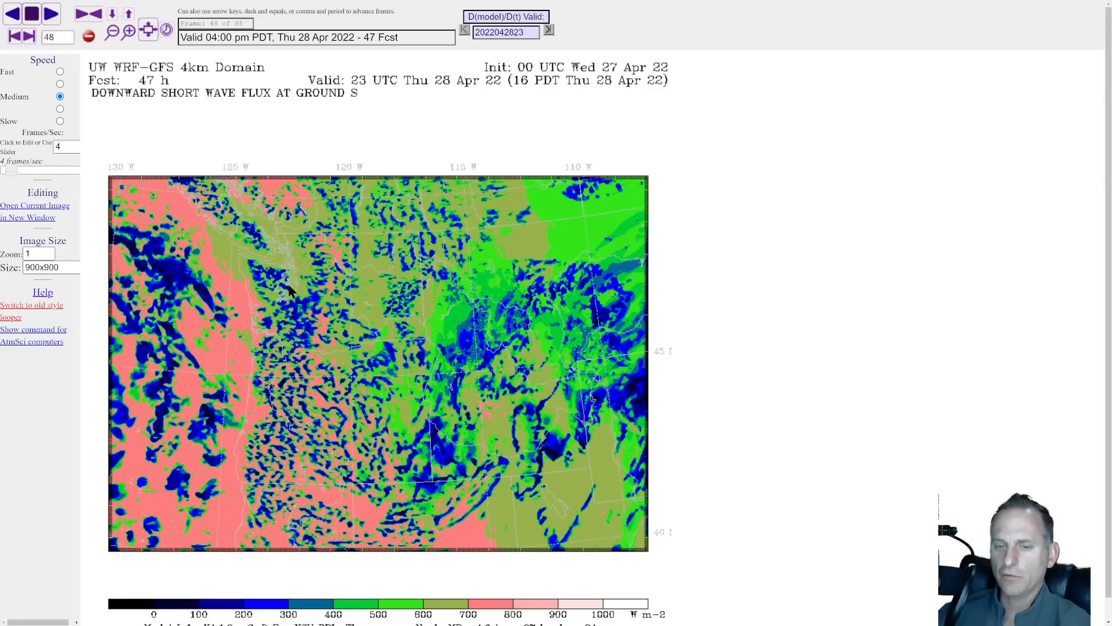
mouse_move(277, 368)
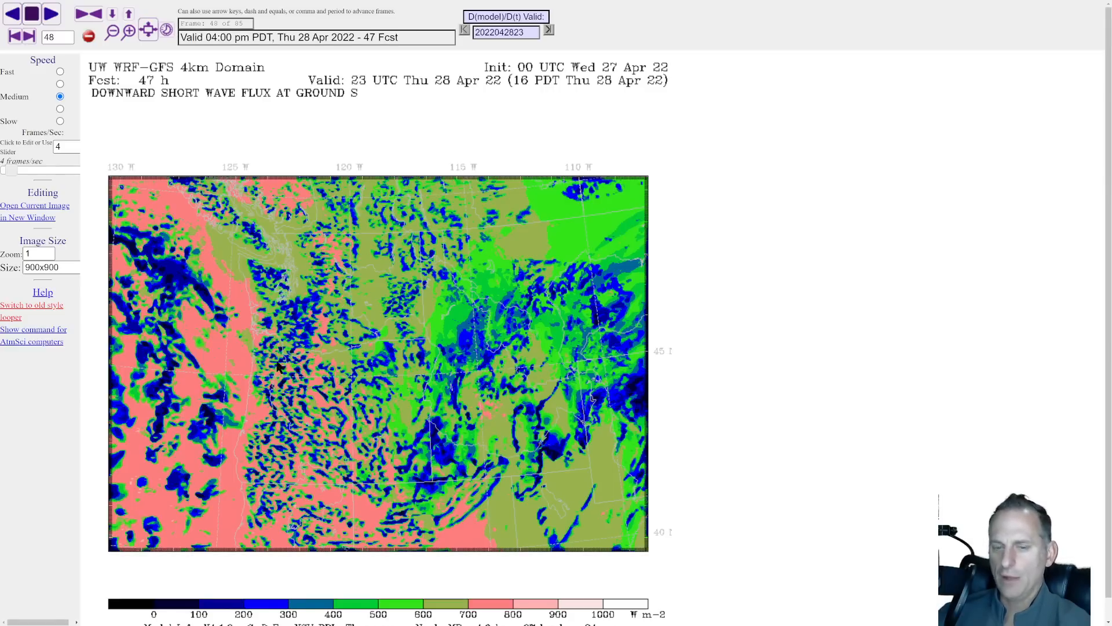
mouse_move(323, 414)
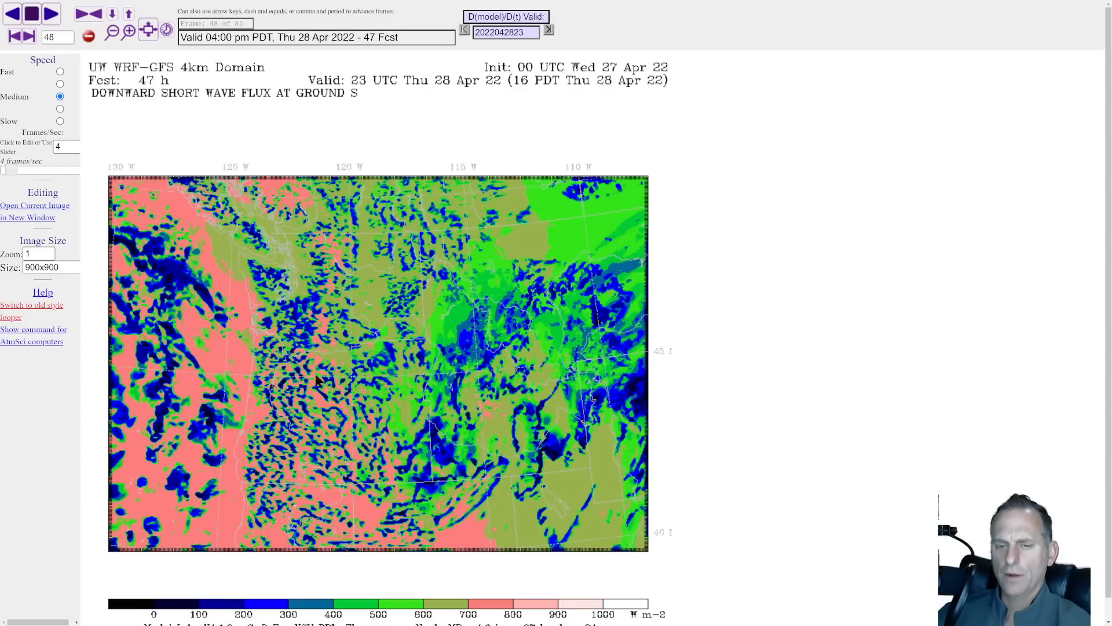
mouse_move(318, 379)
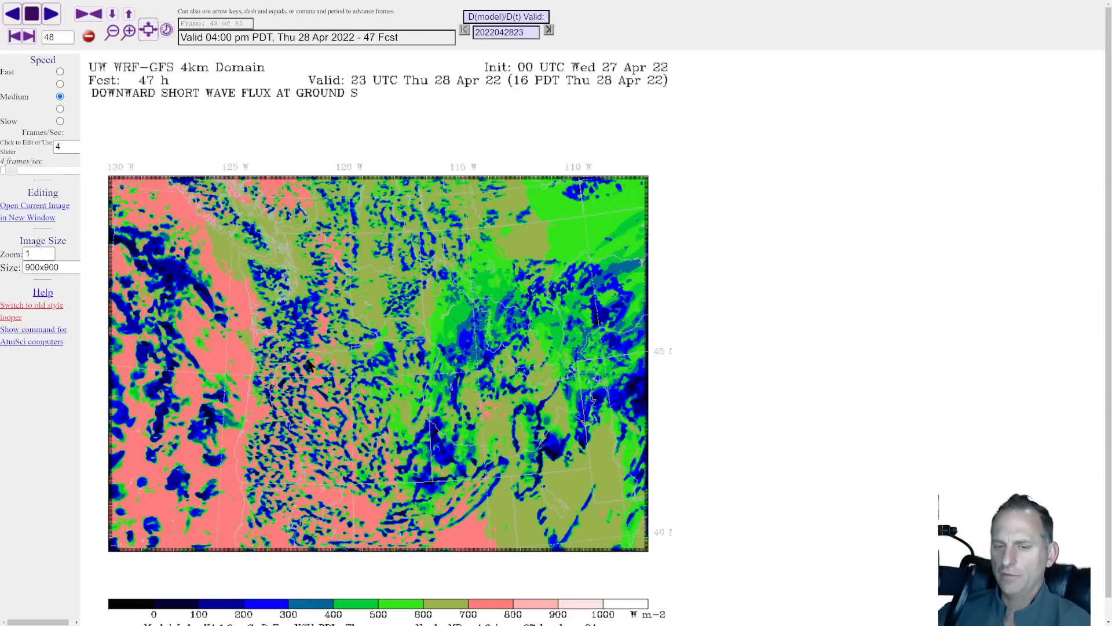
click(50, 13)
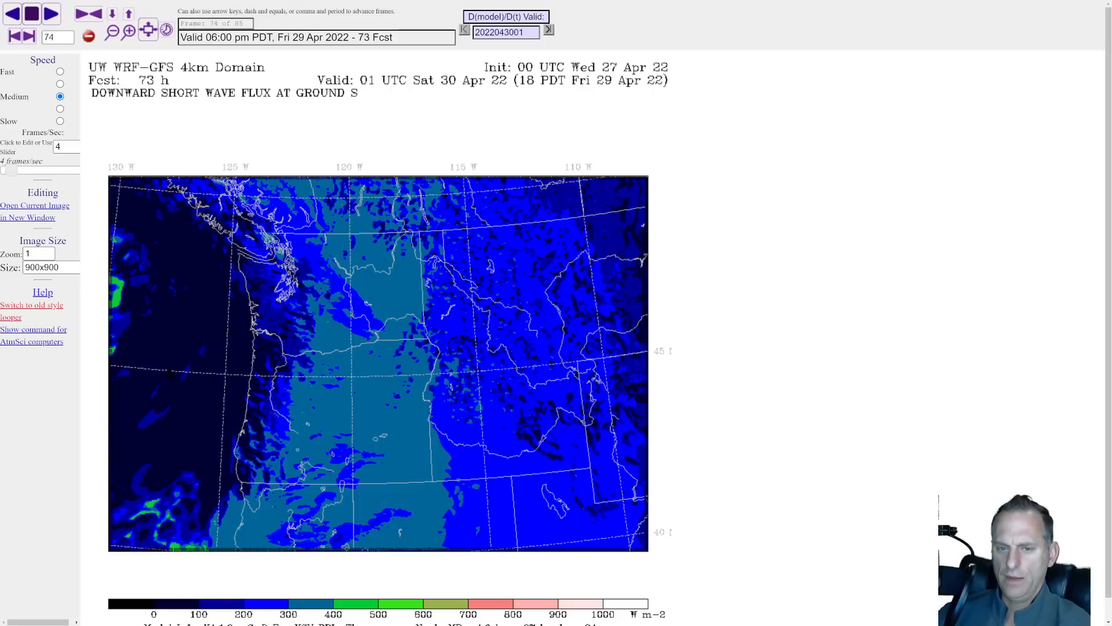
- Load the Probability of Frozen Precipitation loop for the 4 km domain
click(50, 13)
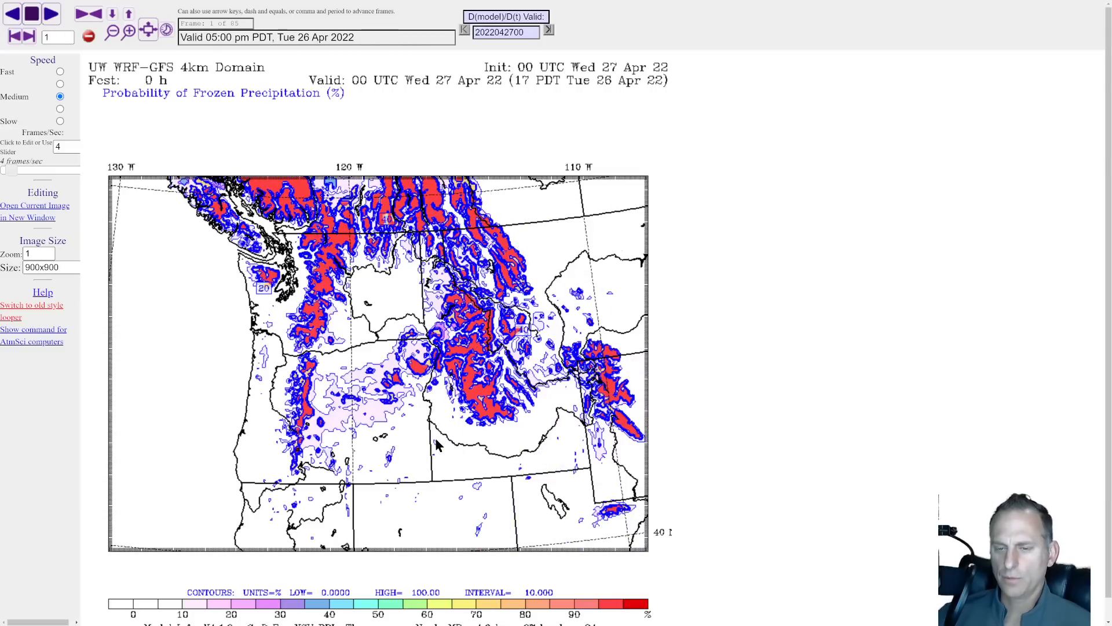
click(49, 13)
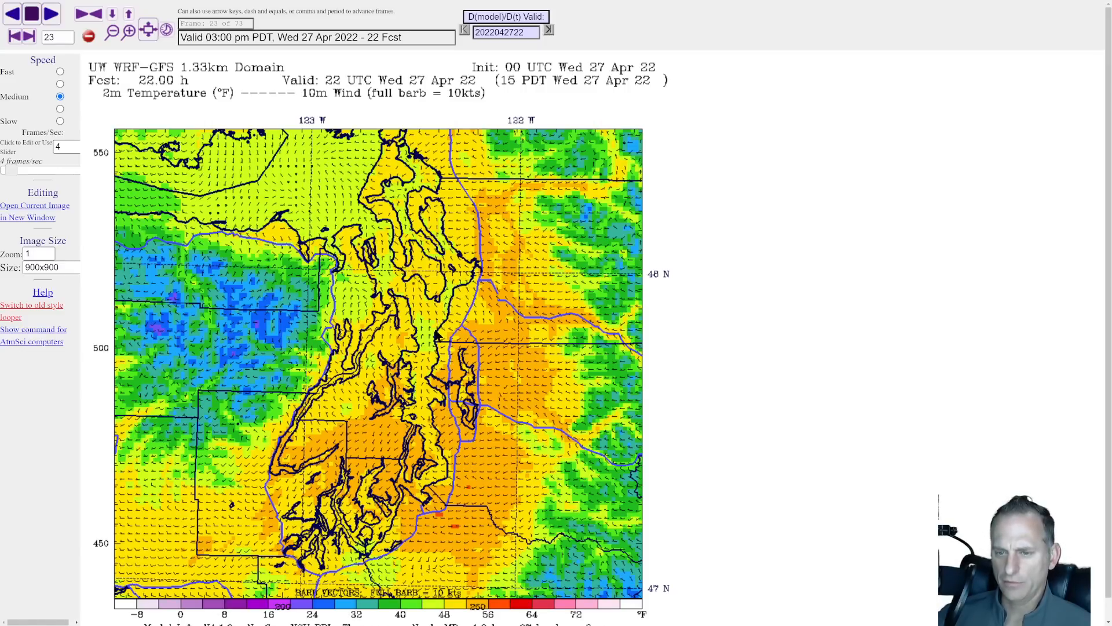
mouse_move(433, 287)
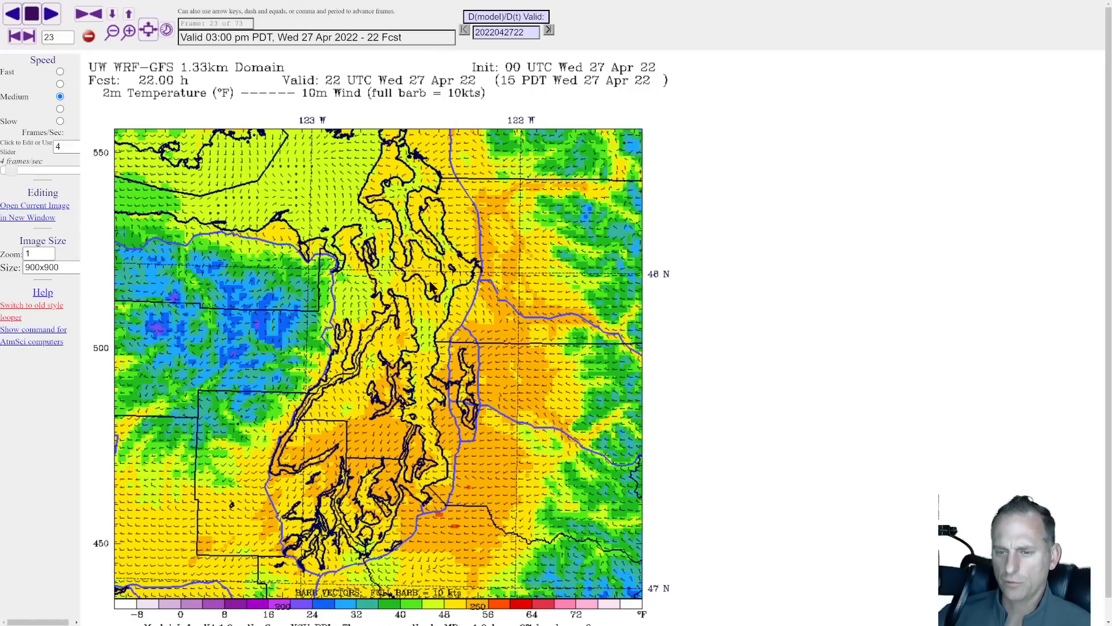
mouse_move(417, 355)
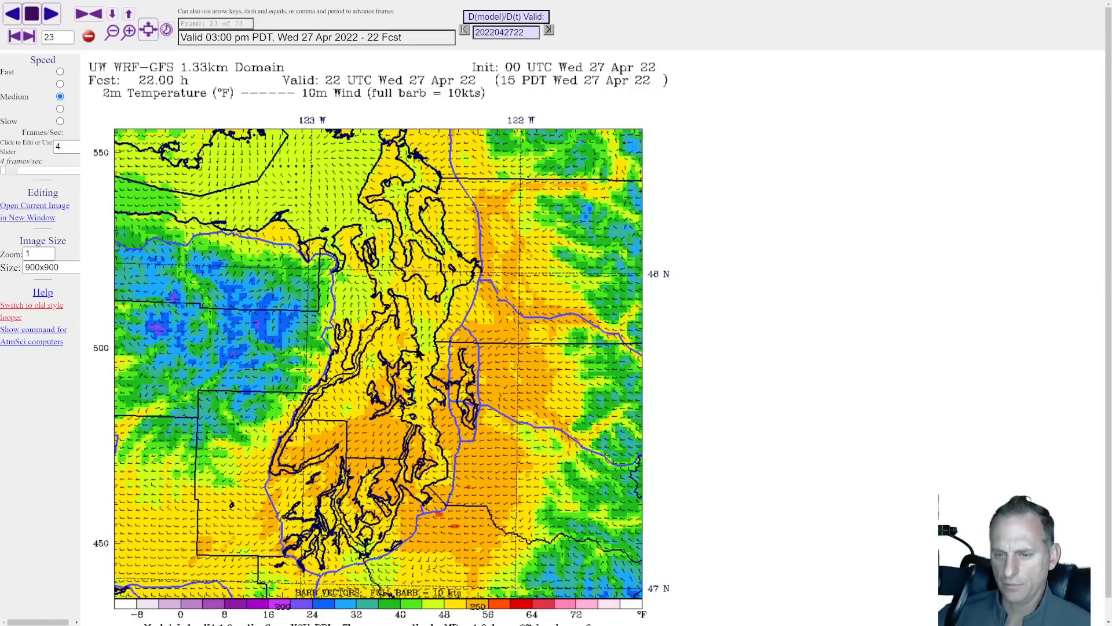
mouse_move(497, 354)
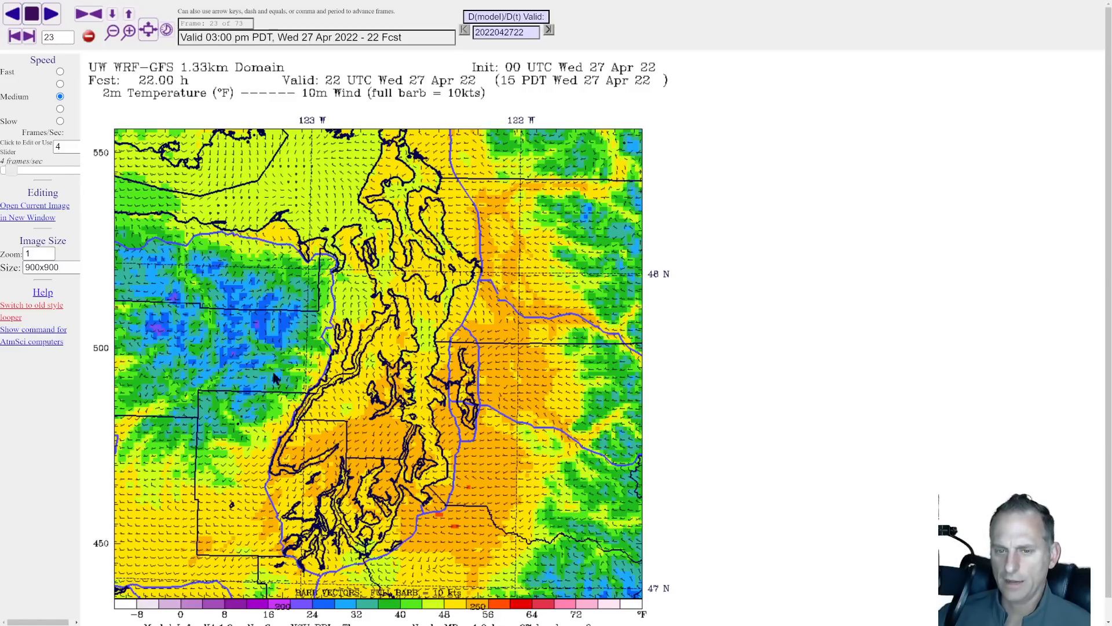
mouse_move(216, 252)
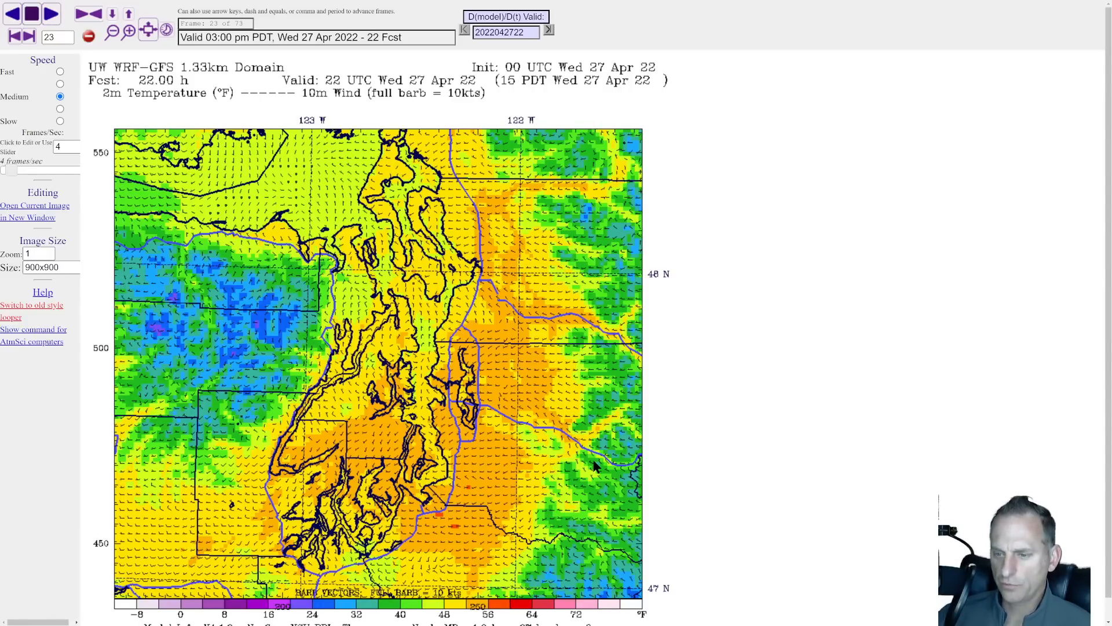
mouse_move(575, 479)
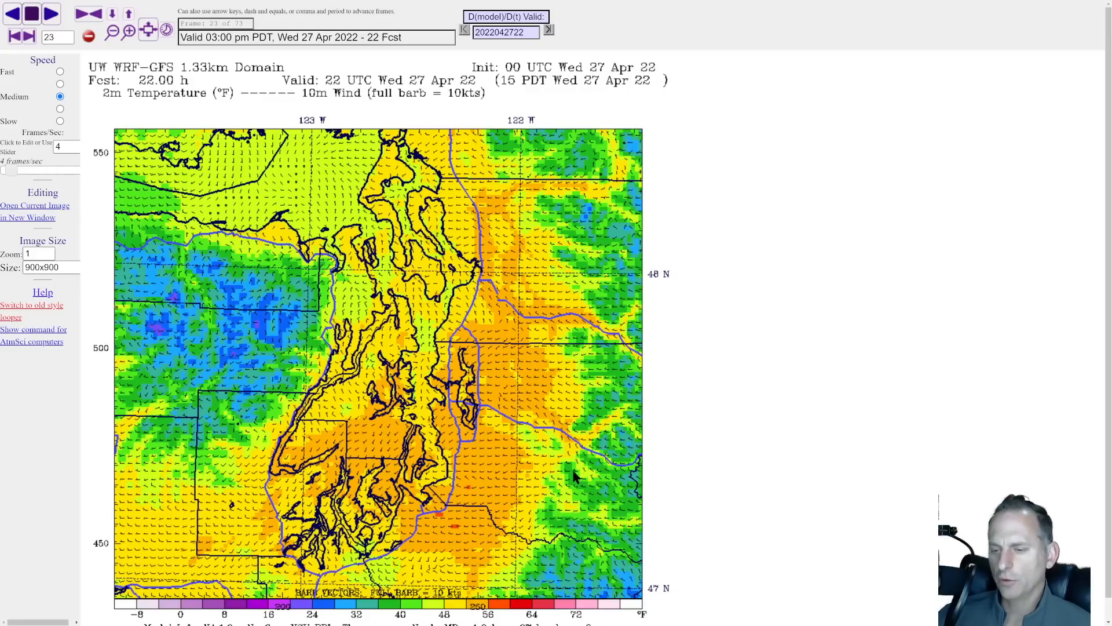
mouse_move(625, 461)
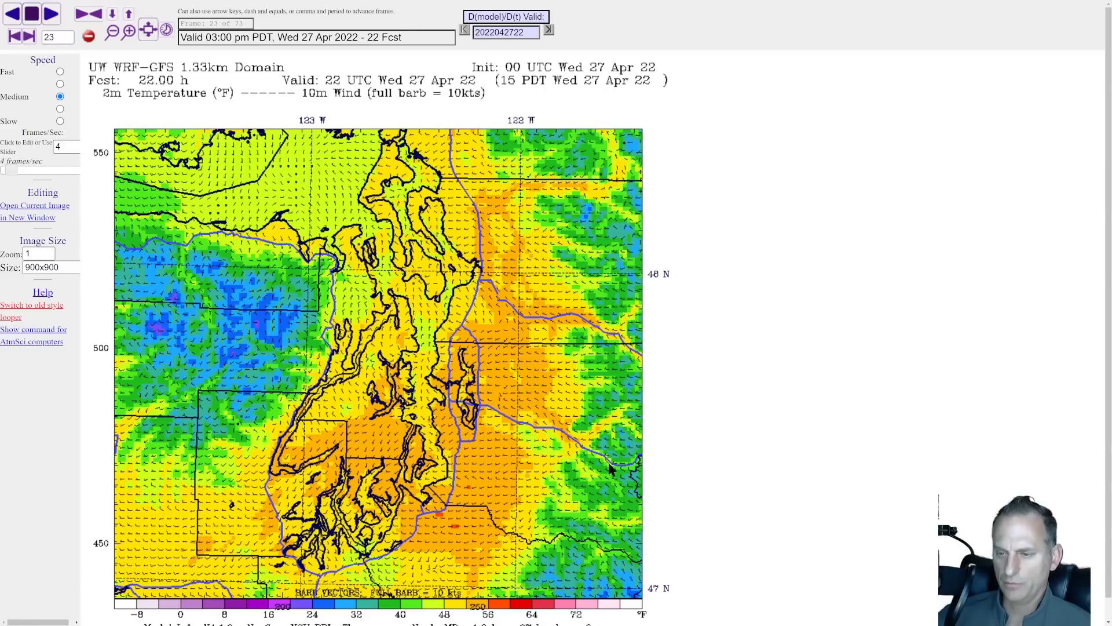
- Scroll down the hour-22 2 m temperature and 10 m wind map page
scroll(down, 3)
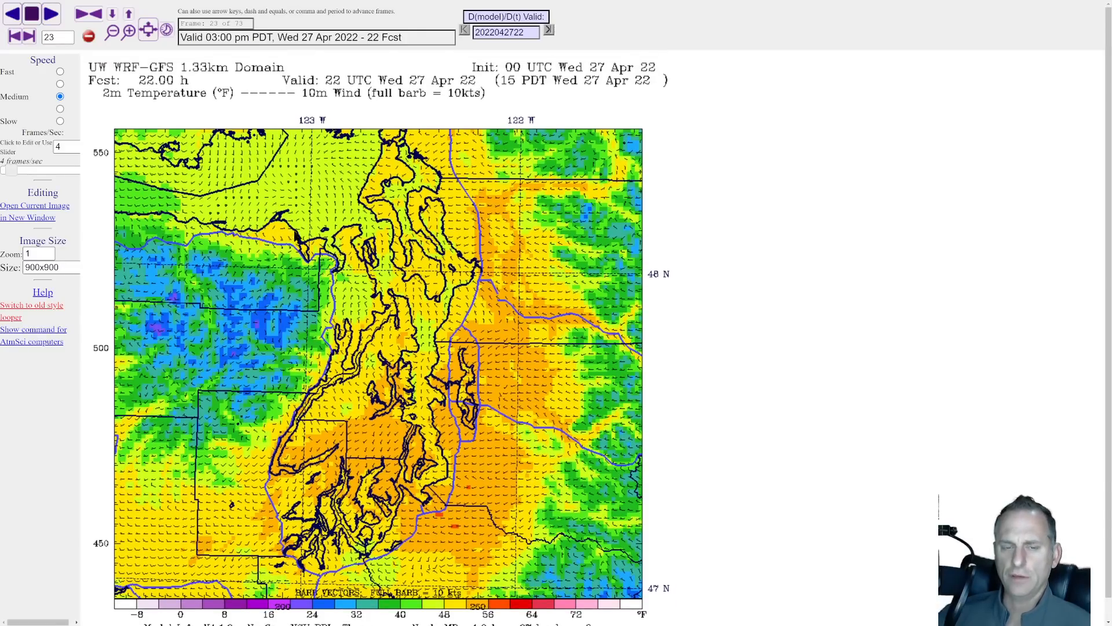
mouse_move(746, 276)
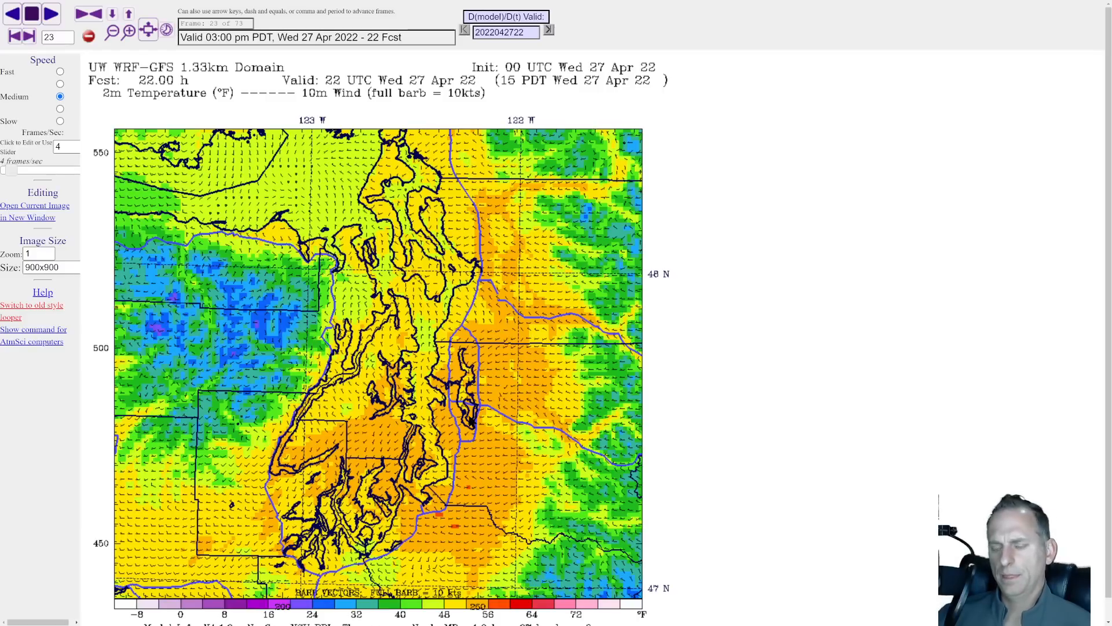
mouse_move(762, 382)
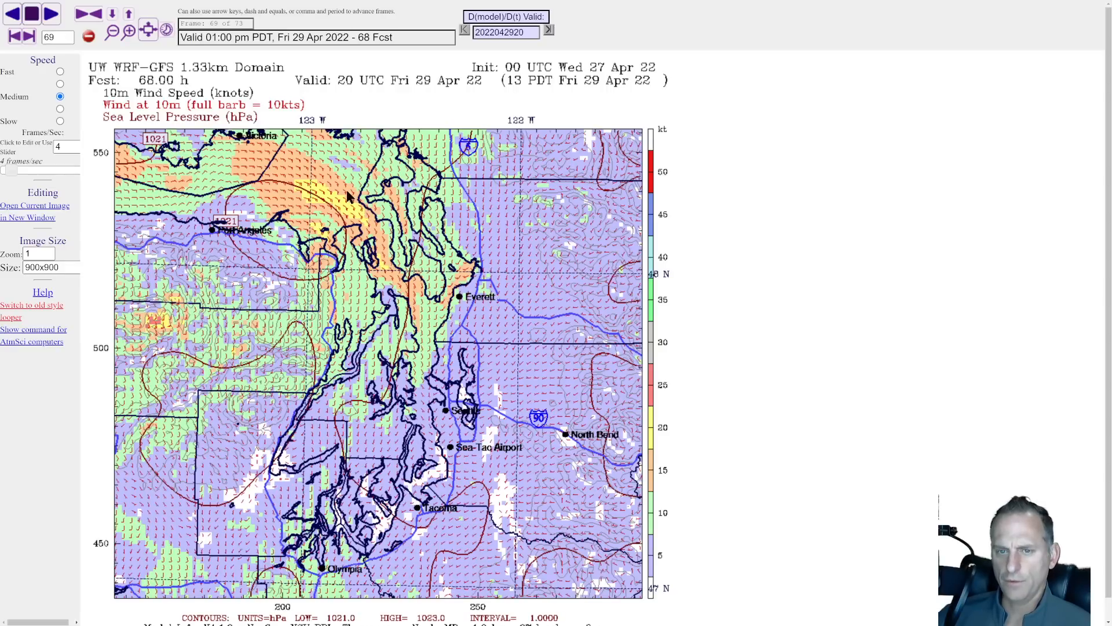
mouse_move(348, 247)
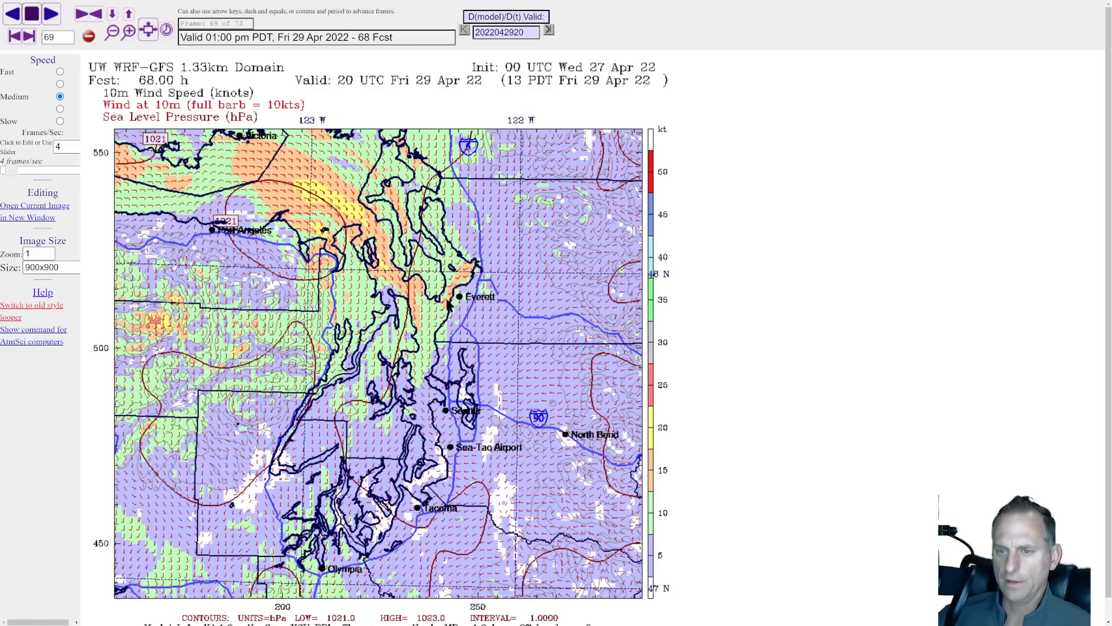
mouse_move(439, 450)
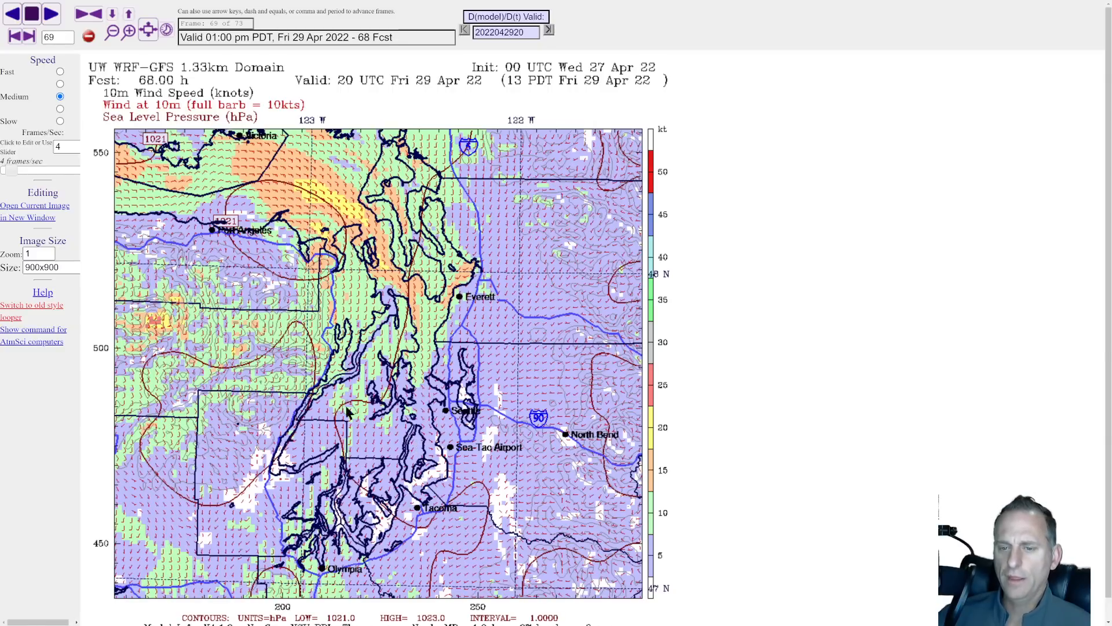
mouse_move(269, 362)
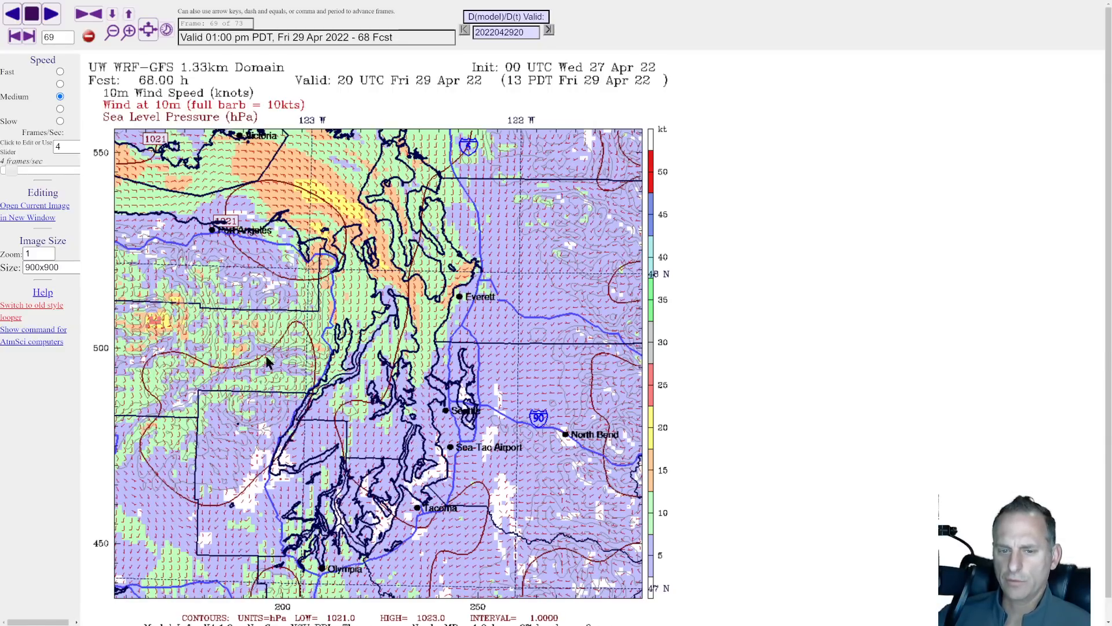
mouse_move(622, 417)
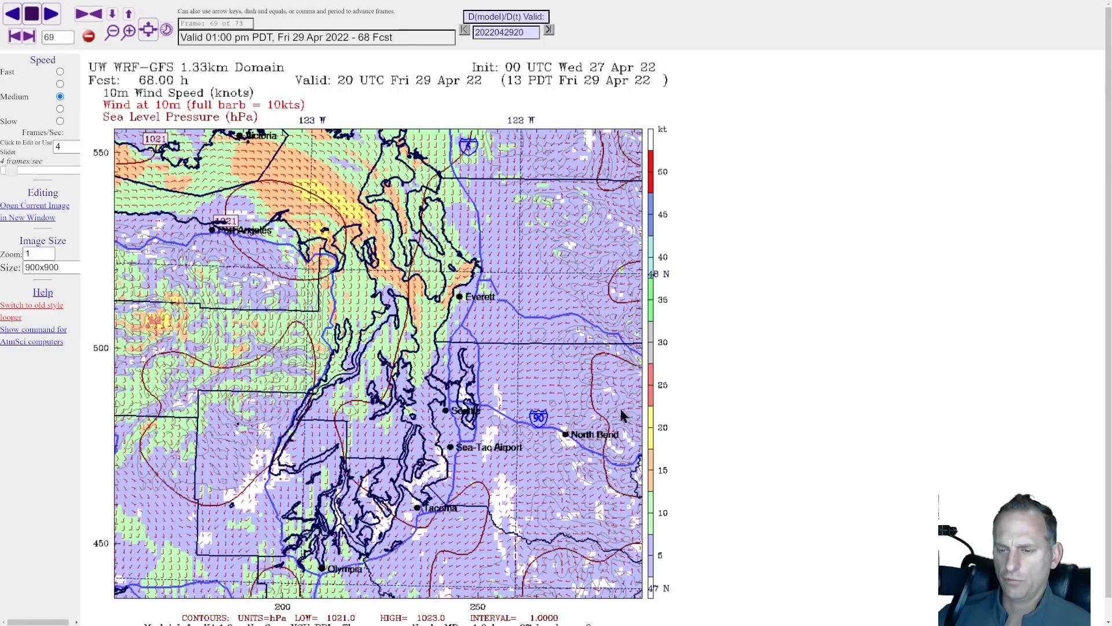
mouse_move(446, 518)
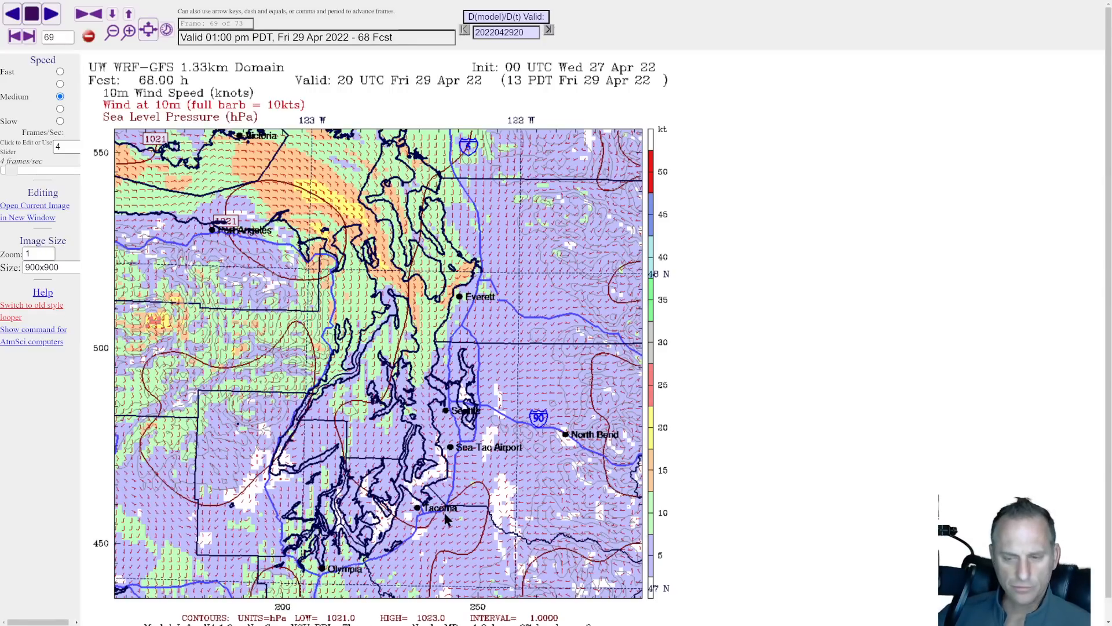
mouse_move(446, 510)
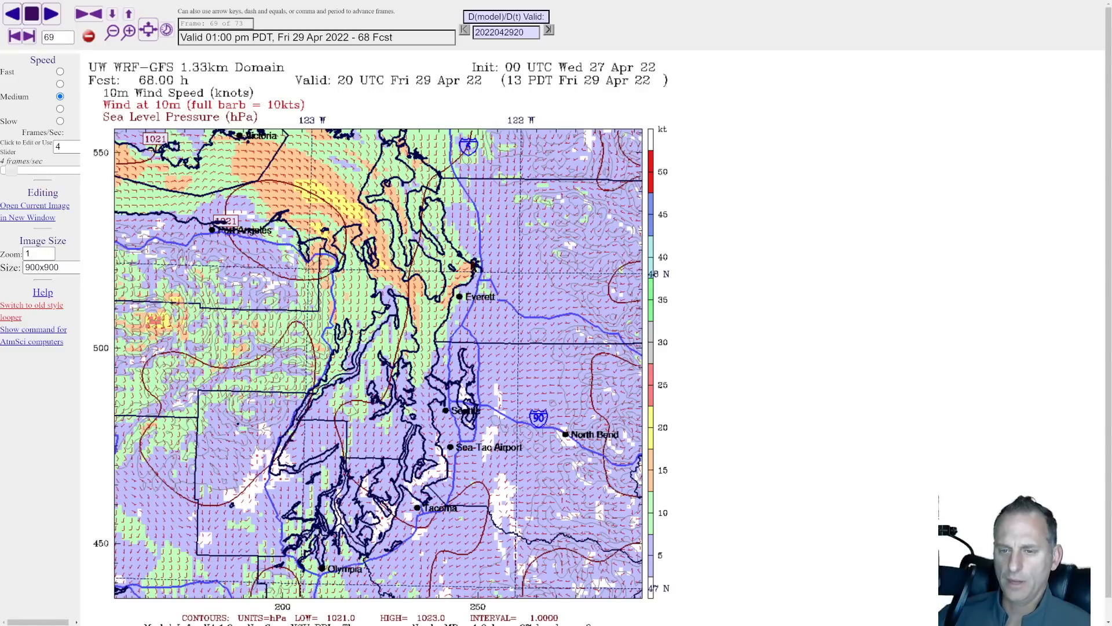
mouse_move(433, 518)
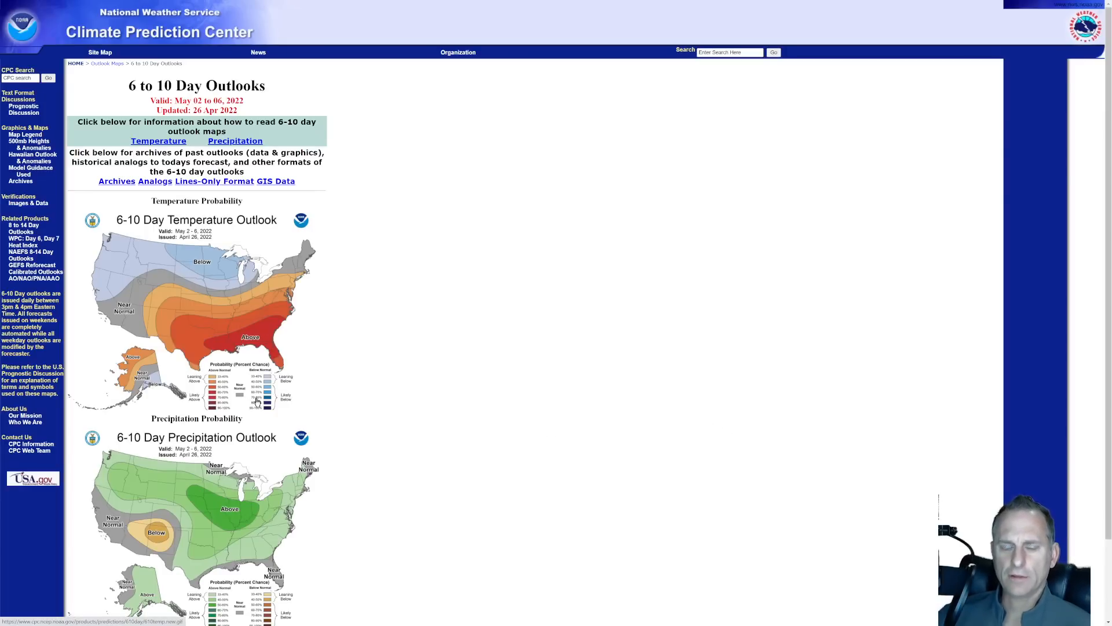
mouse_move(163, 239)
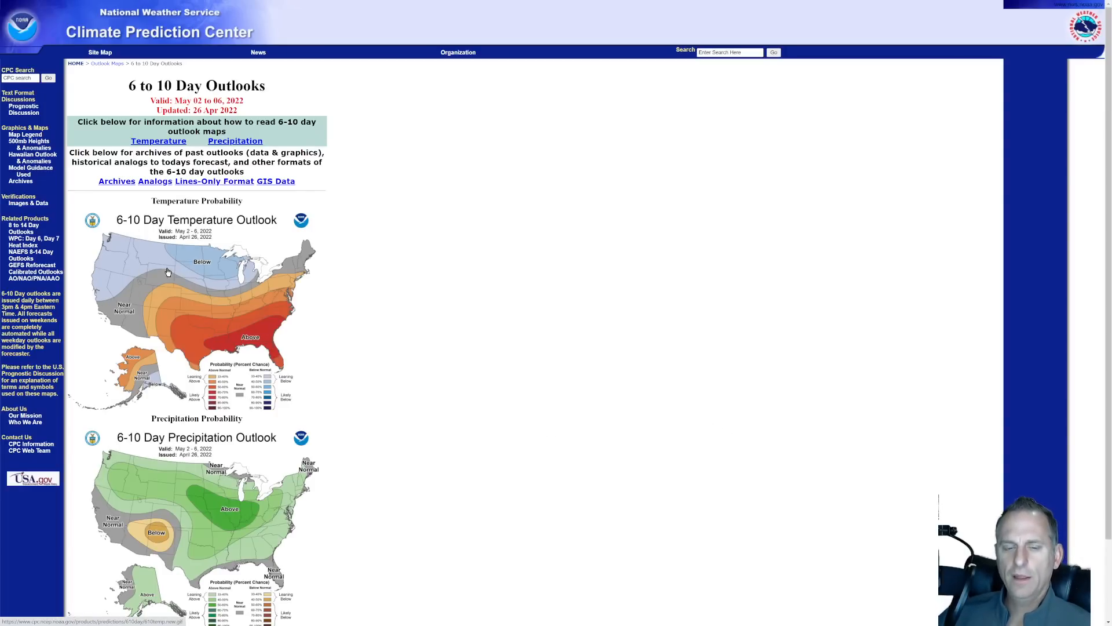
mouse_move(203, 285)
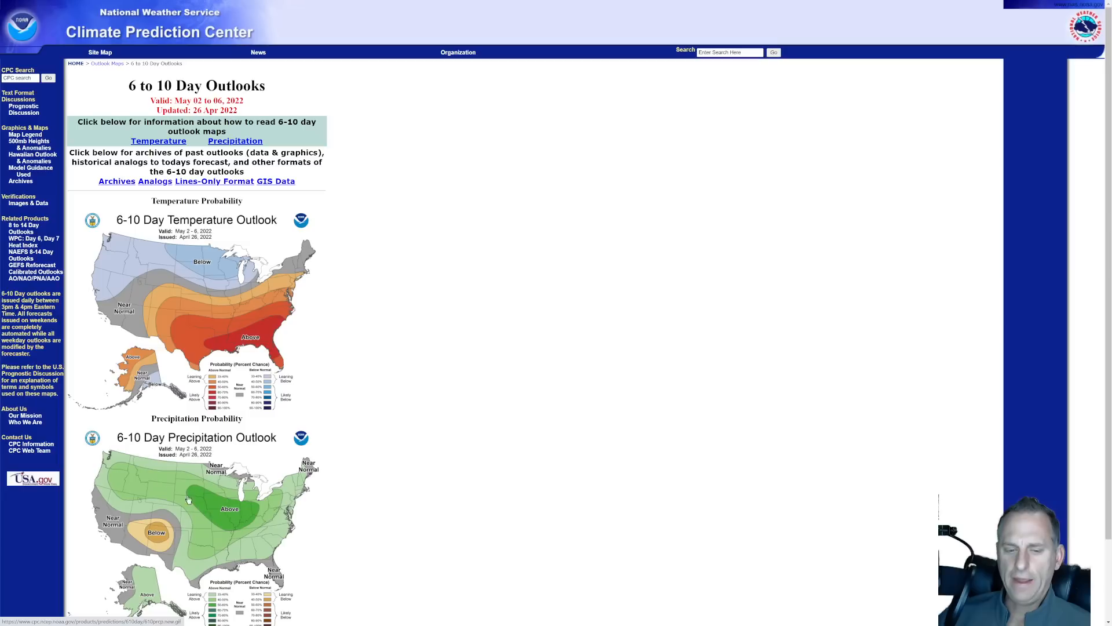
mouse_move(118, 464)
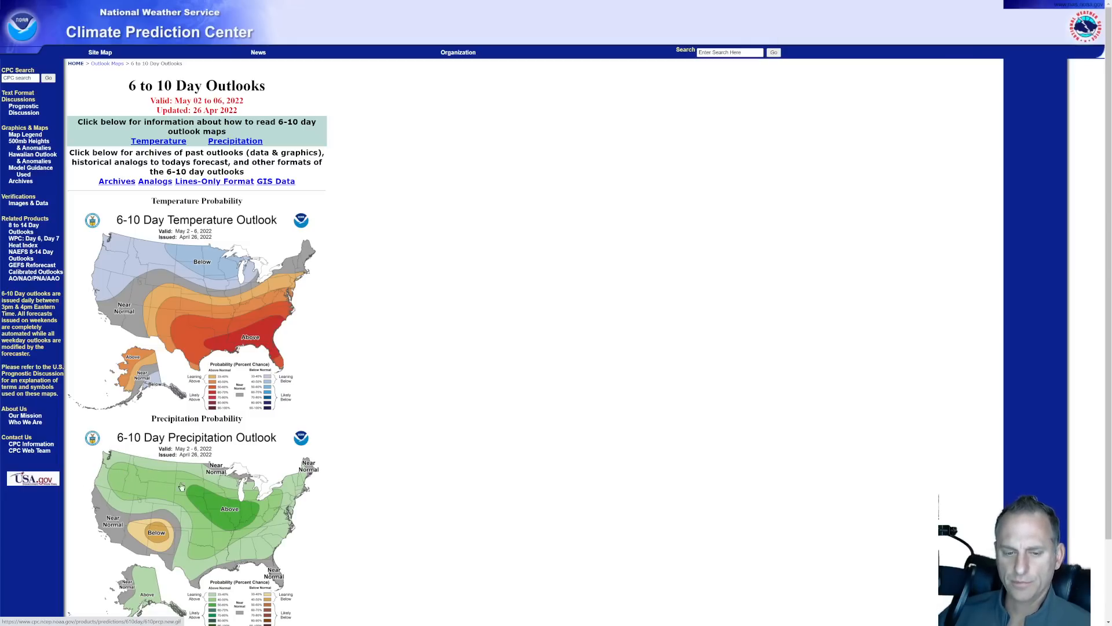
- Scroll down to the May 4–10 temperature and precipitation outlook maps
scroll(down, 3)
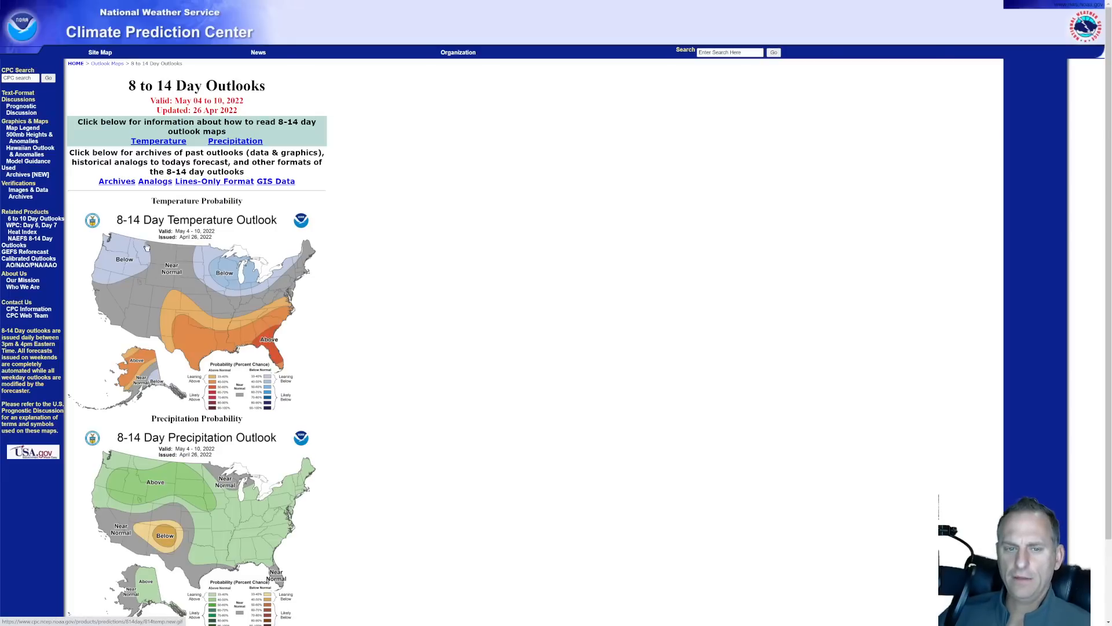
mouse_move(178, 38)
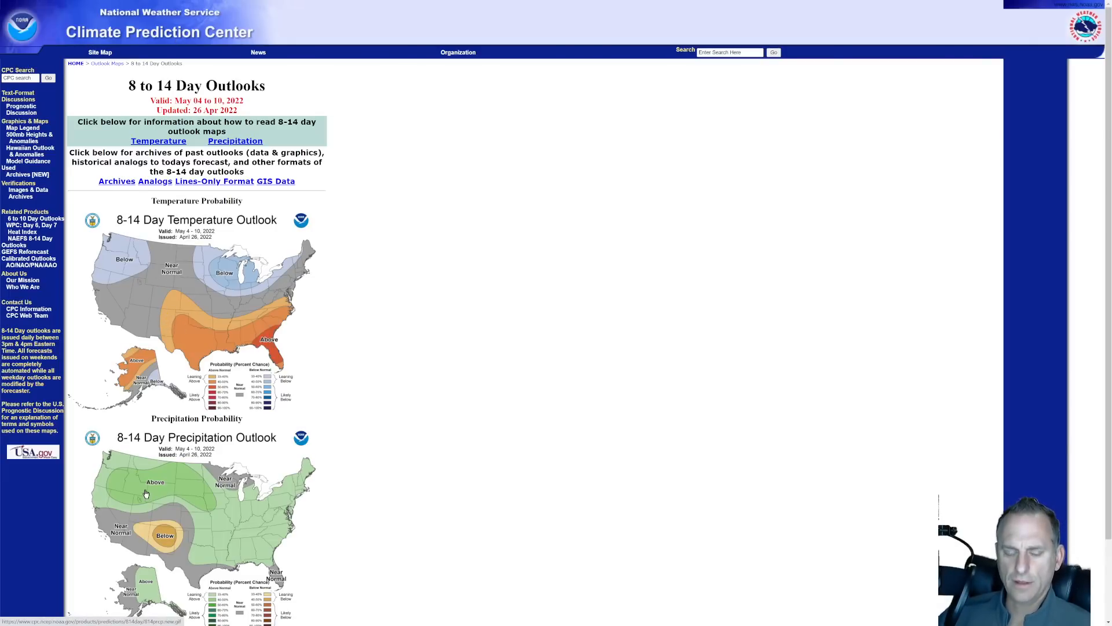
scroll(down, 3)
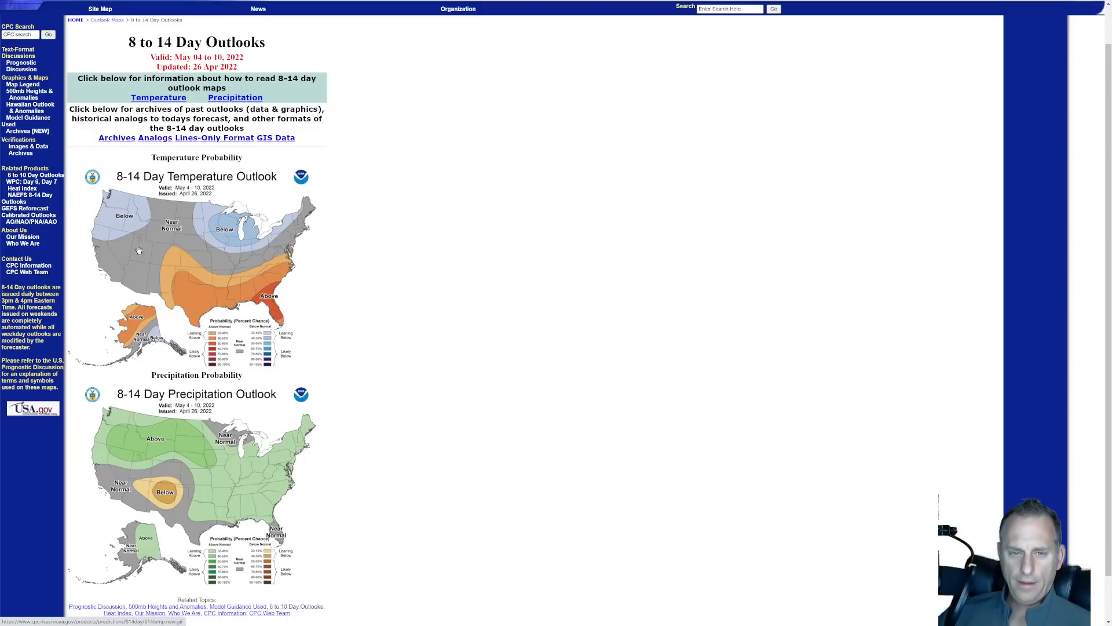
mouse_move(135, 435)
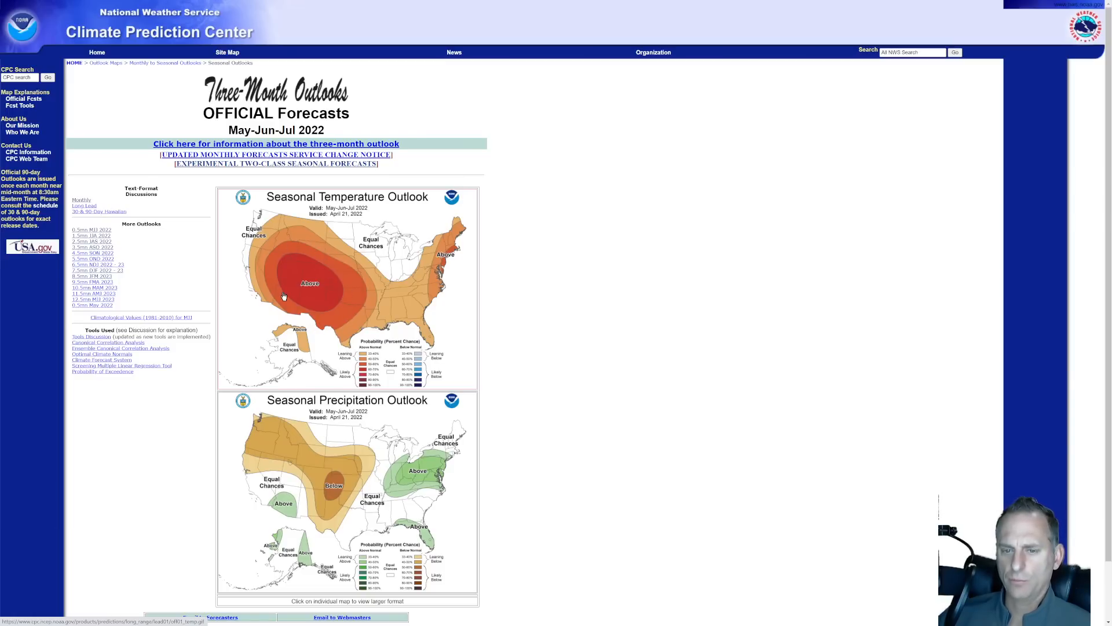
mouse_move(250, 237)
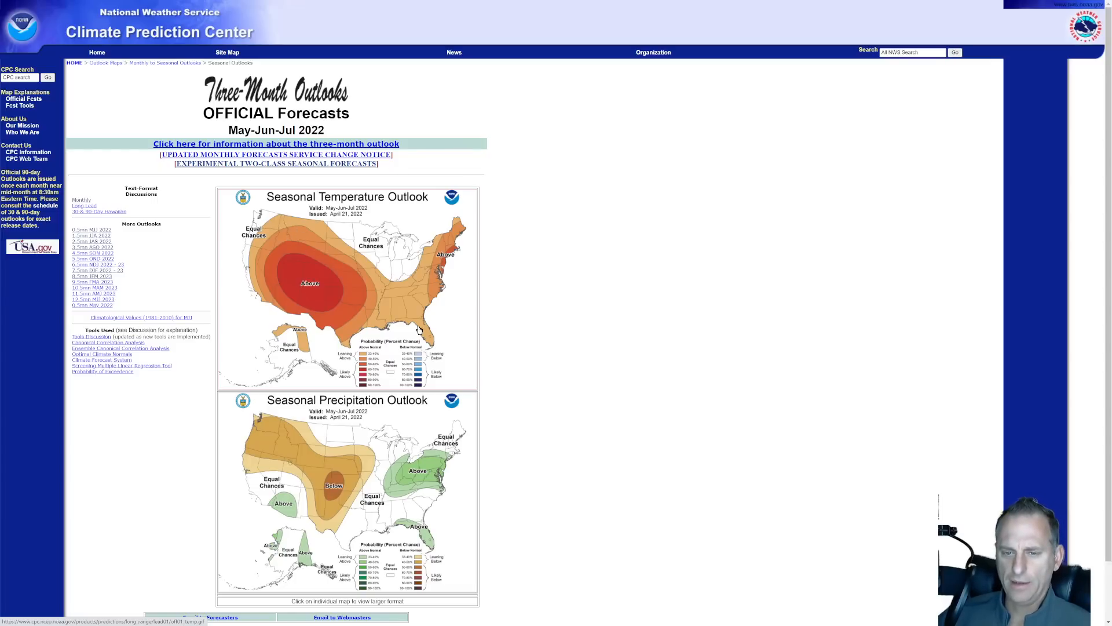
- Scroll down the three-month seasonal temperature and precipitation outlook page
scroll(down, 3)
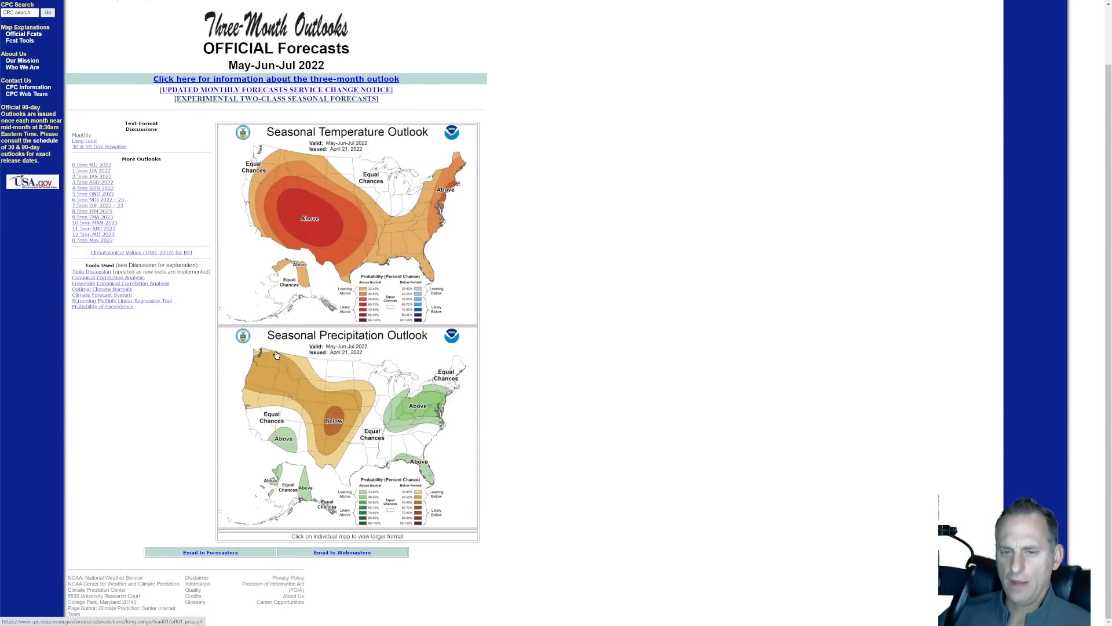
mouse_move(322, 438)
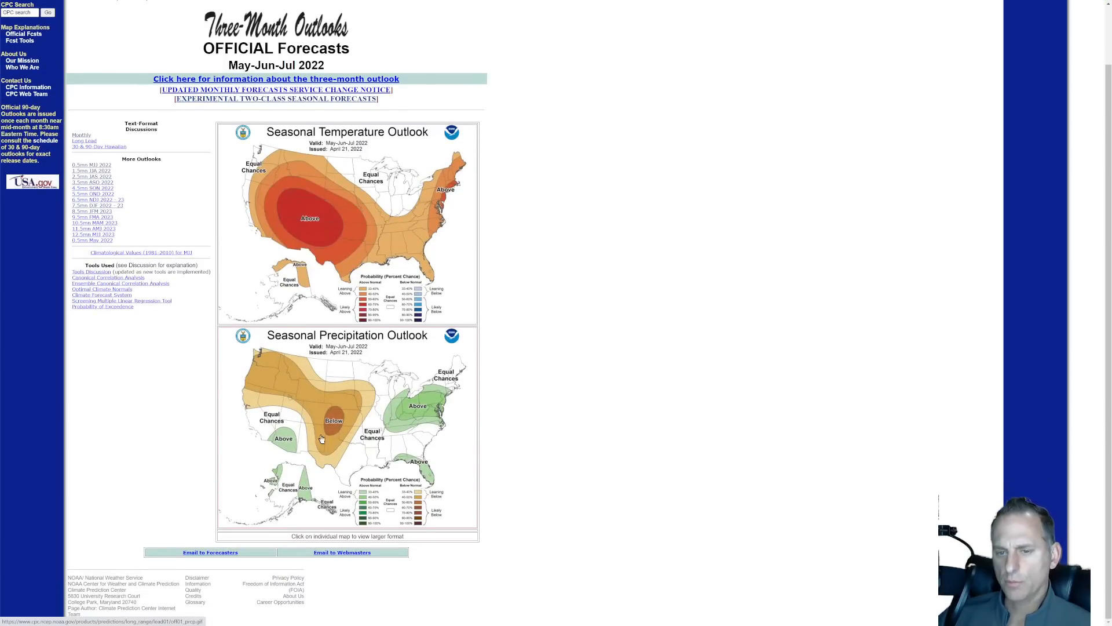
mouse_move(353, 396)
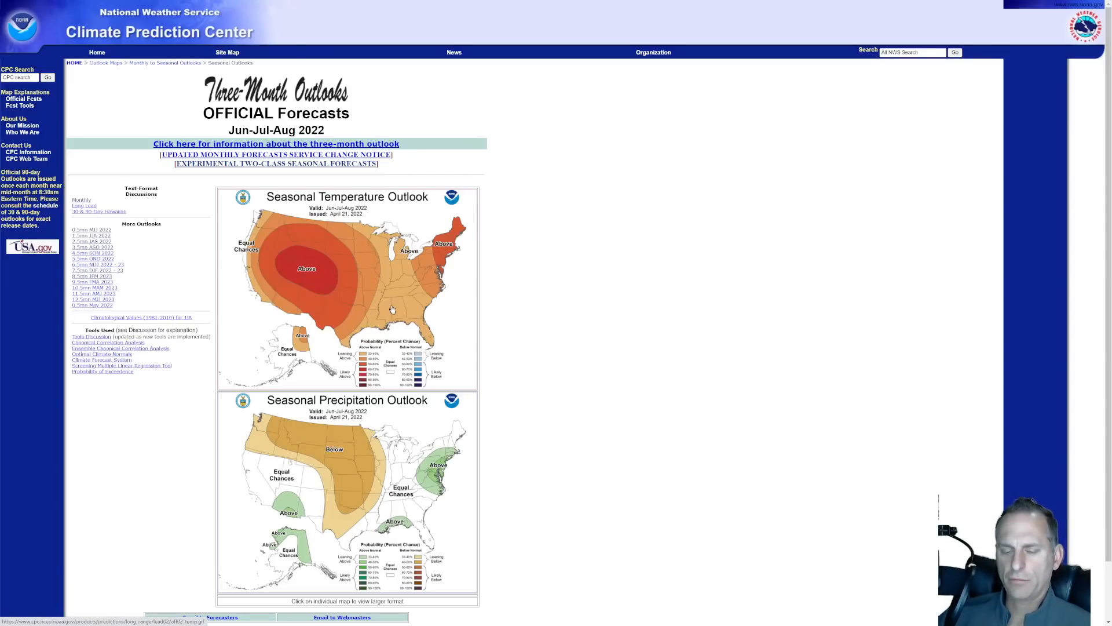
mouse_move(271, 446)
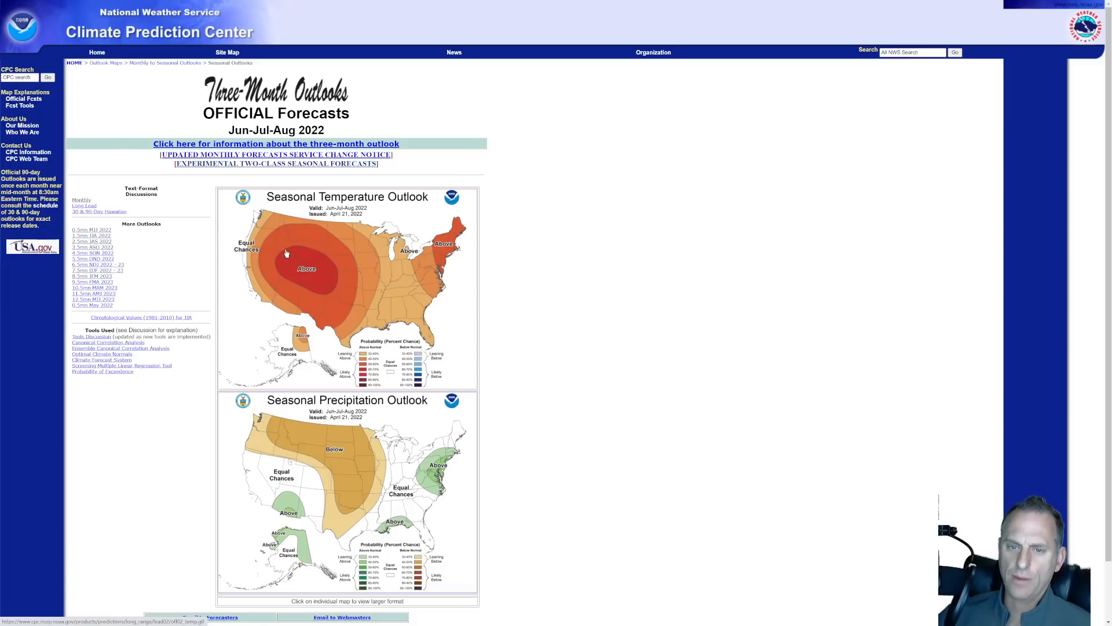
mouse_move(584, 320)
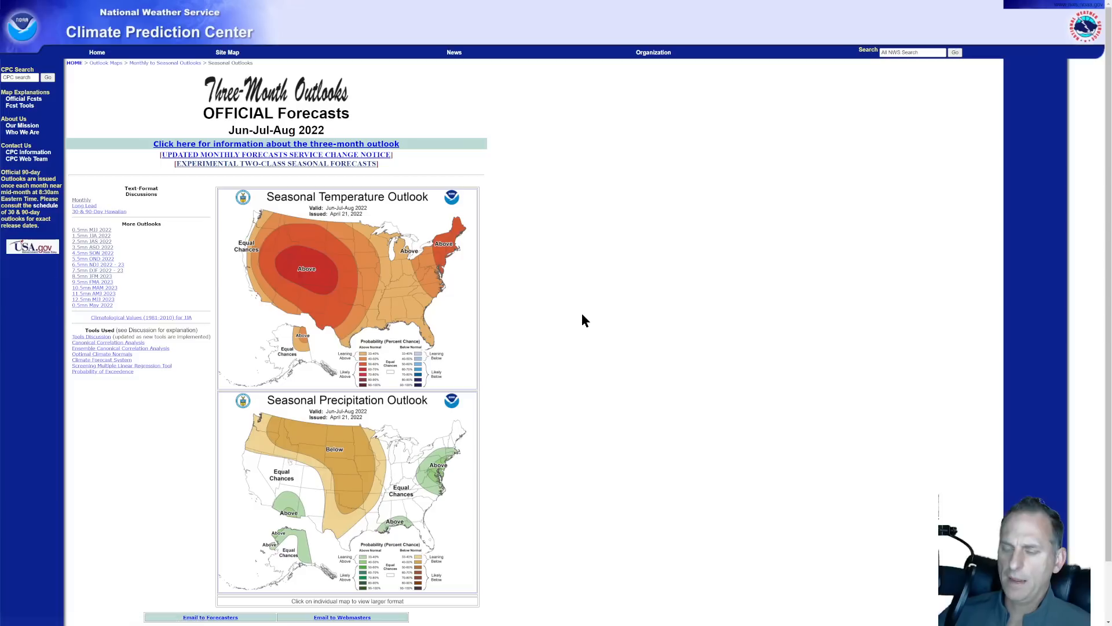
mouse_move(532, 357)
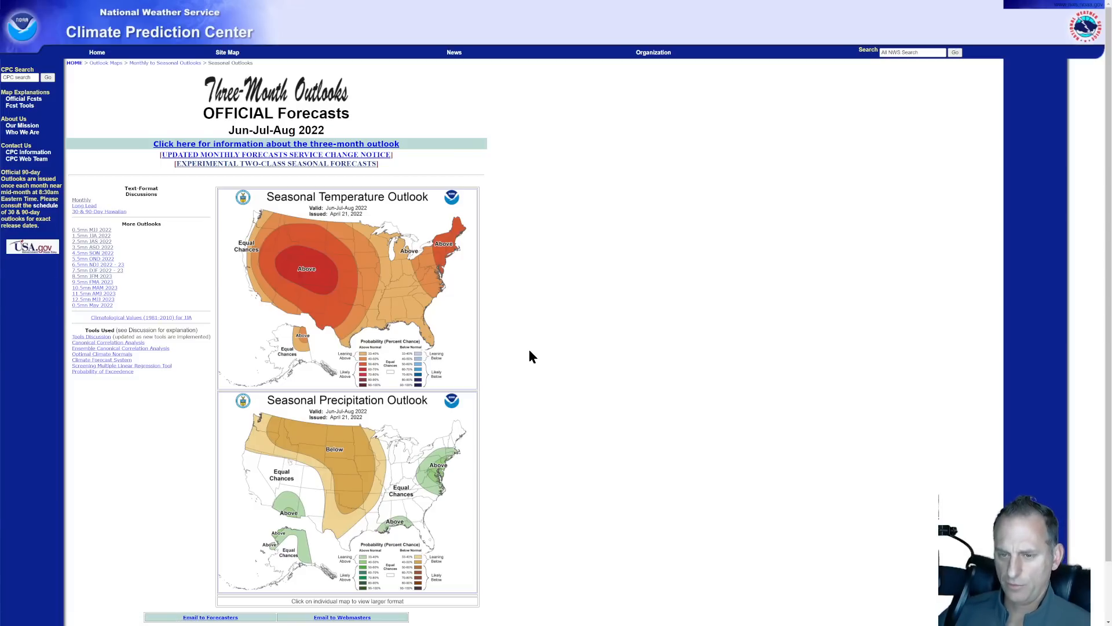
mouse_move(508, 337)
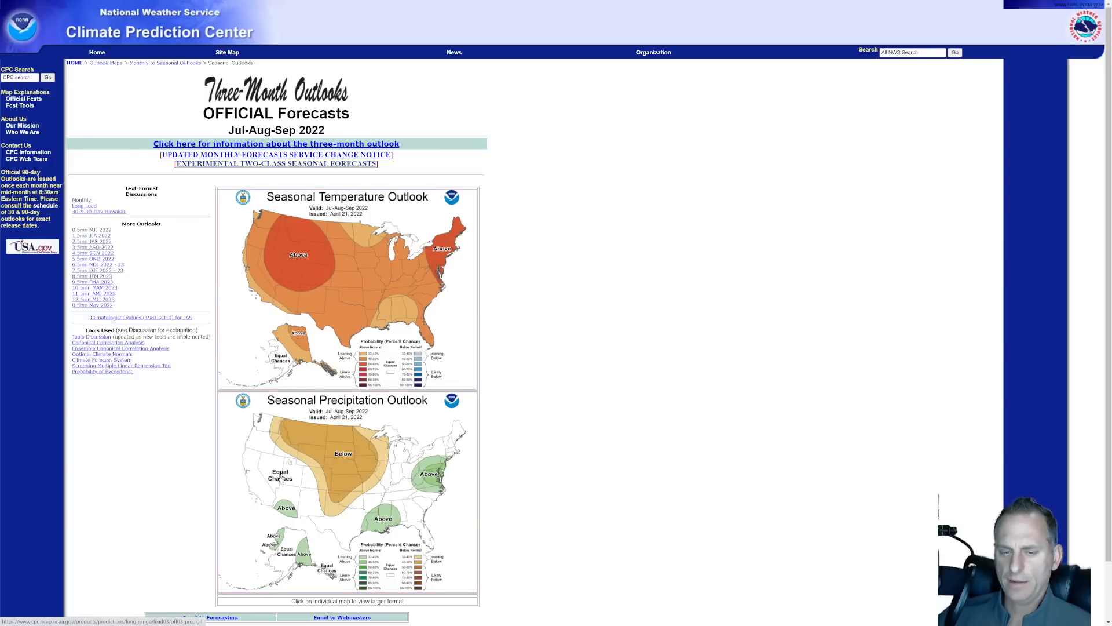
mouse_move(265, 464)
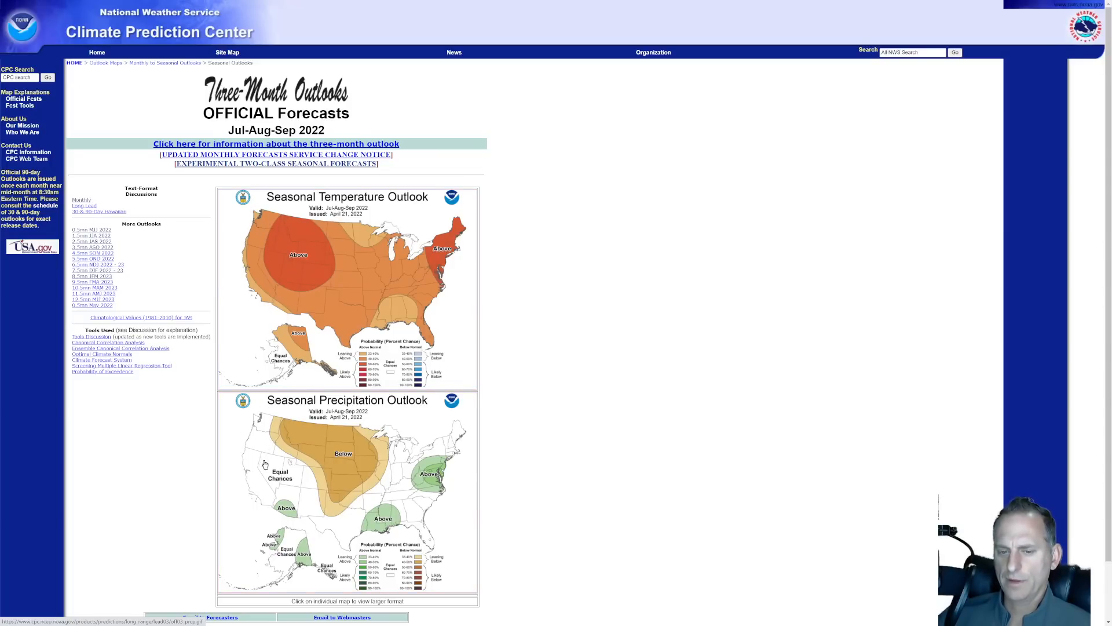
mouse_move(317, 414)
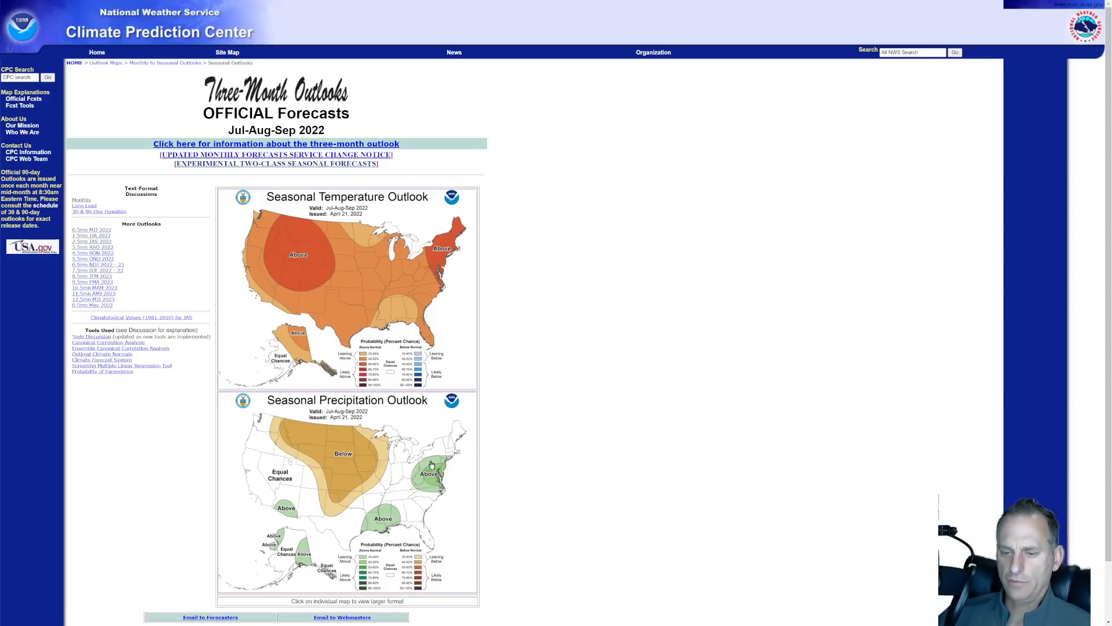
mouse_move(289, 506)
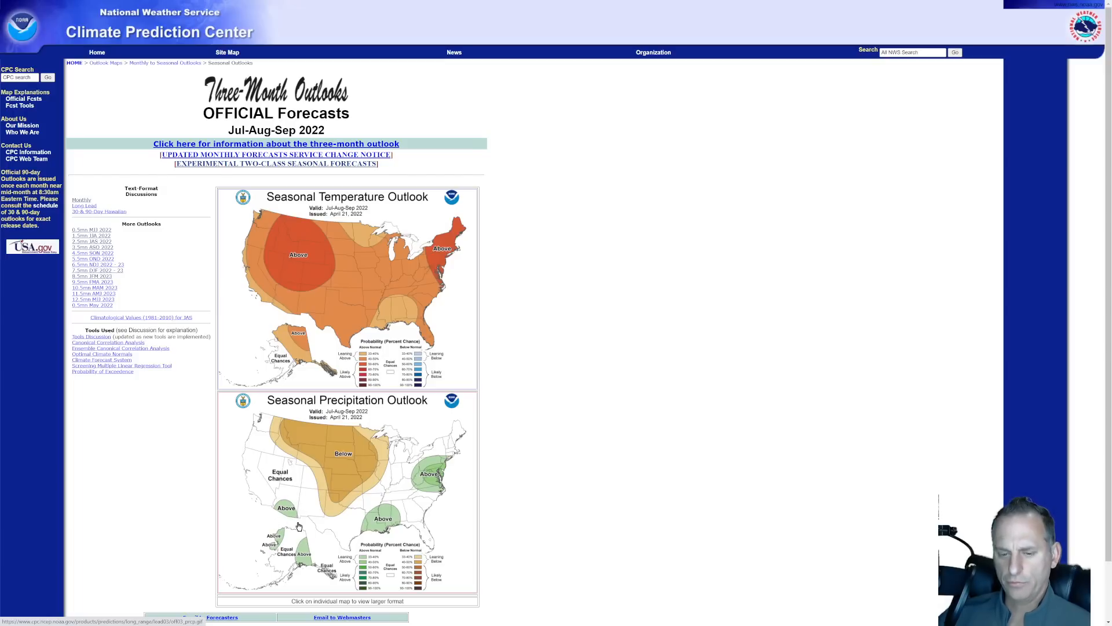
mouse_move(248, 554)
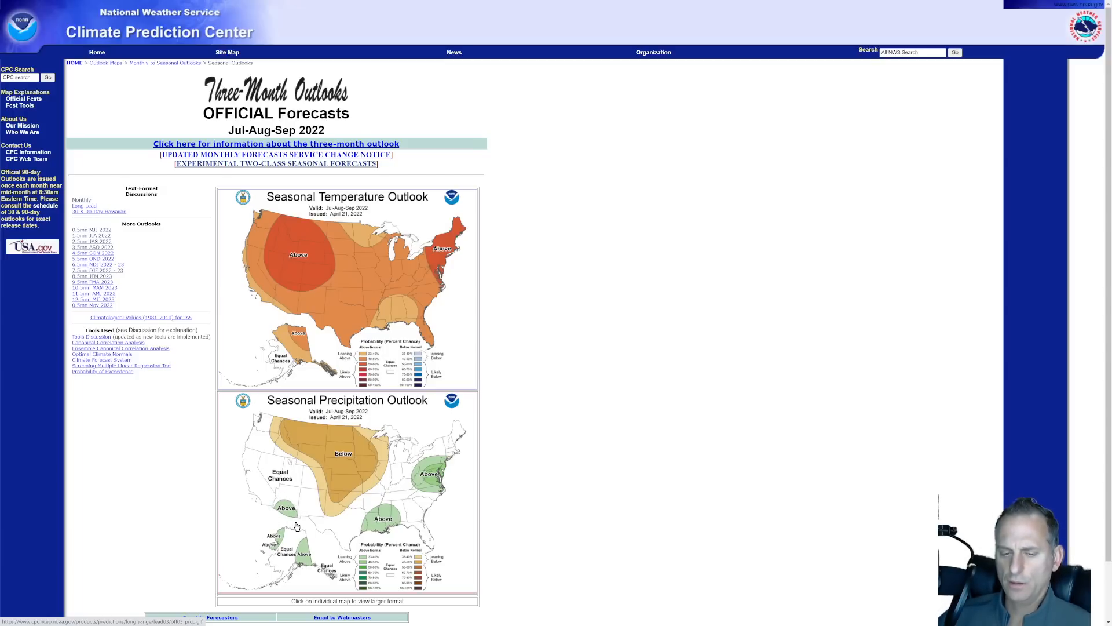
mouse_move(272, 534)
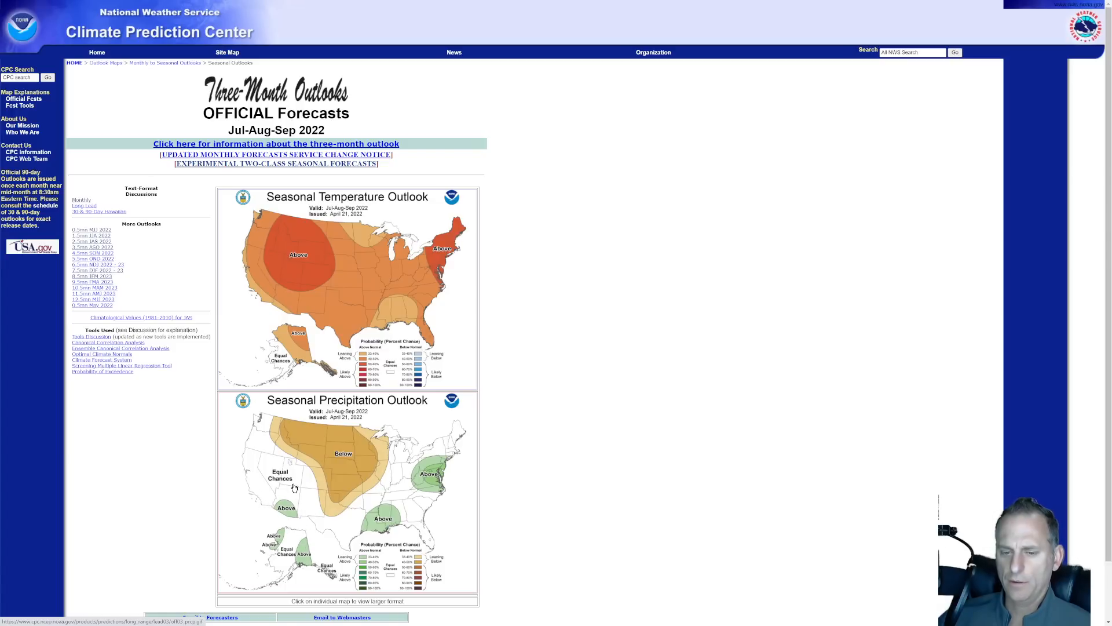
mouse_move(287, 486)
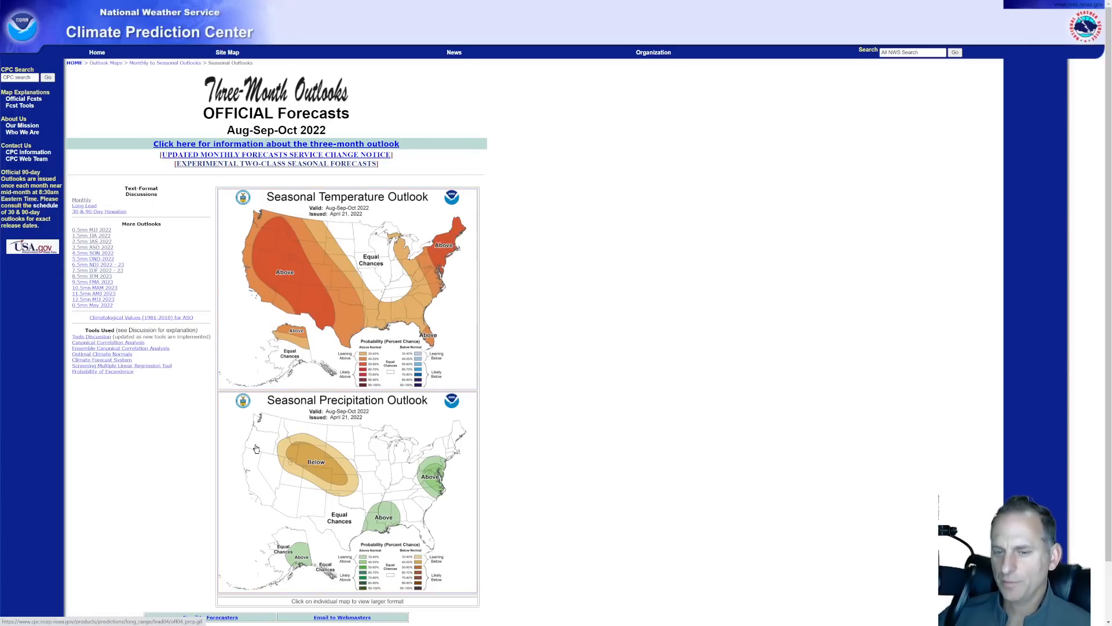
mouse_move(247, 457)
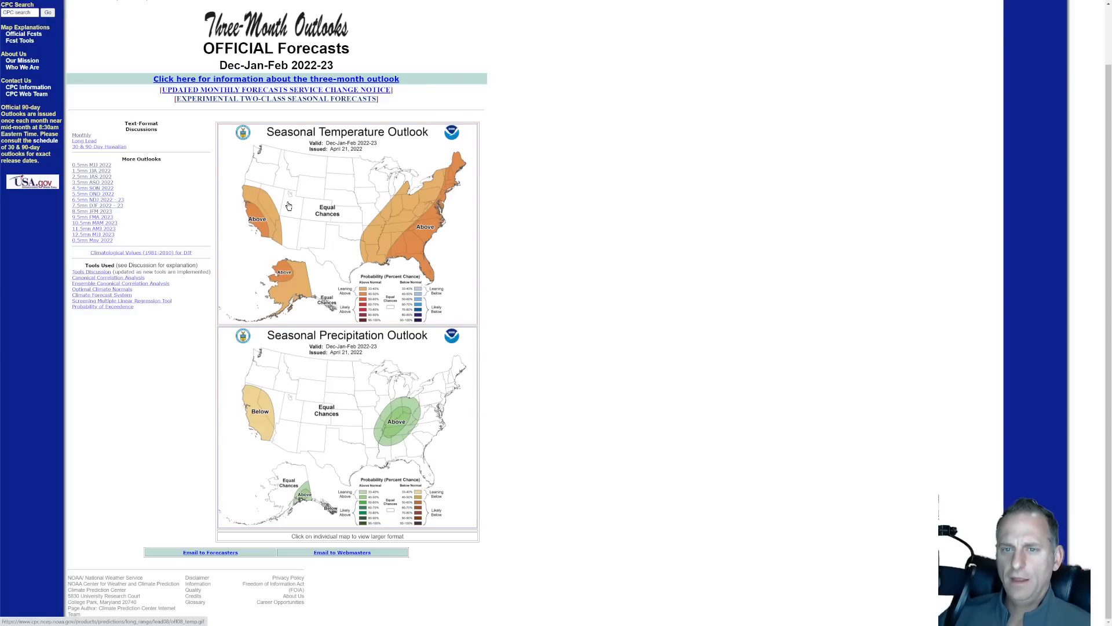
mouse_move(331, 149)
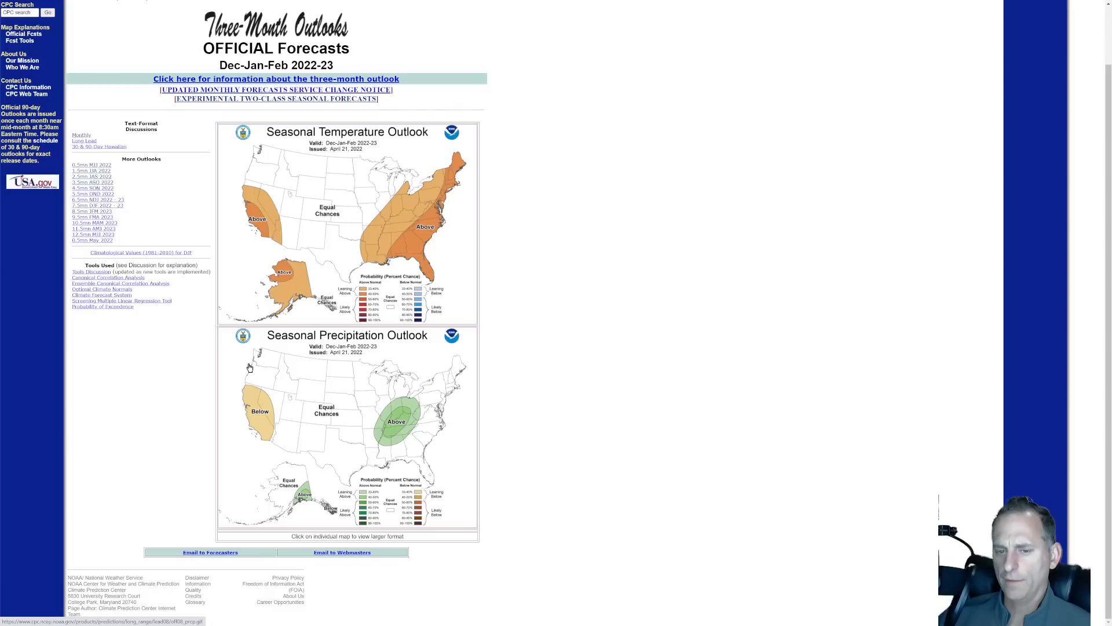
mouse_move(225, 369)
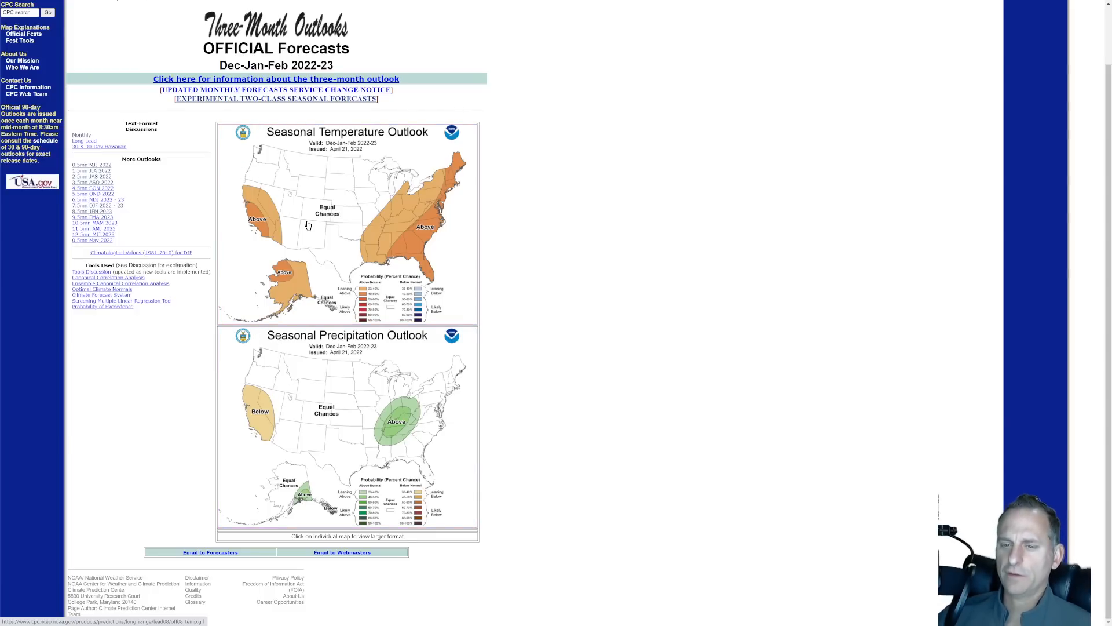
mouse_move(355, 245)
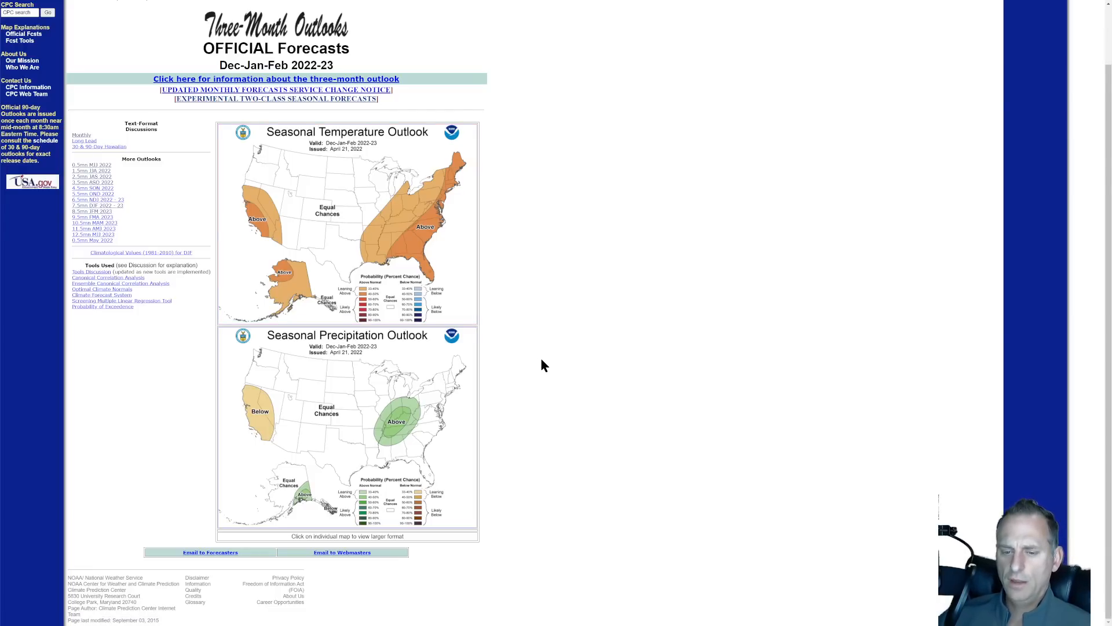
mouse_move(272, 373)
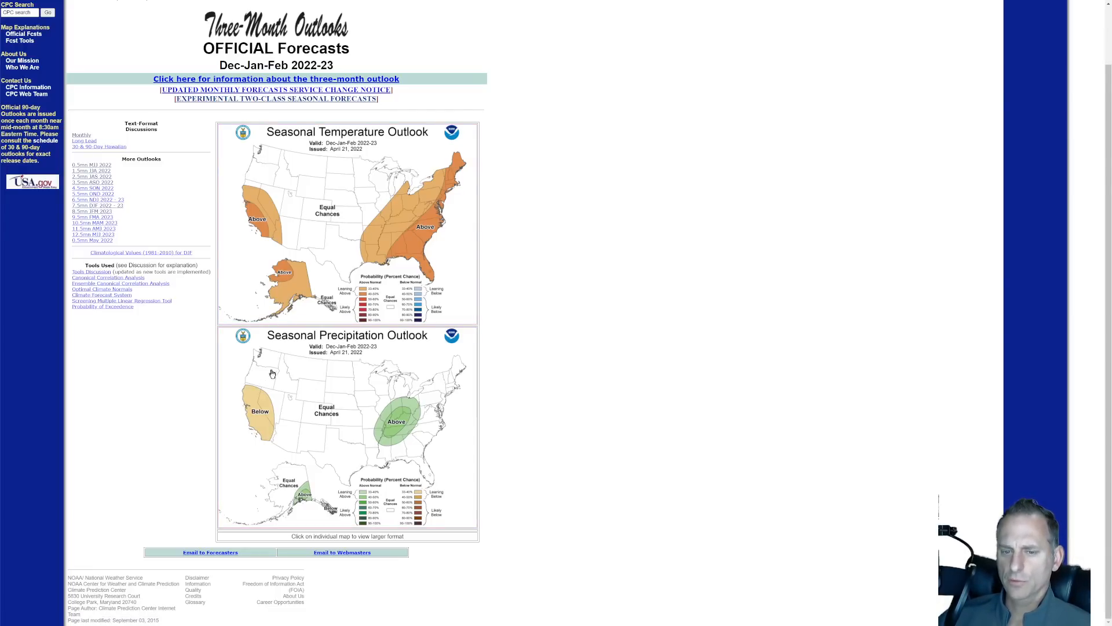
mouse_move(259, 404)
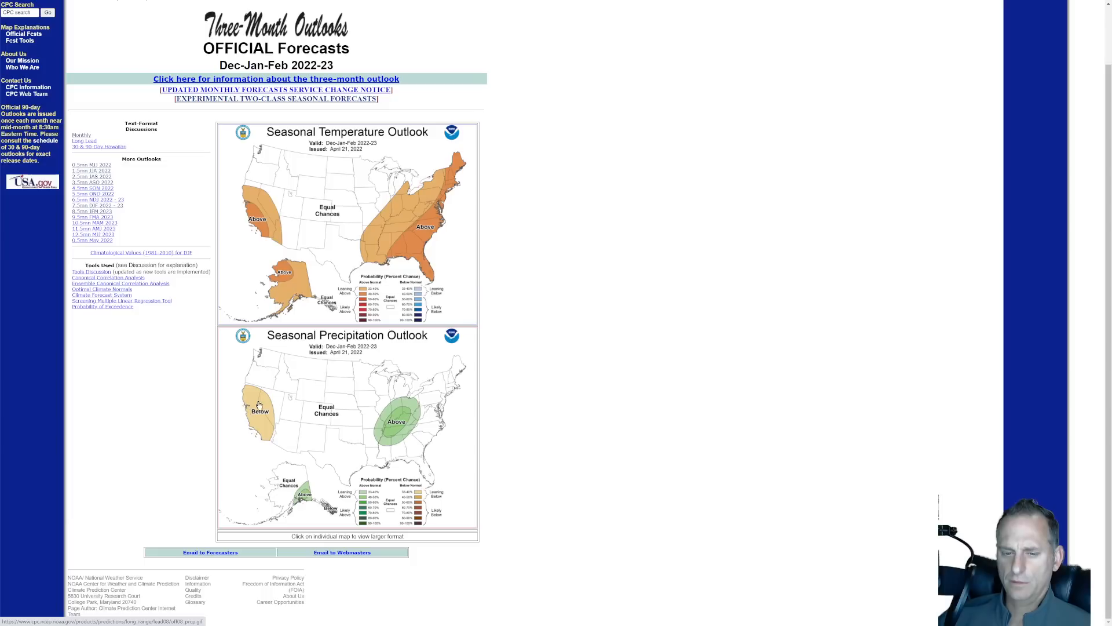
mouse_move(268, 187)
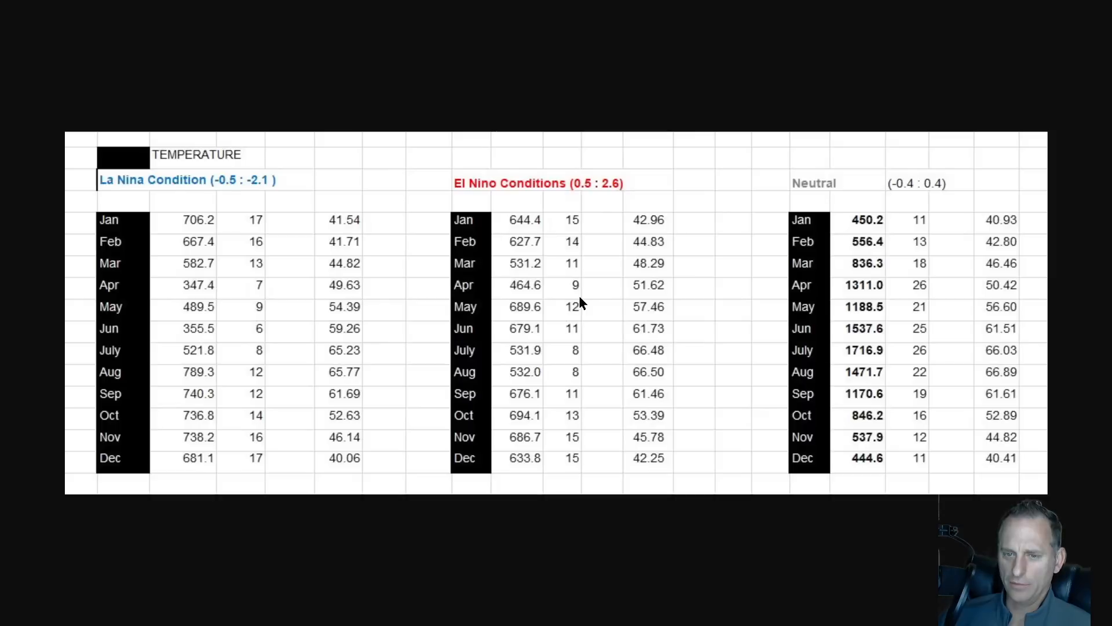
mouse_move(218, 165)
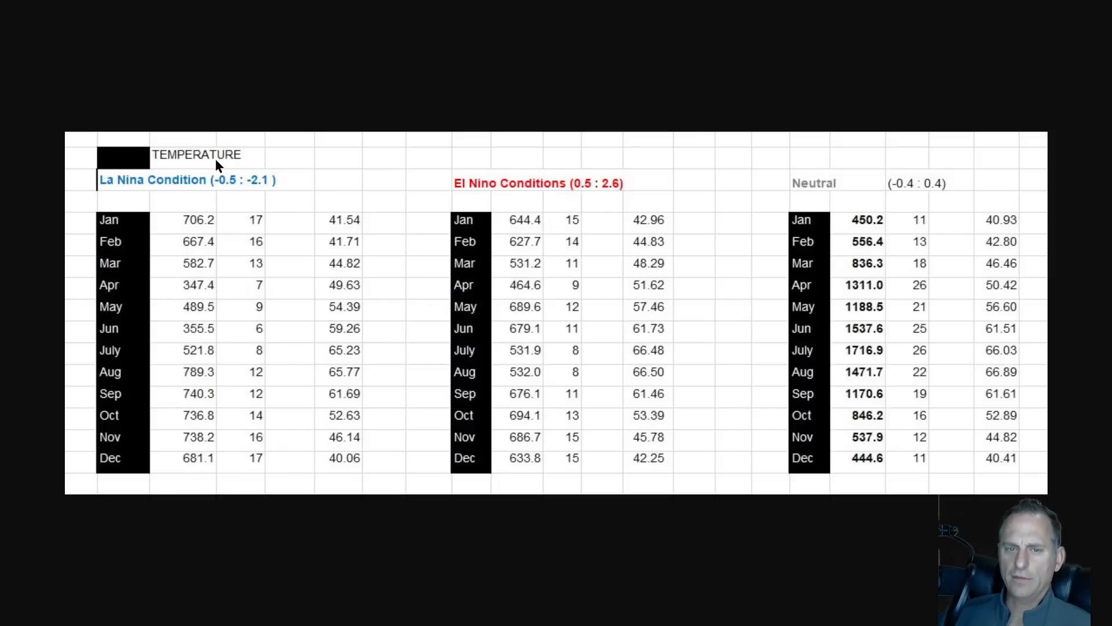
mouse_move(277, 167)
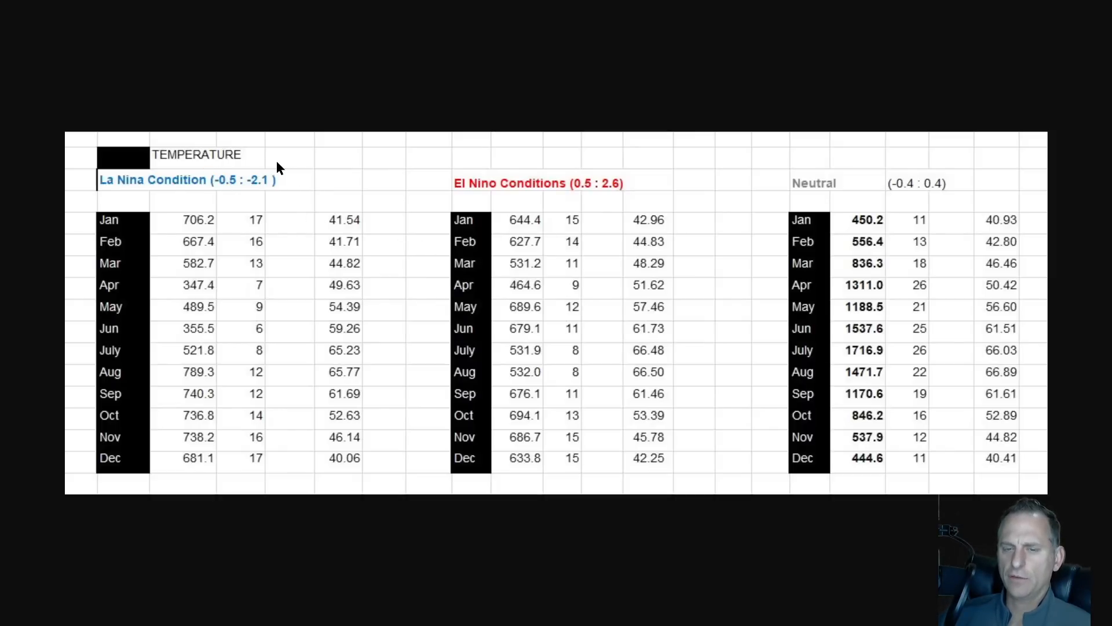
mouse_move(922, 182)
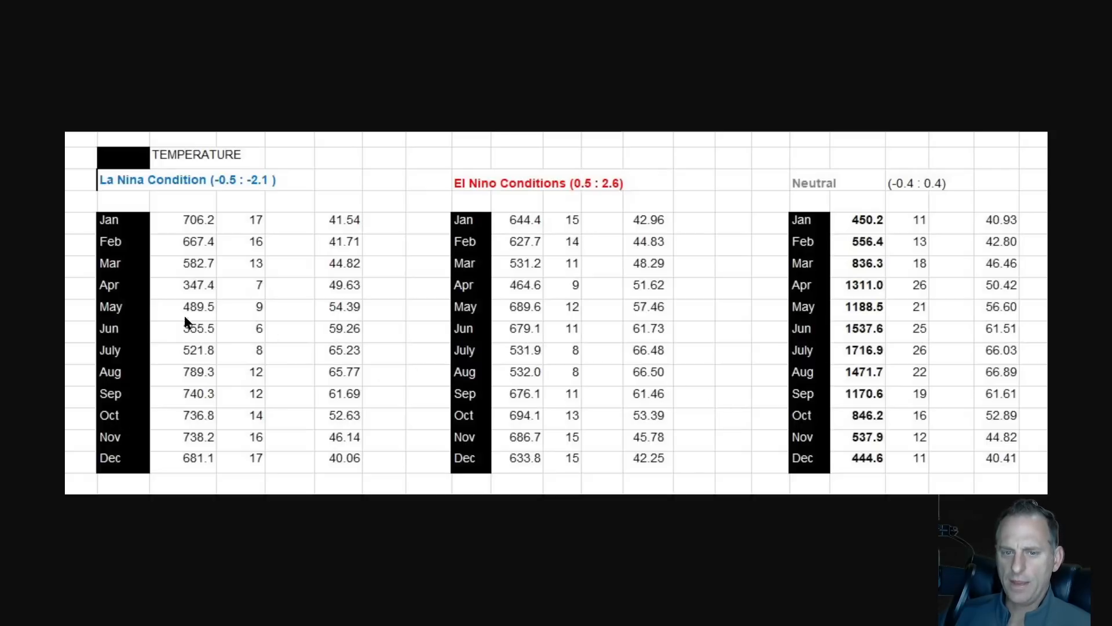
mouse_move(341, 316)
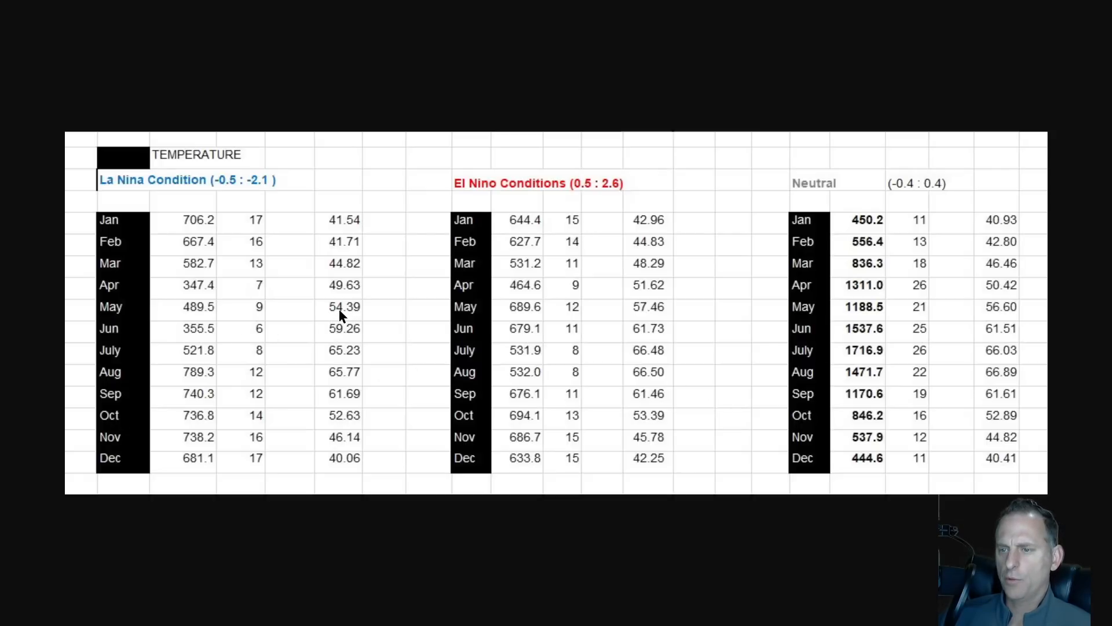
mouse_move(493, 322)
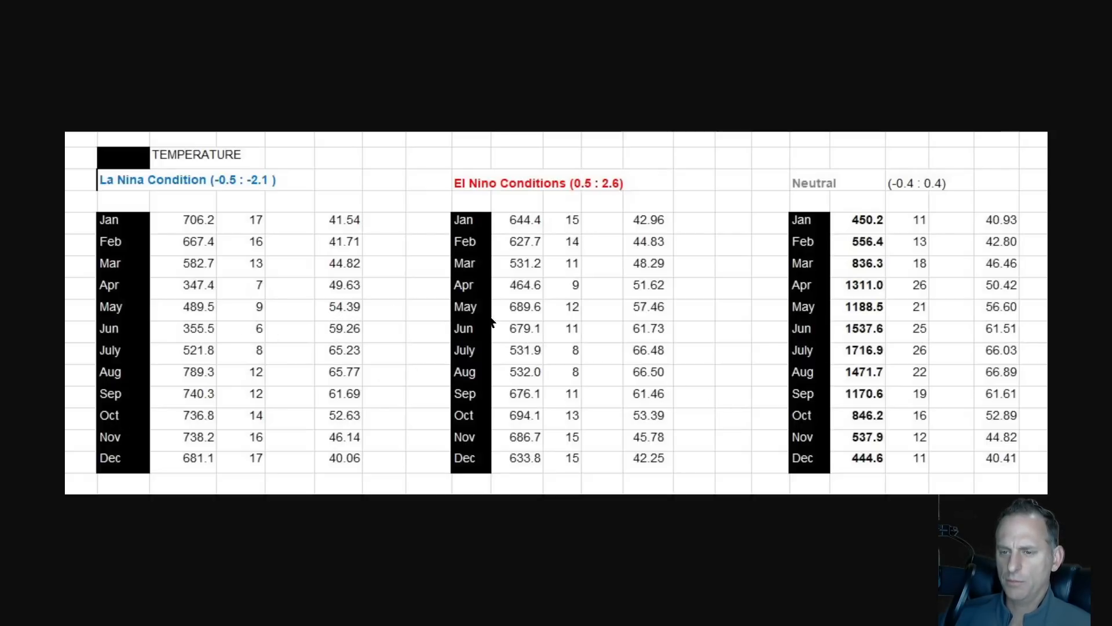
mouse_move(645, 323)
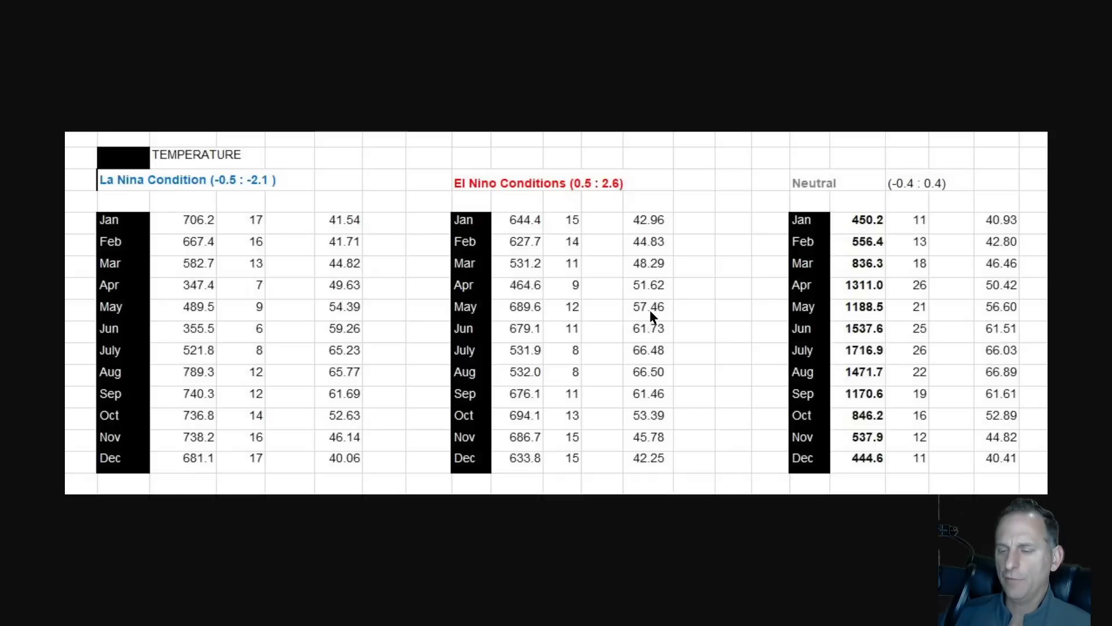
mouse_move(673, 320)
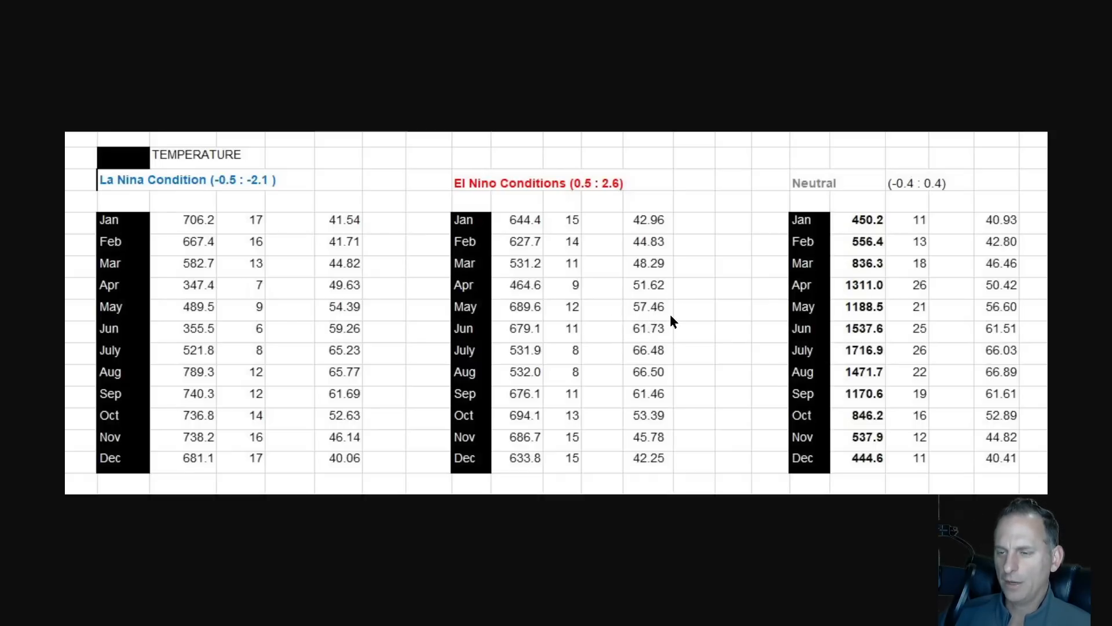
mouse_move(667, 315)
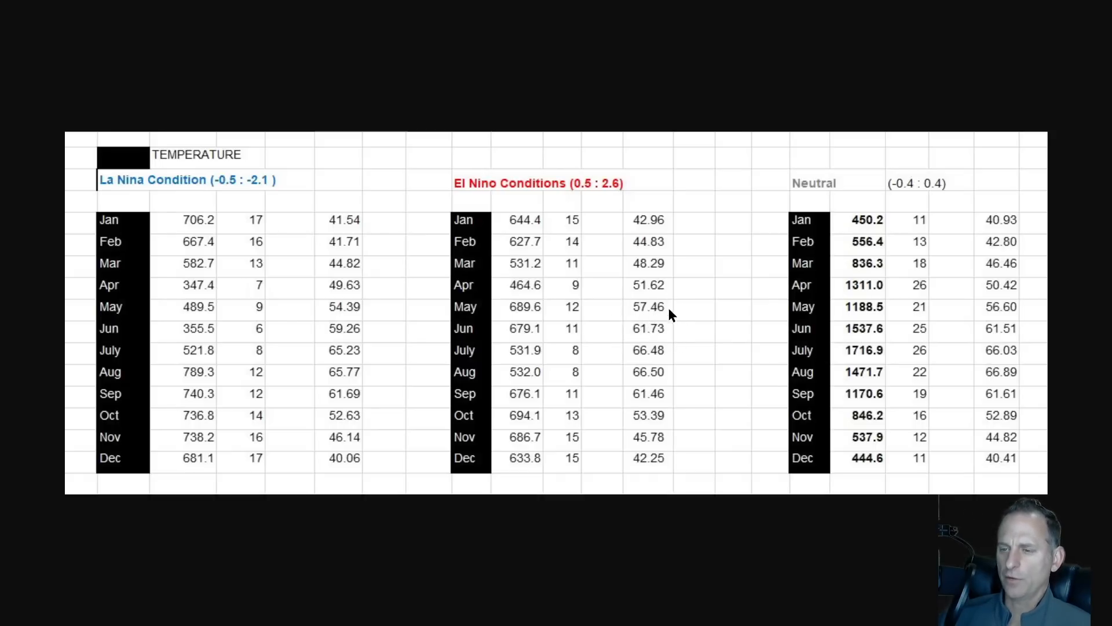
mouse_move(636, 299)
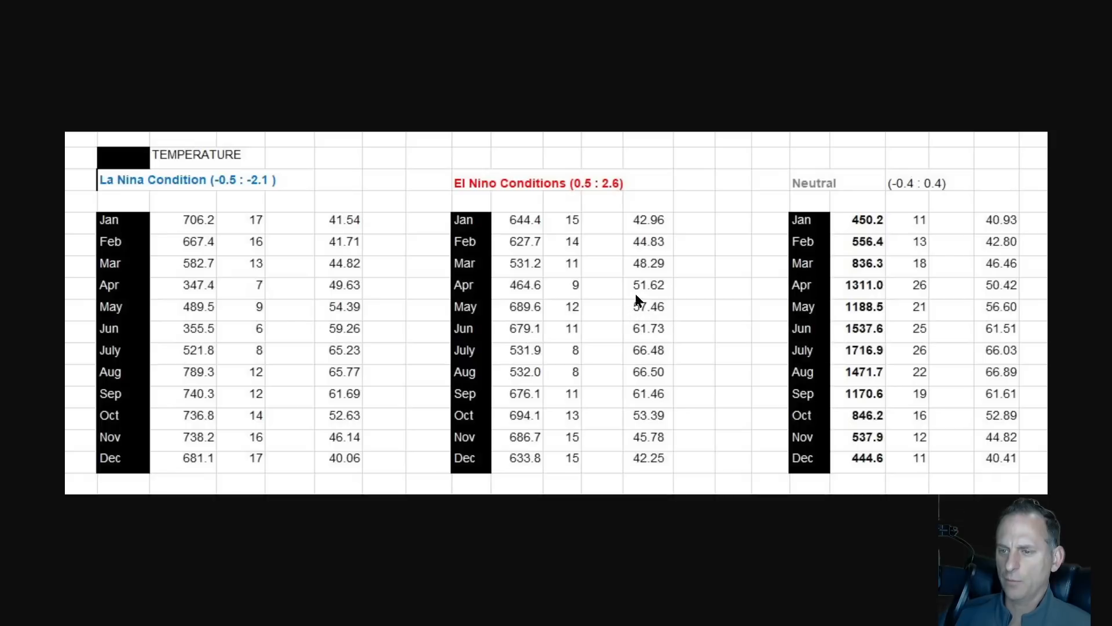
mouse_move(607, 339)
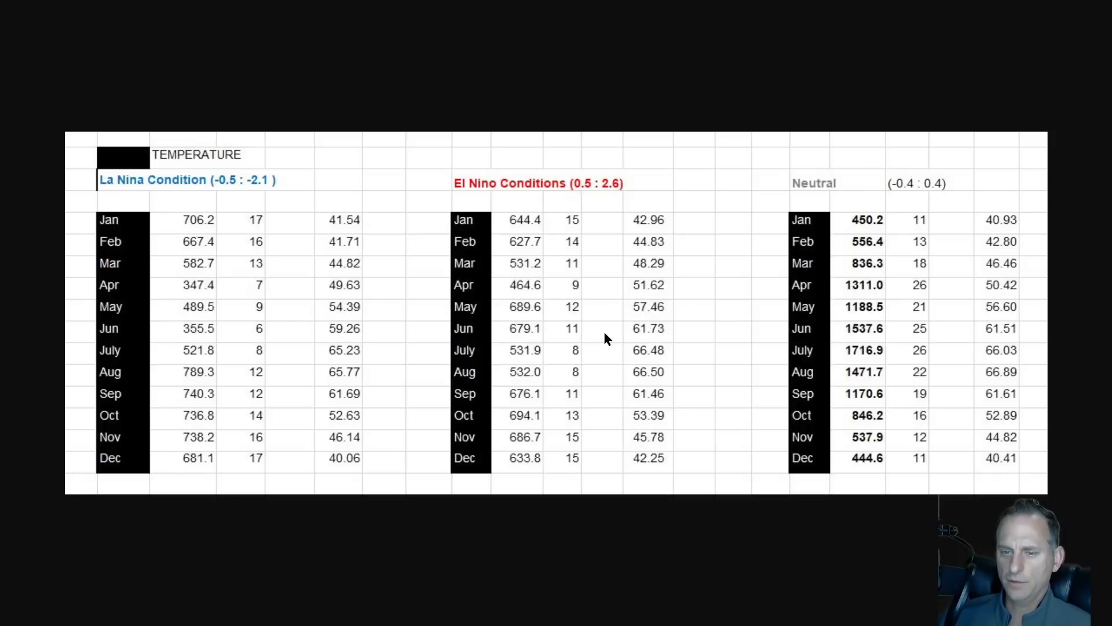
mouse_move(352, 336)
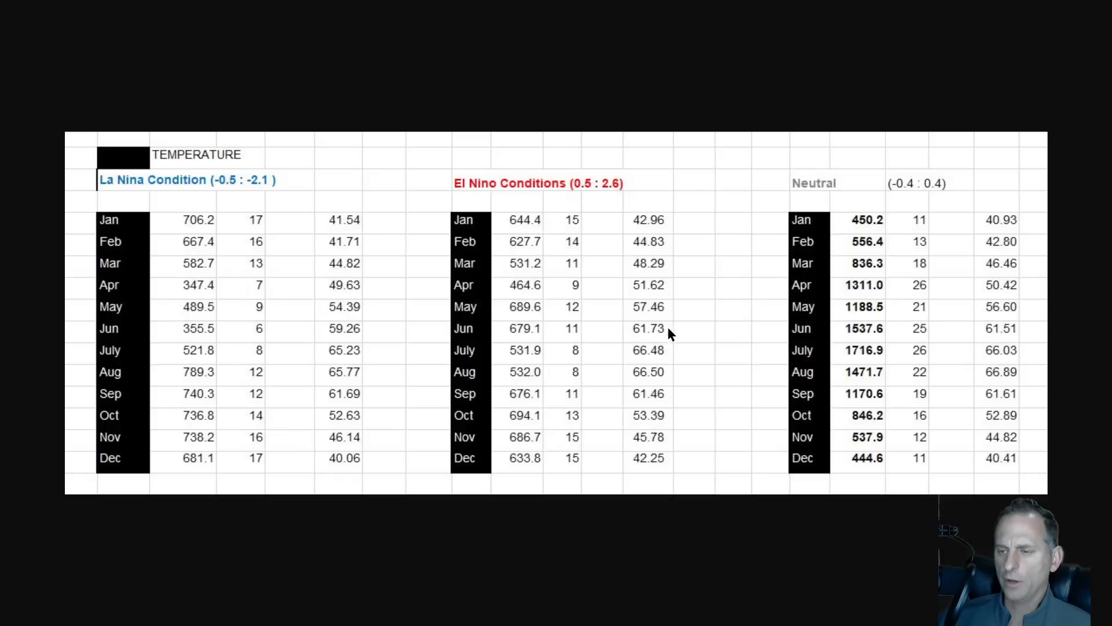
mouse_move(364, 325)
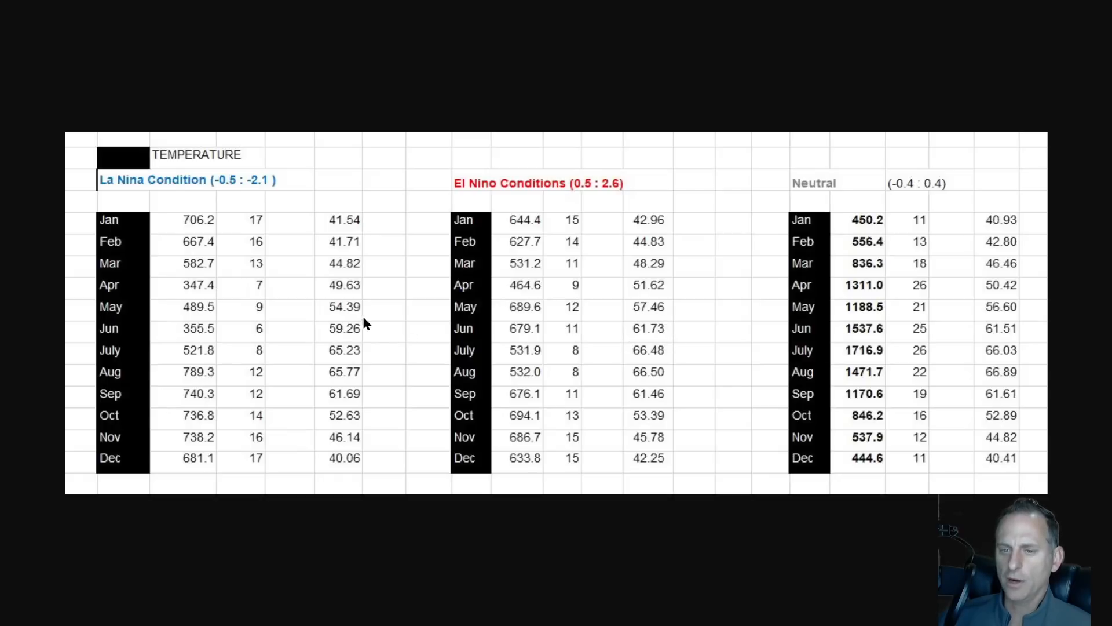
mouse_move(651, 367)
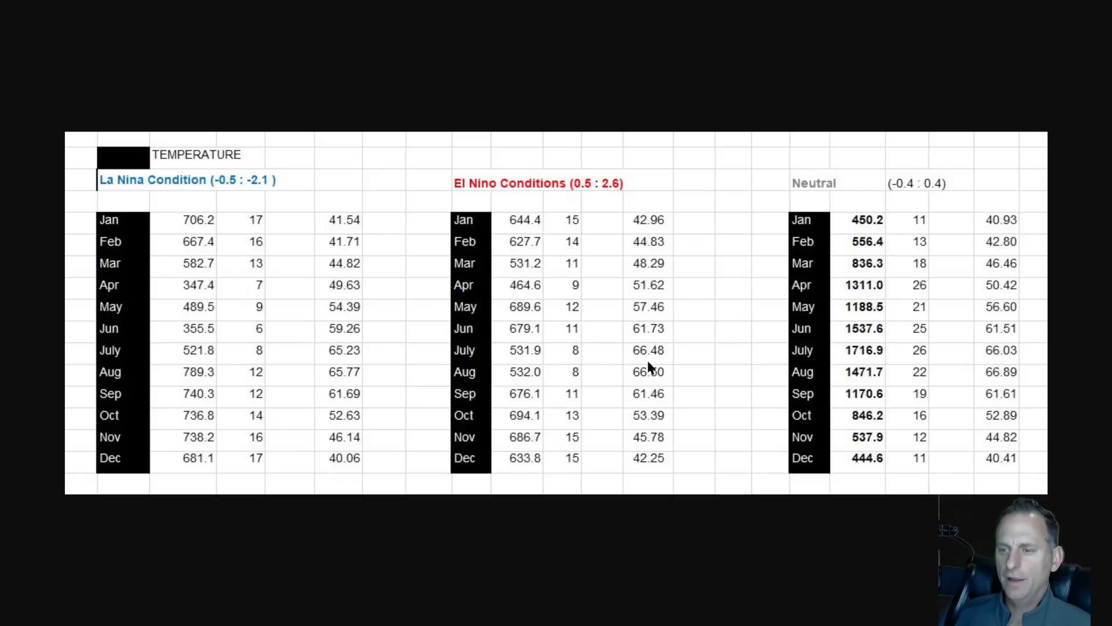
mouse_move(662, 365)
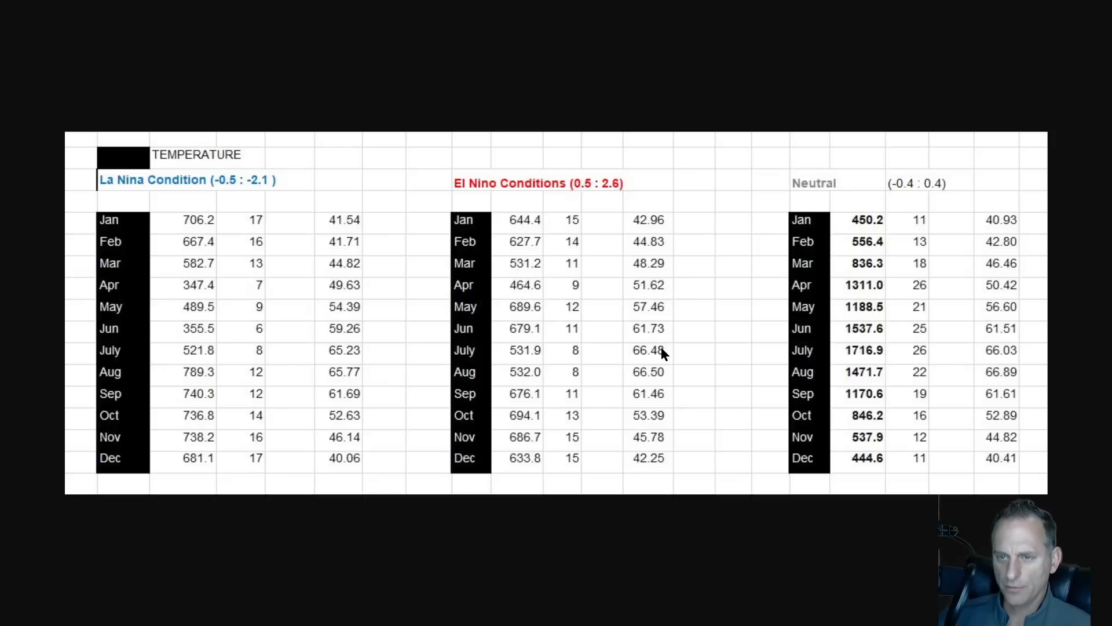
mouse_move(673, 375)
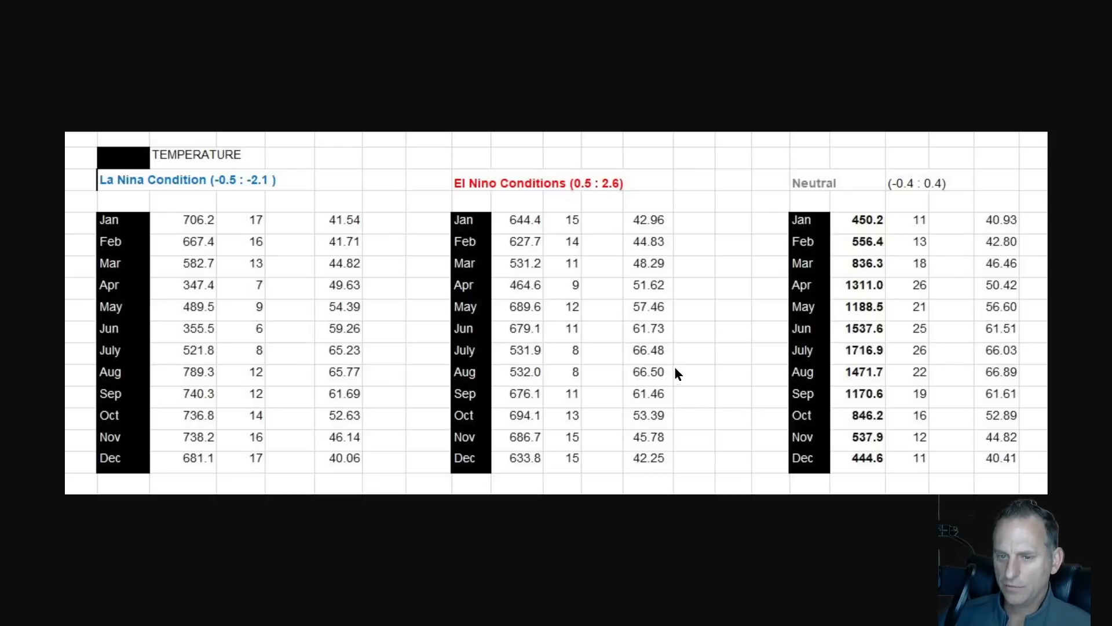
mouse_move(343, 374)
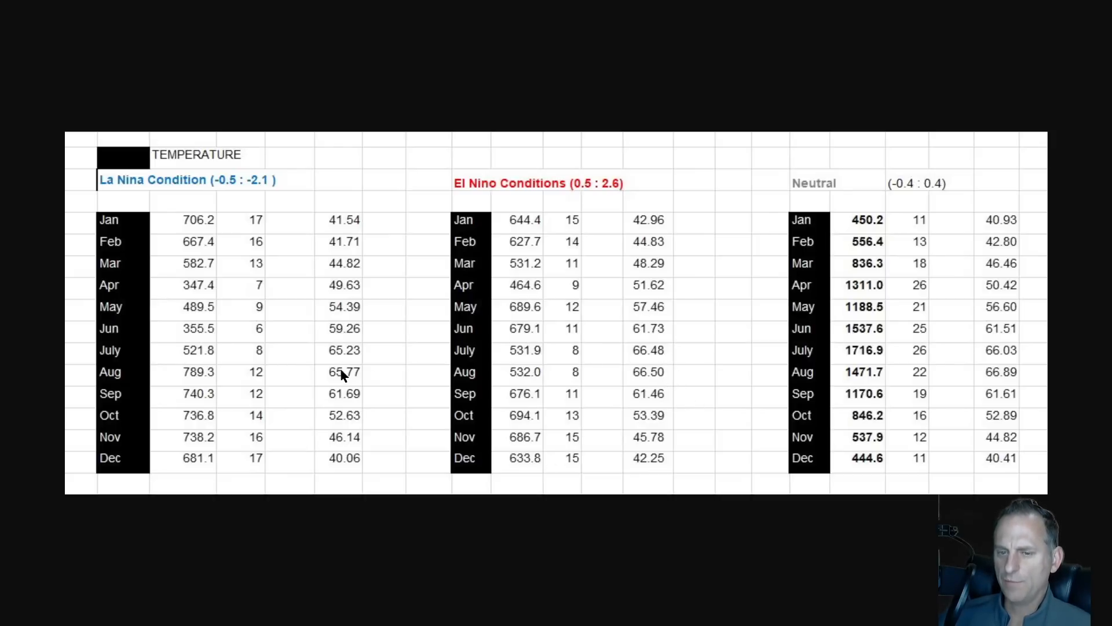
mouse_move(339, 399)
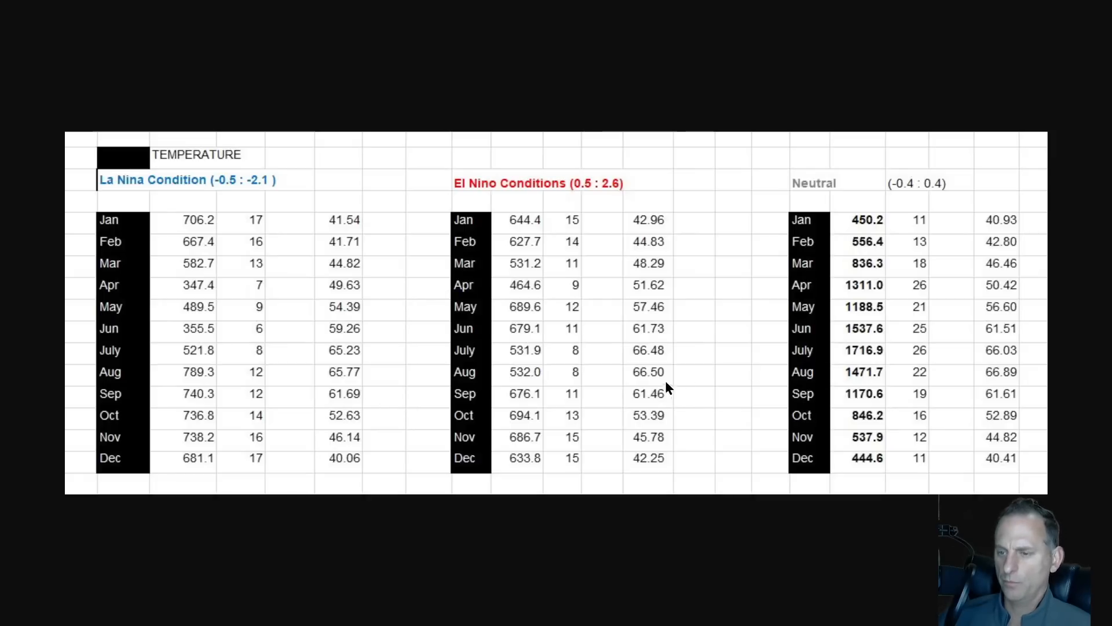
mouse_move(347, 402)
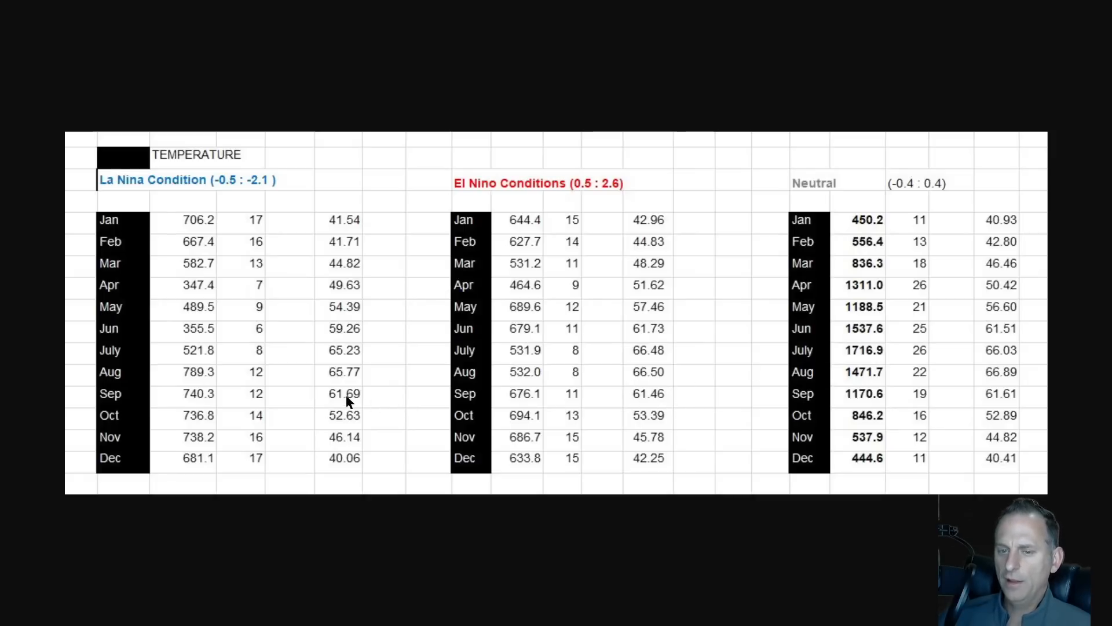
mouse_move(655, 389)
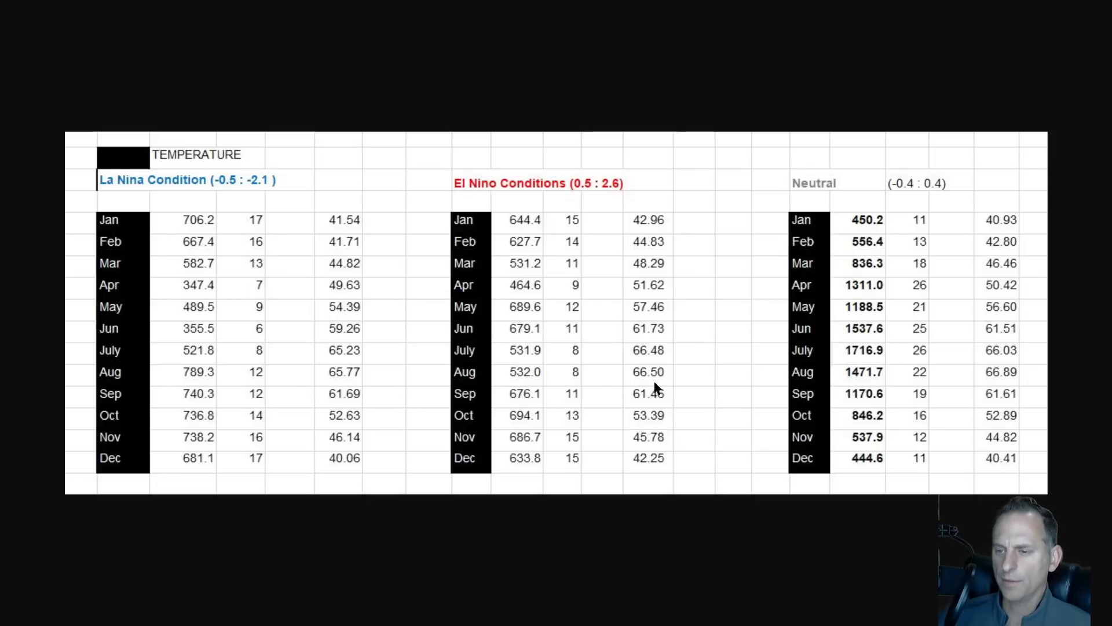
mouse_move(678, 419)
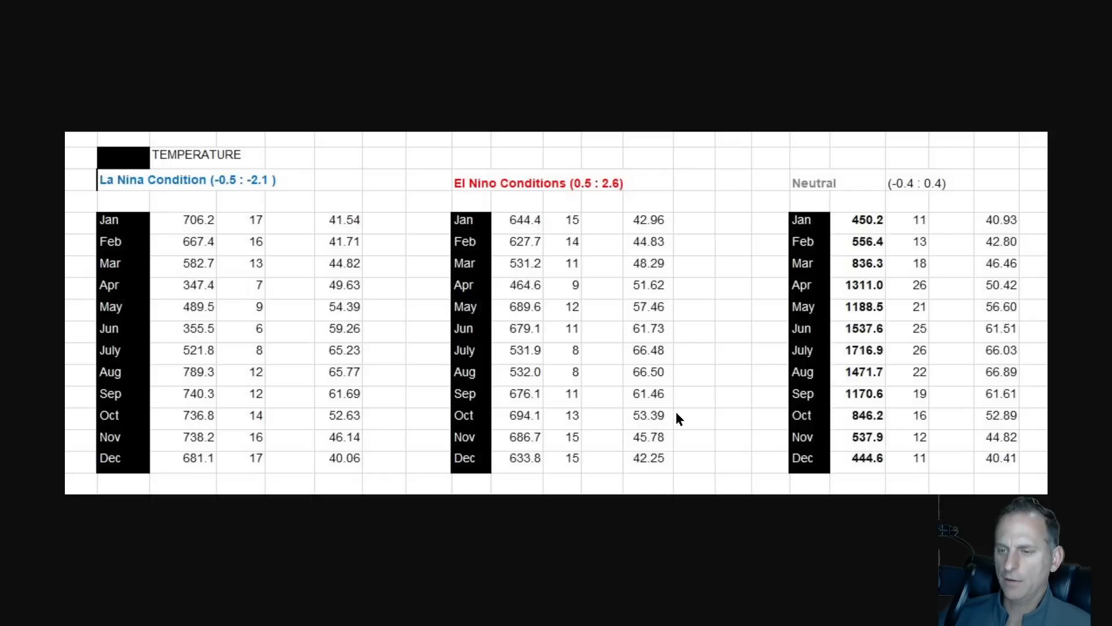
mouse_move(675, 418)
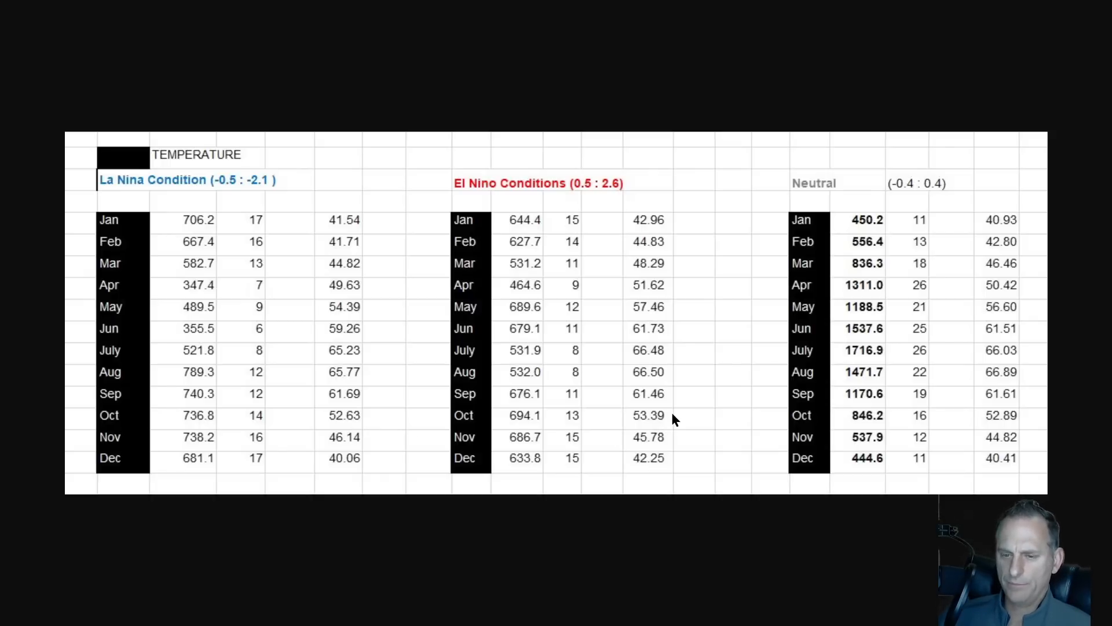
mouse_move(358, 440)
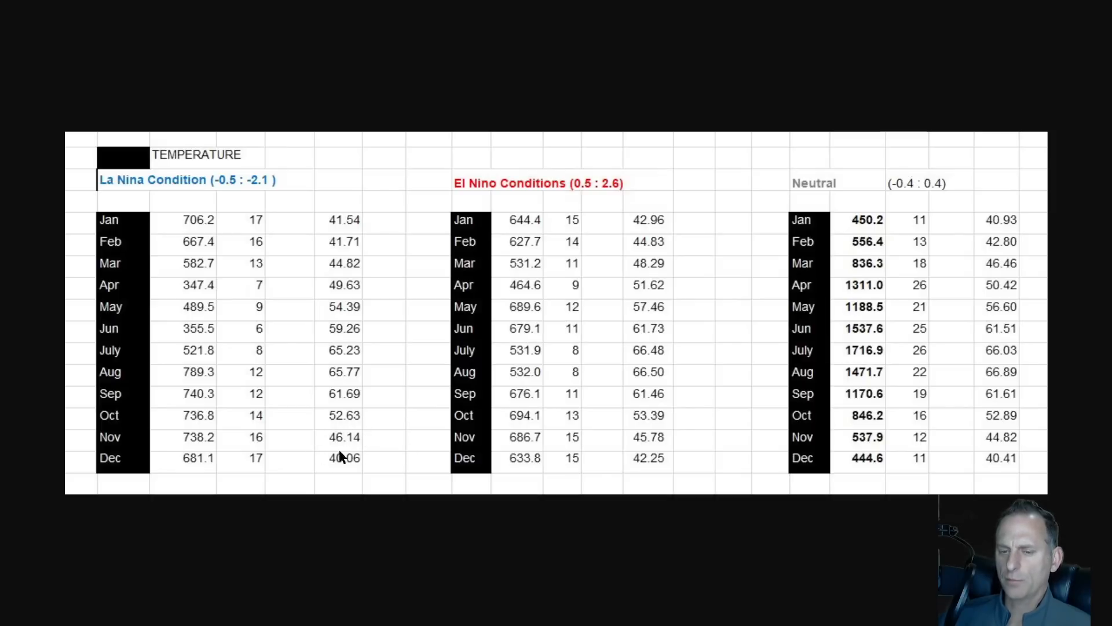
mouse_move(323, 427)
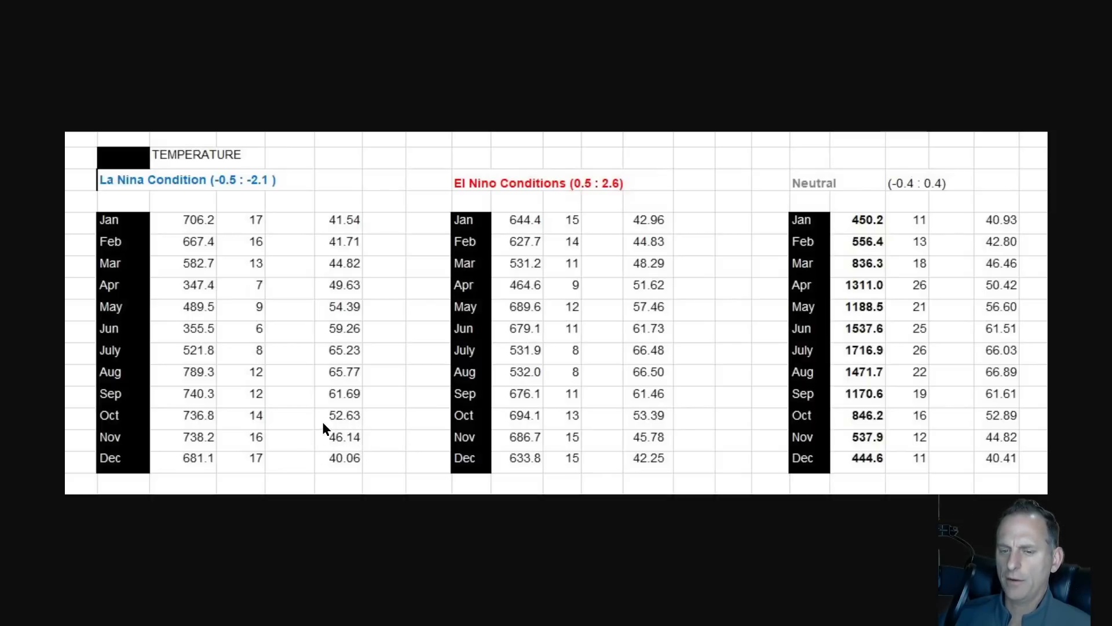
mouse_move(682, 440)
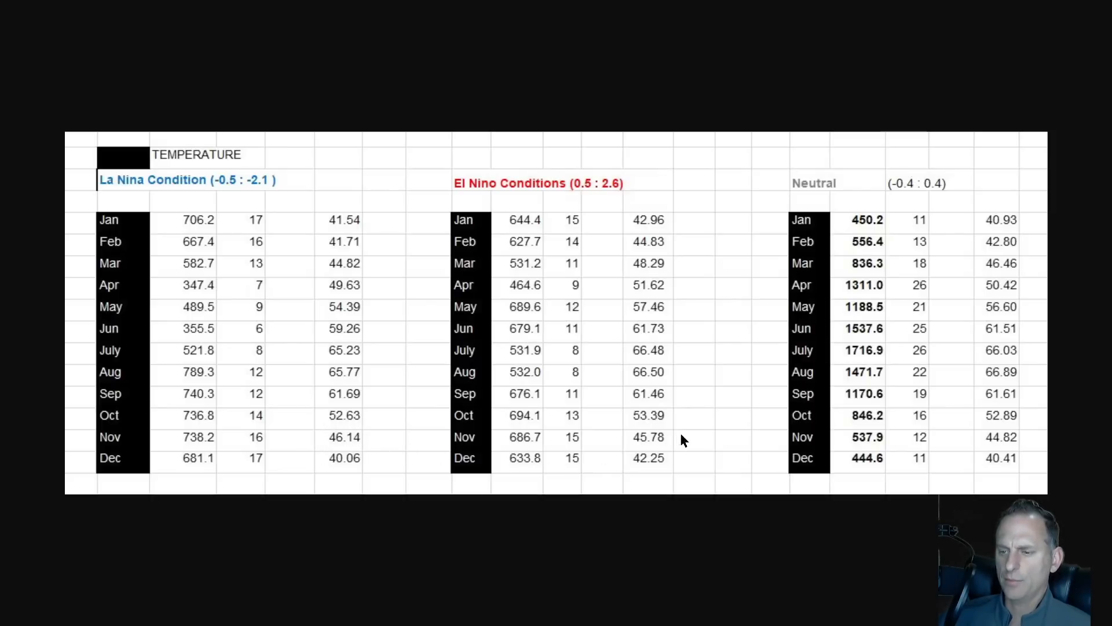
mouse_move(553, 461)
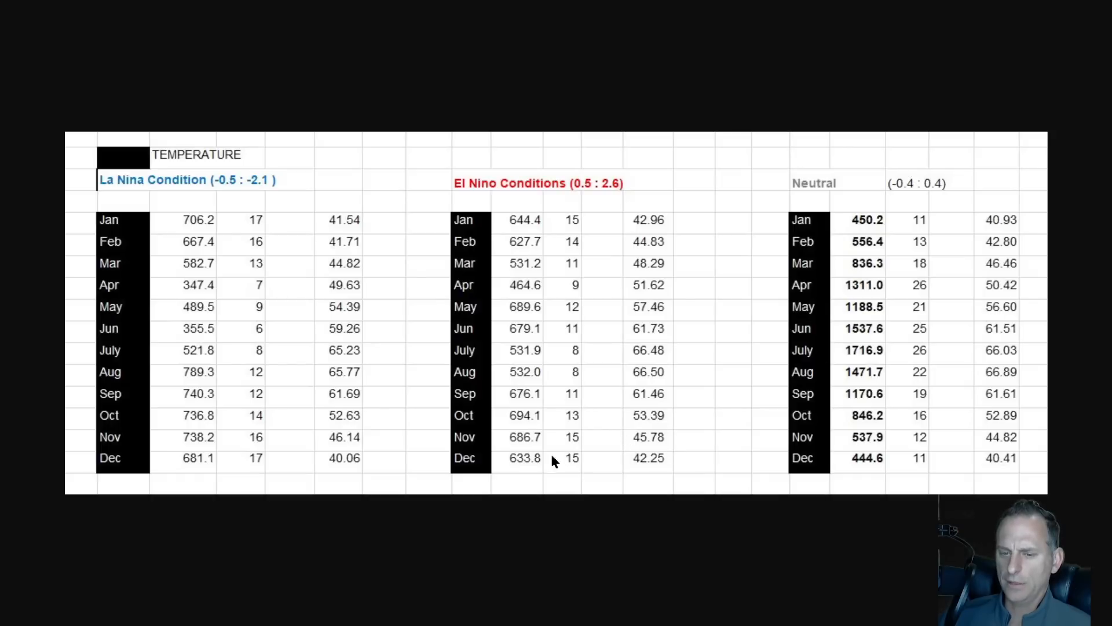
mouse_move(671, 456)
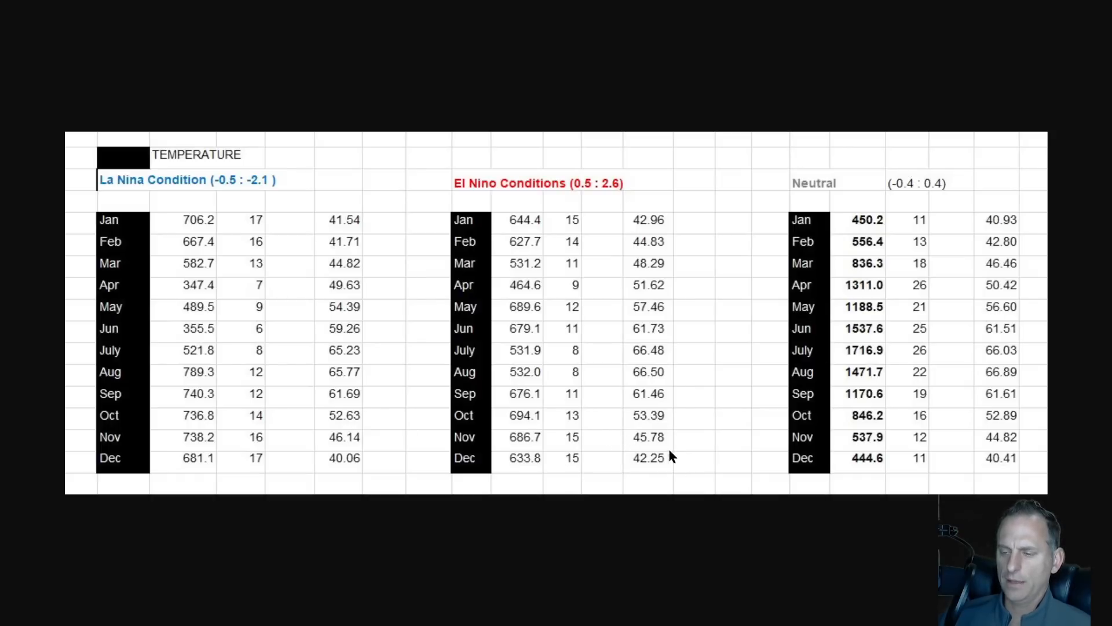
mouse_move(312, 458)
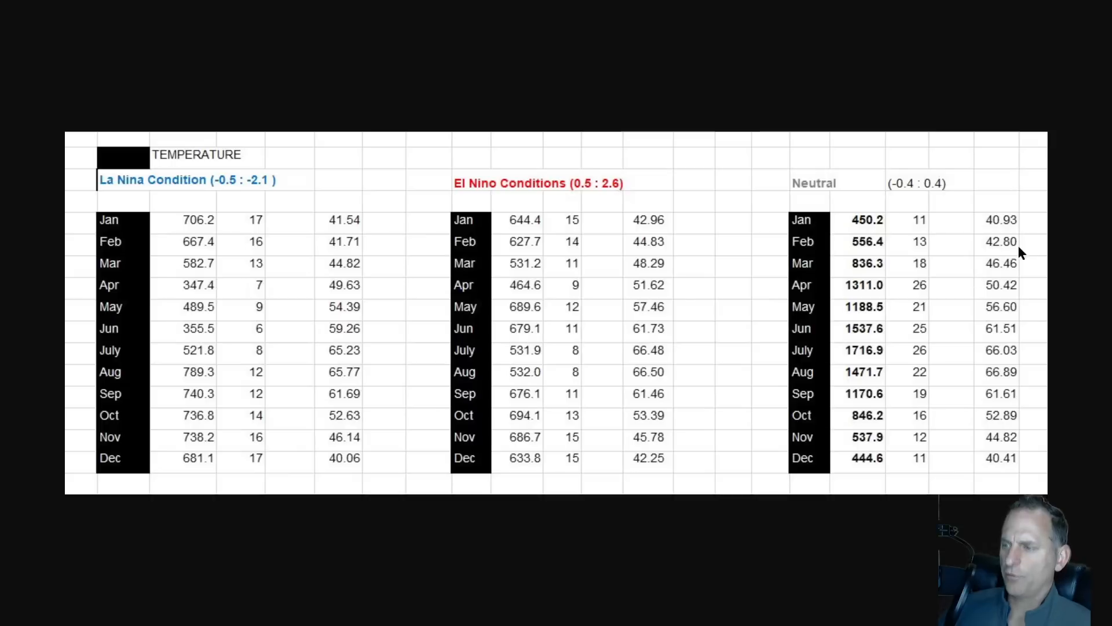
mouse_move(1001, 334)
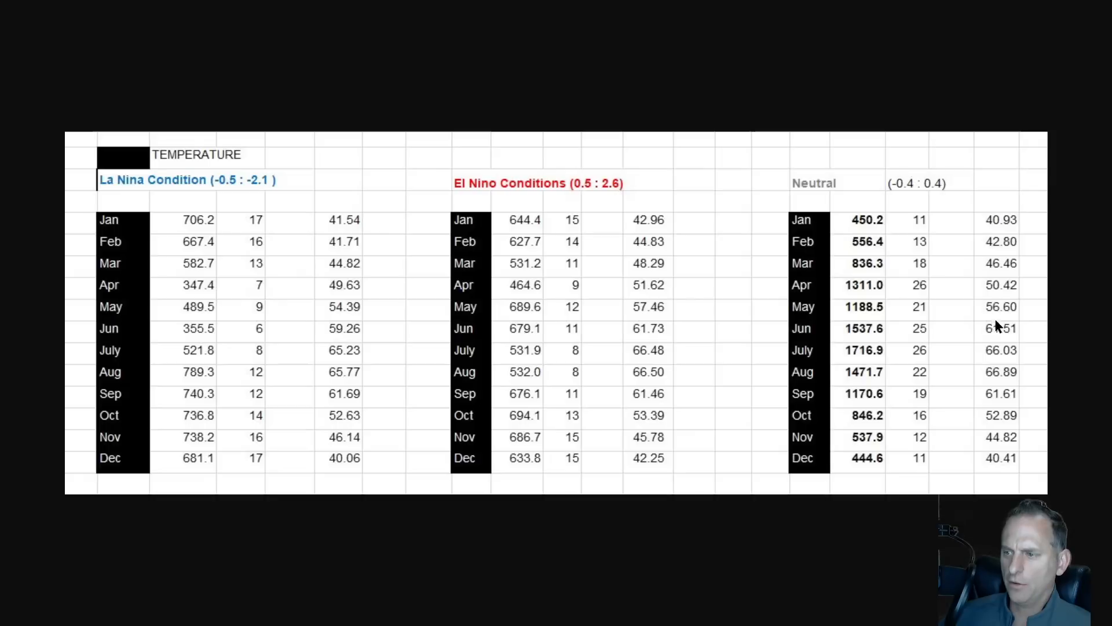
mouse_move(951, 326)
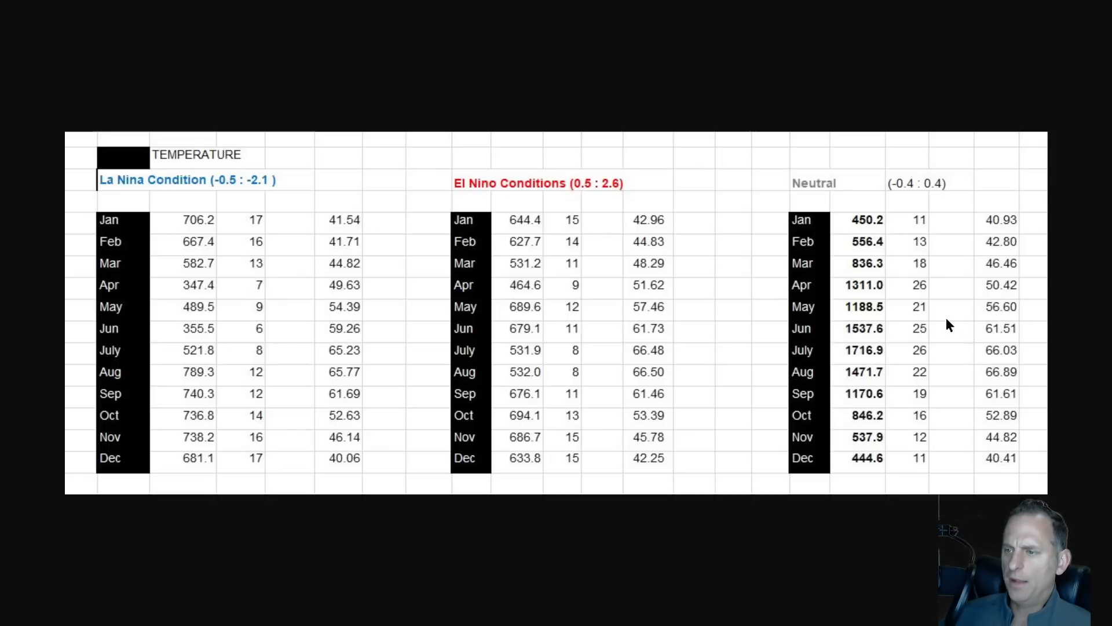
mouse_move(1022, 320)
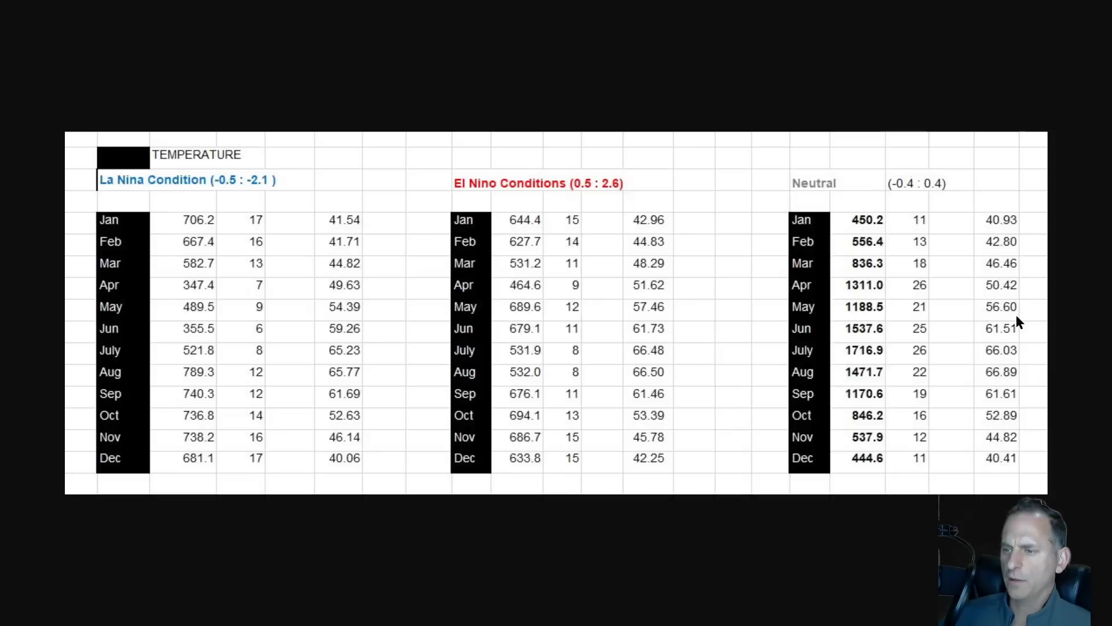
mouse_move(716, 360)
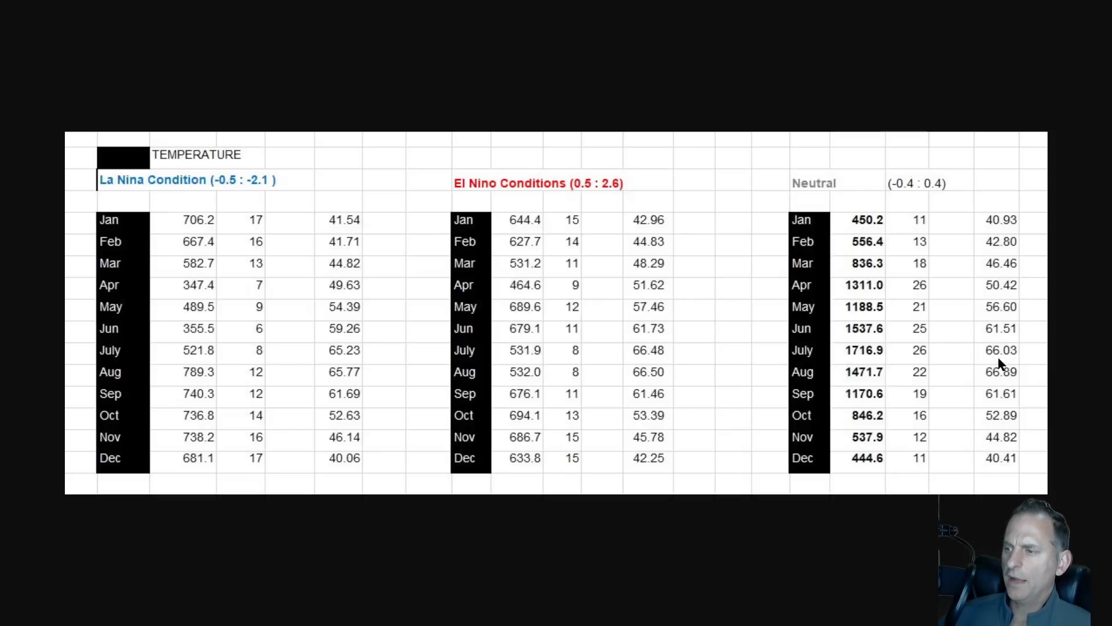
mouse_move(1020, 357)
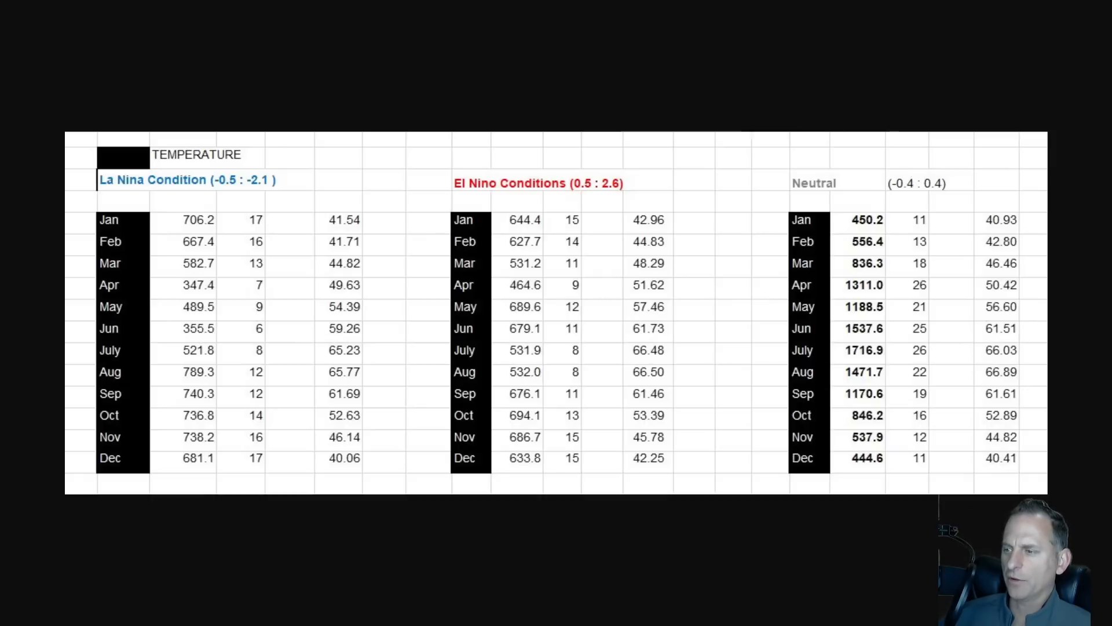
mouse_move(1030, 322)
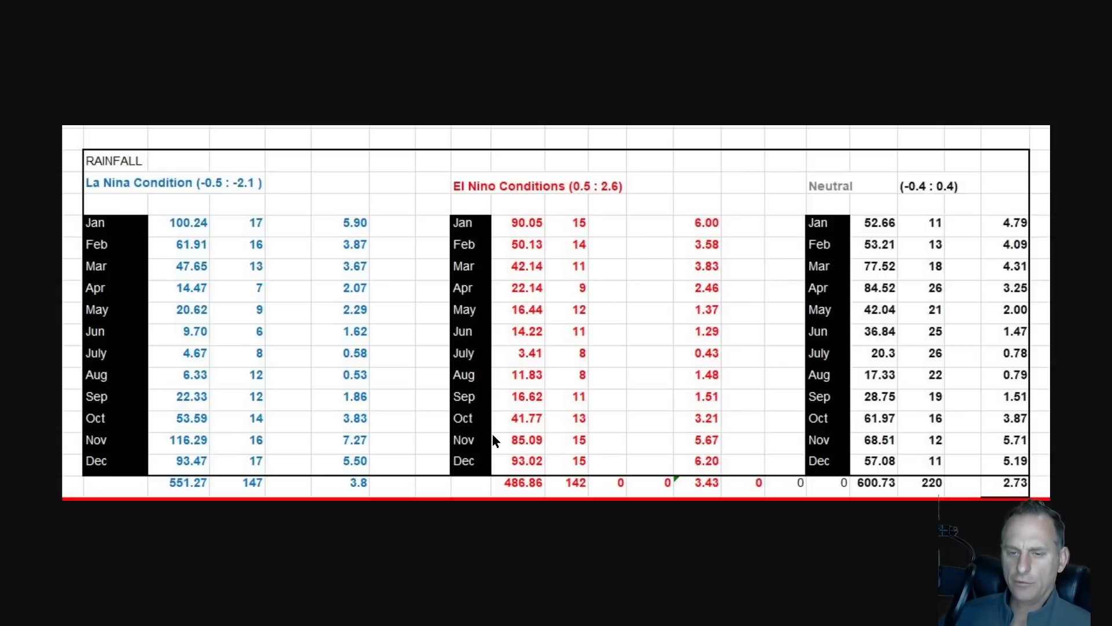
mouse_move(714, 303)
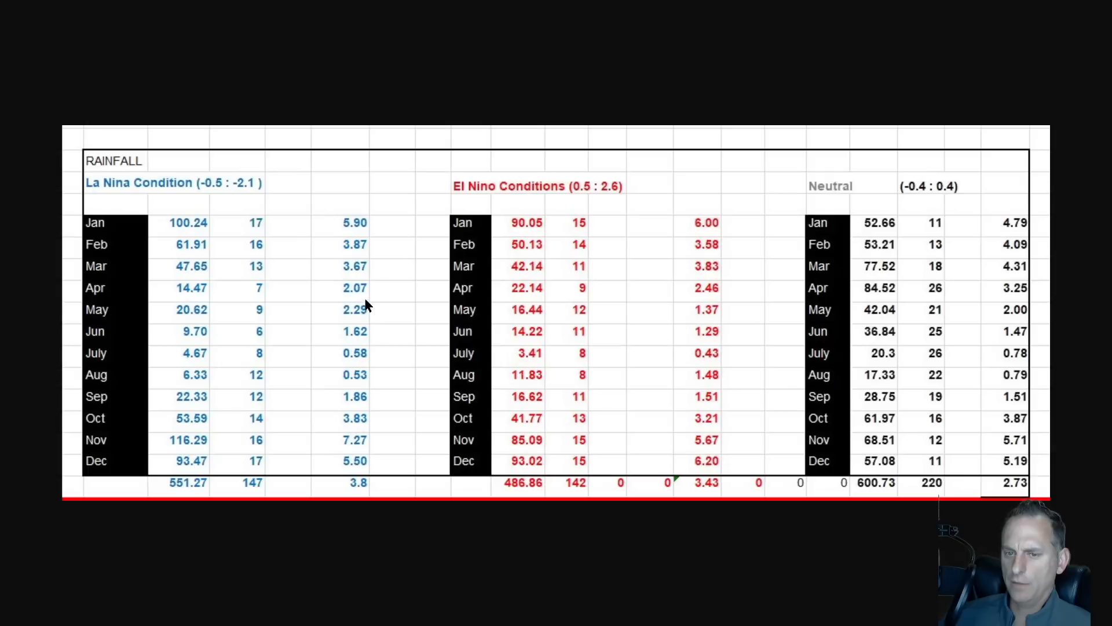
mouse_move(365, 320)
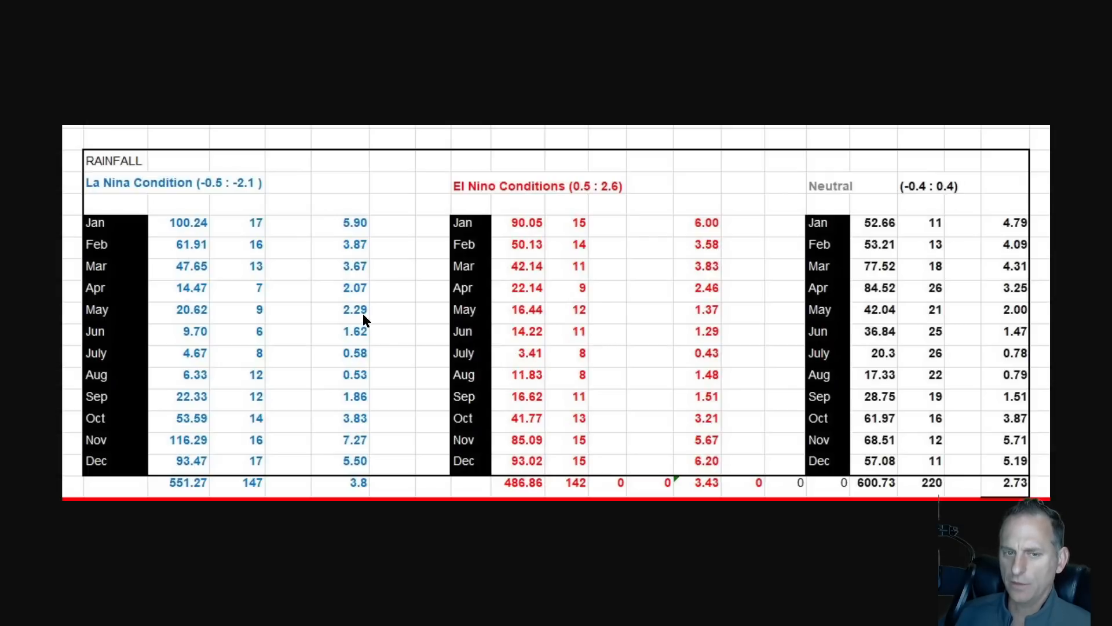
mouse_move(792, 402)
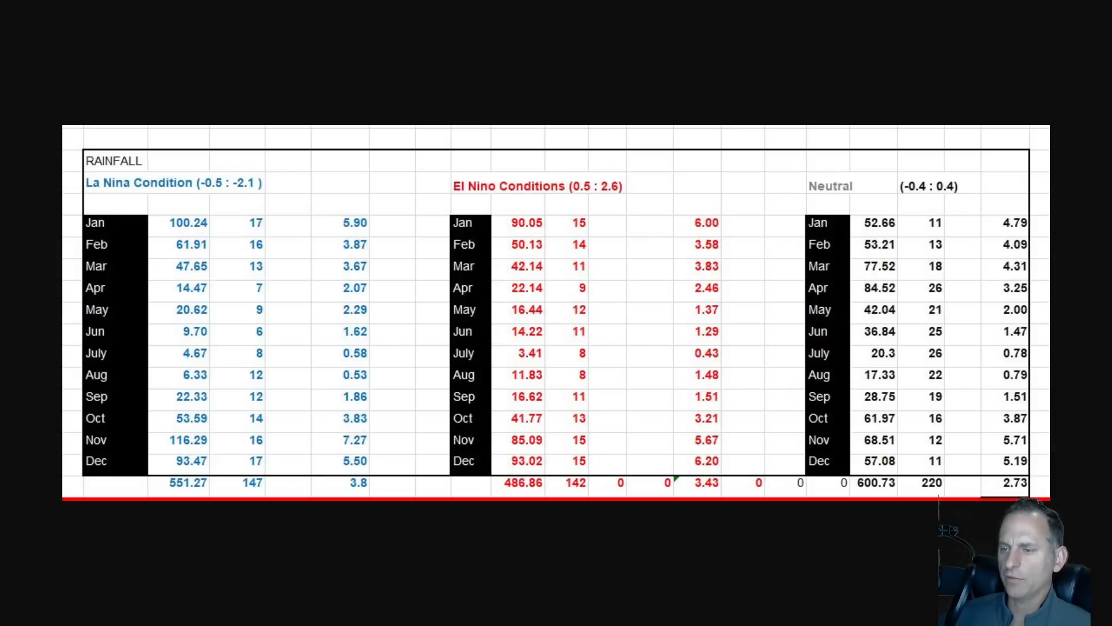
mouse_move(1015, 326)
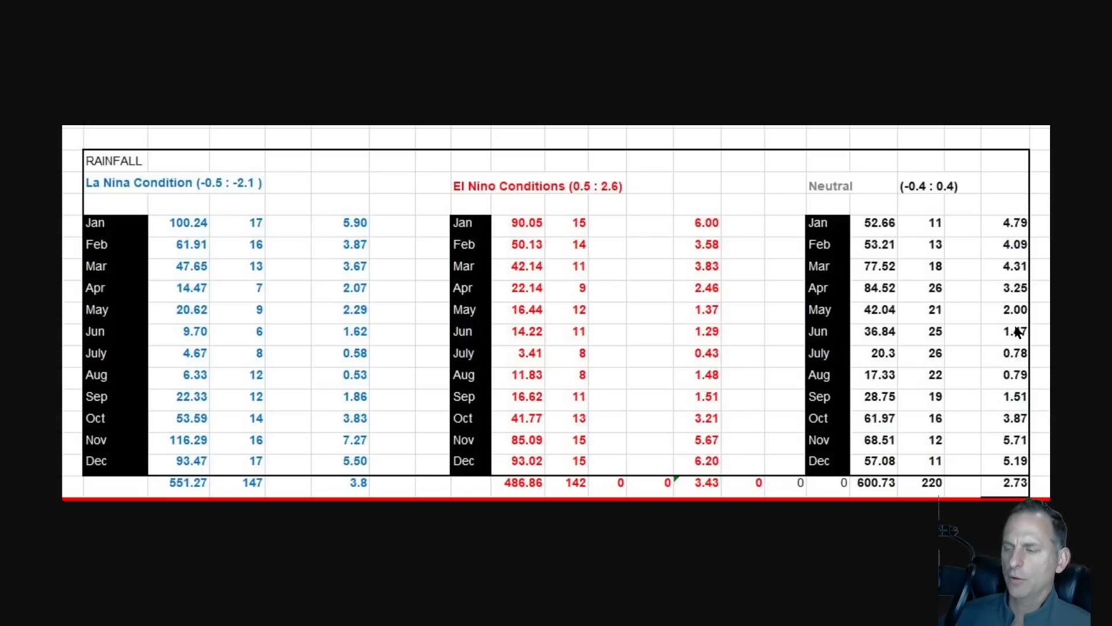
mouse_move(958, 404)
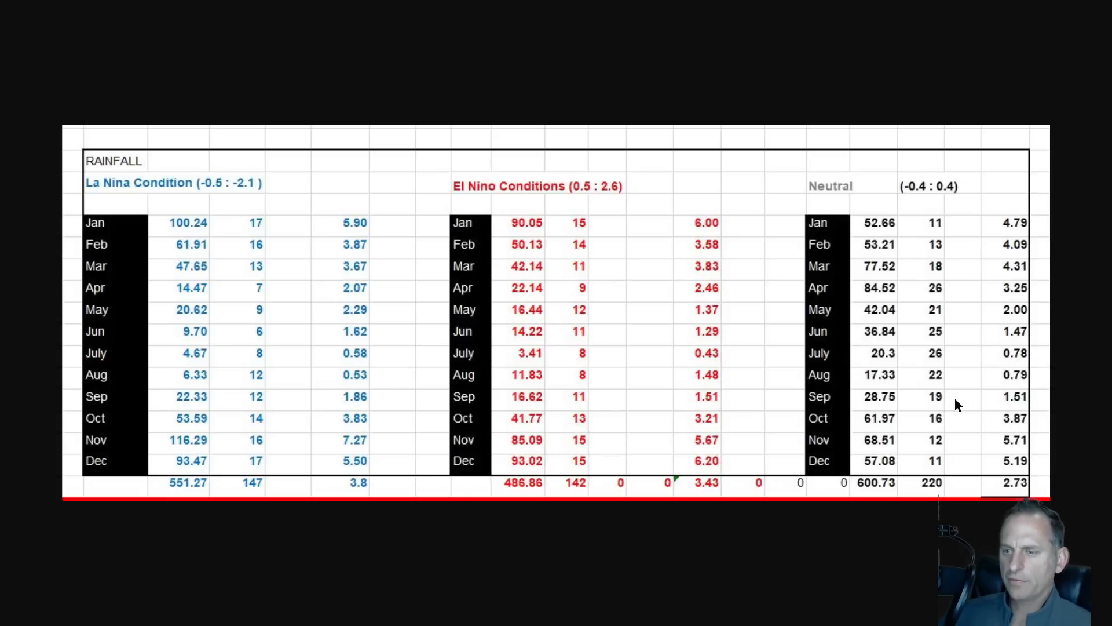
mouse_move(718, 347)
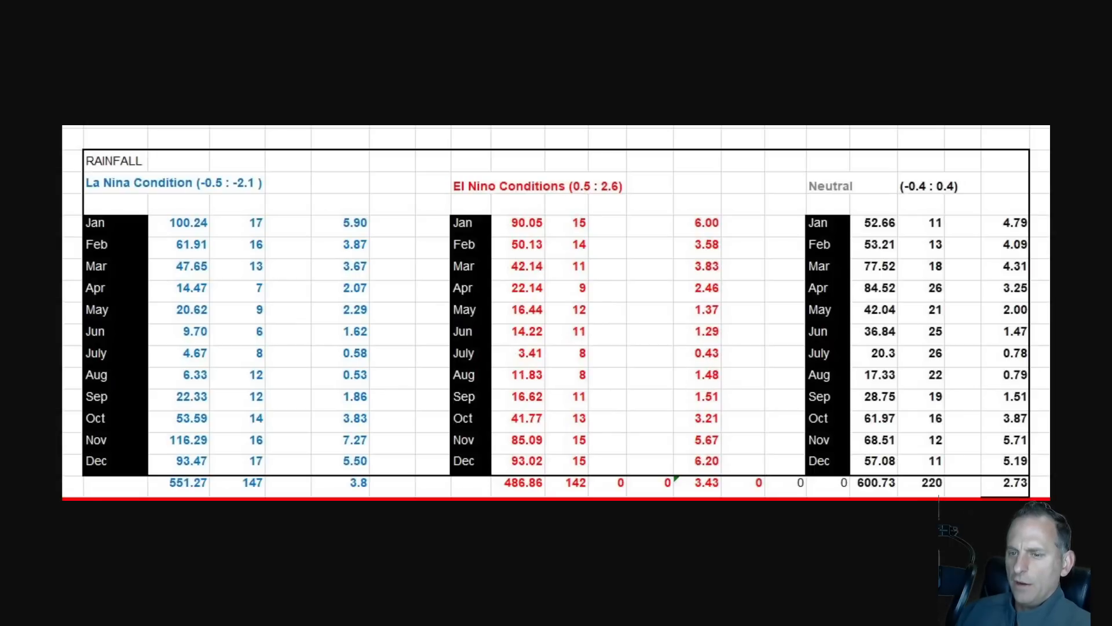
mouse_move(713, 388)
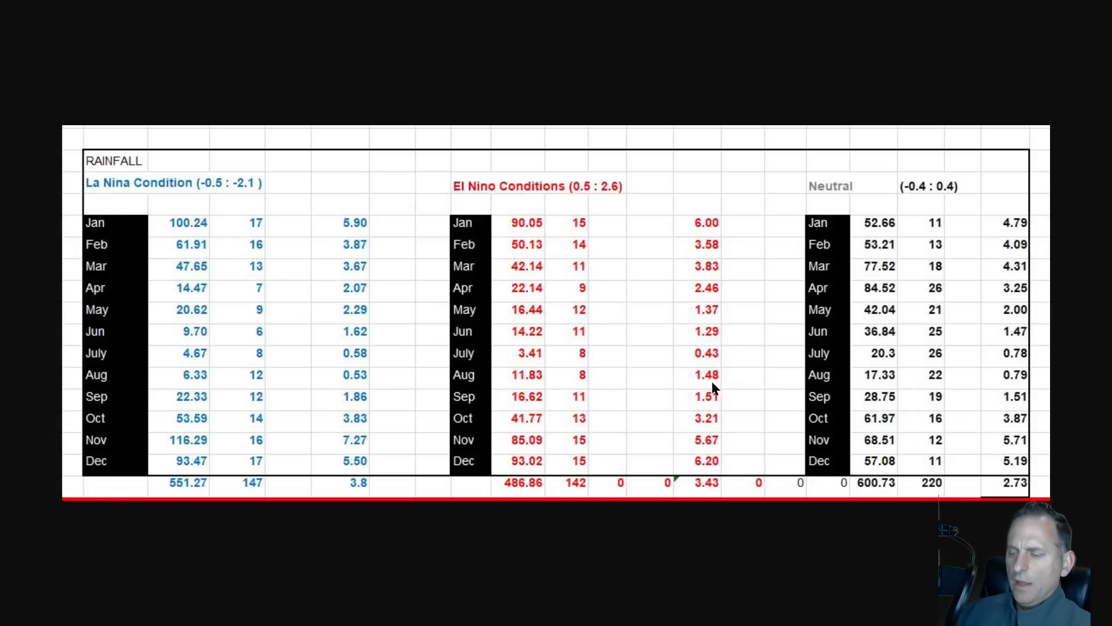
mouse_move(691, 390)
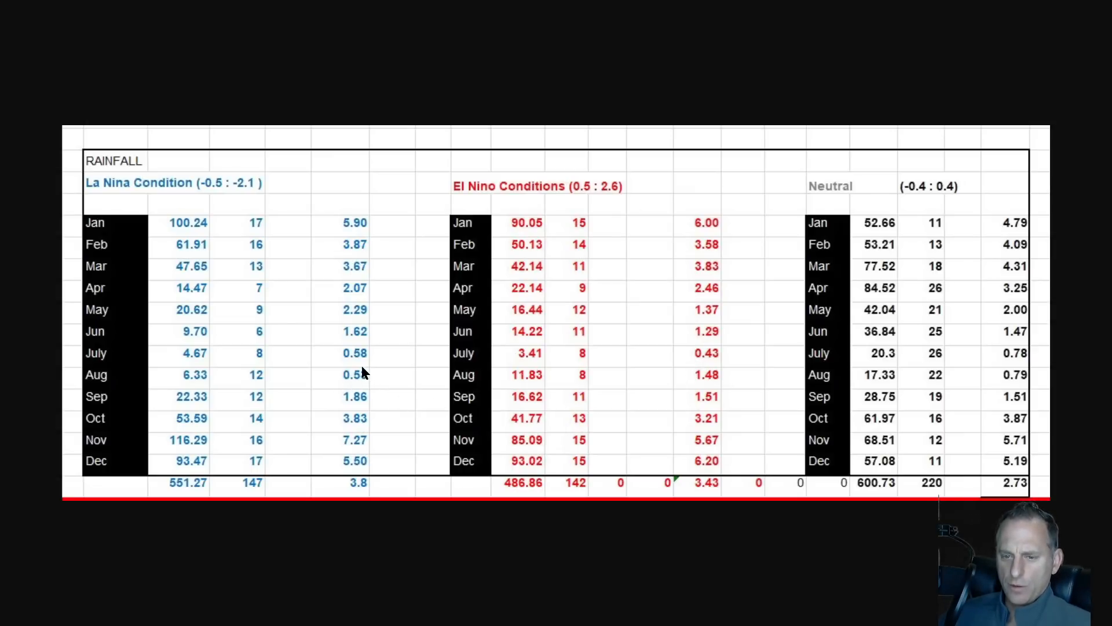
mouse_move(376, 394)
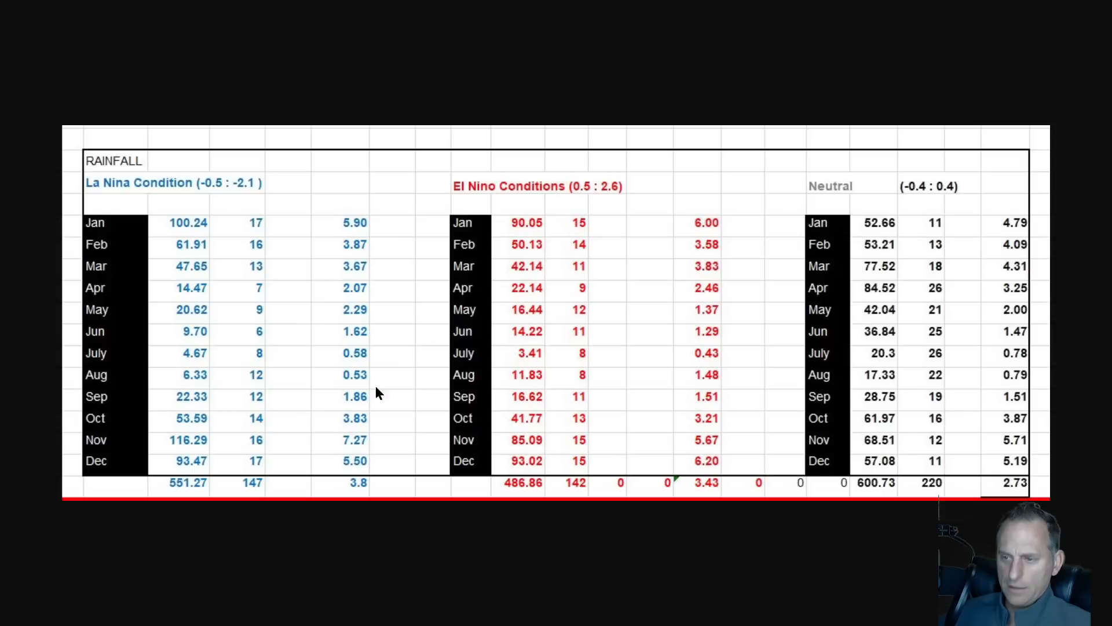
mouse_move(341, 394)
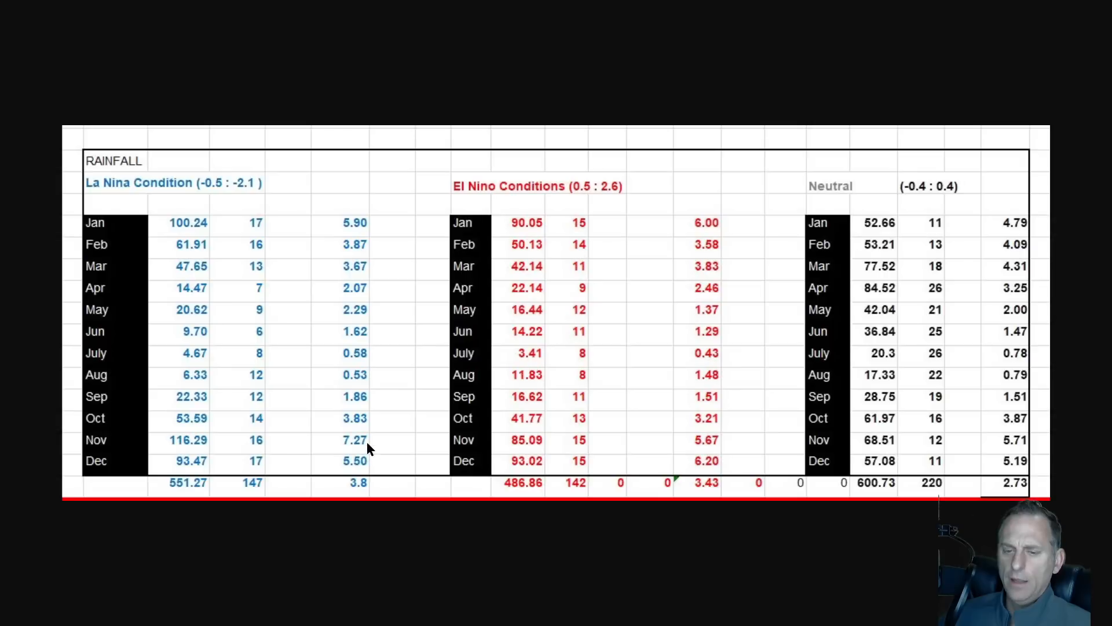
mouse_move(970, 449)
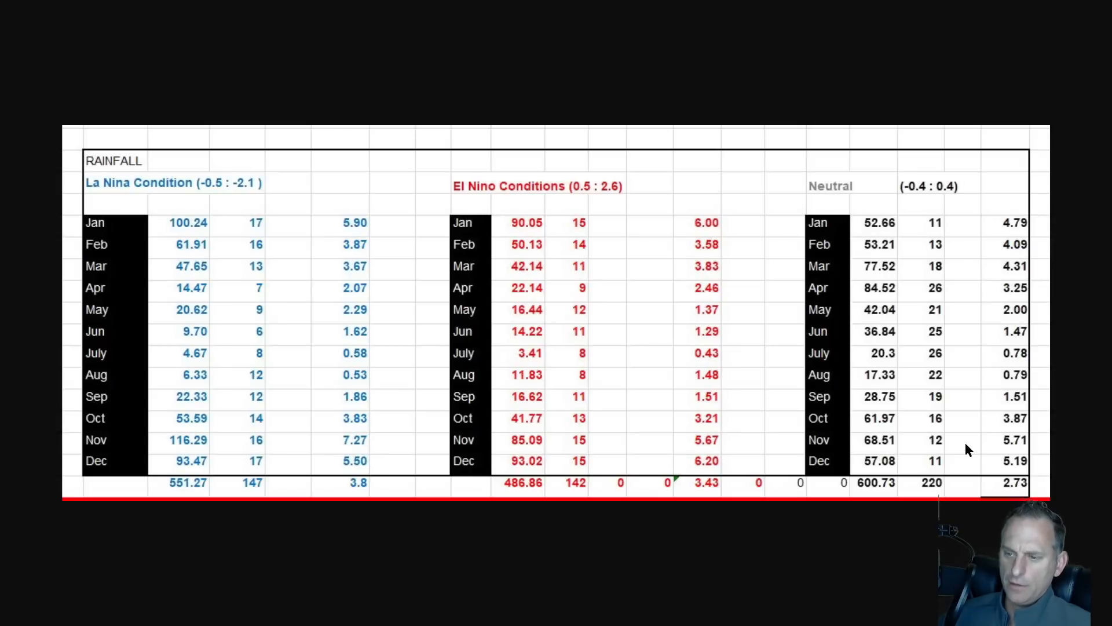
mouse_move(1029, 454)
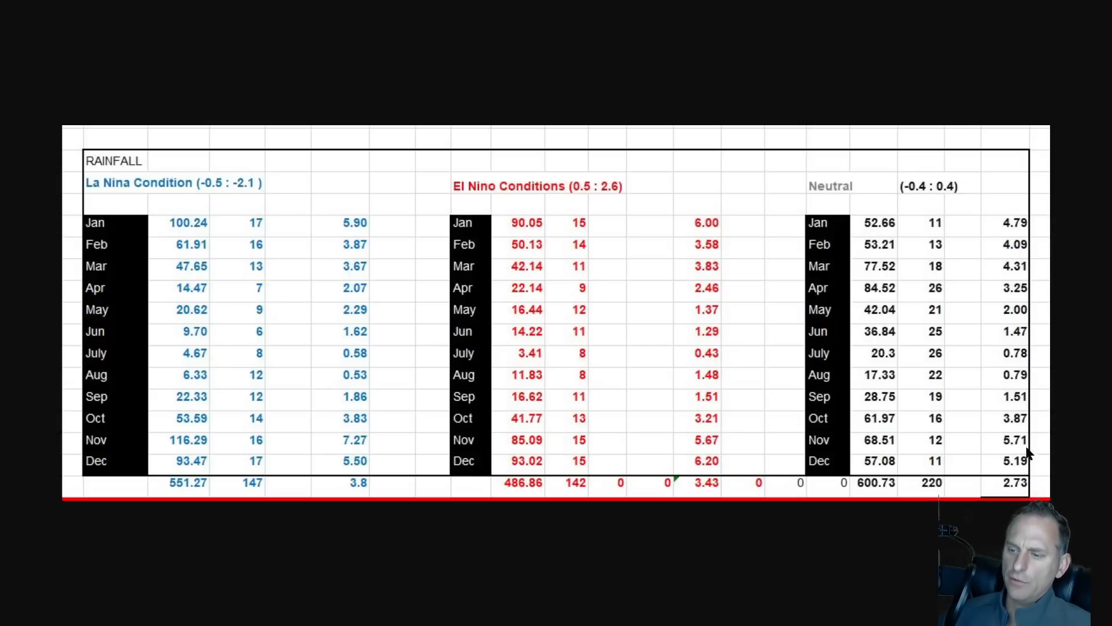
mouse_move(736, 398)
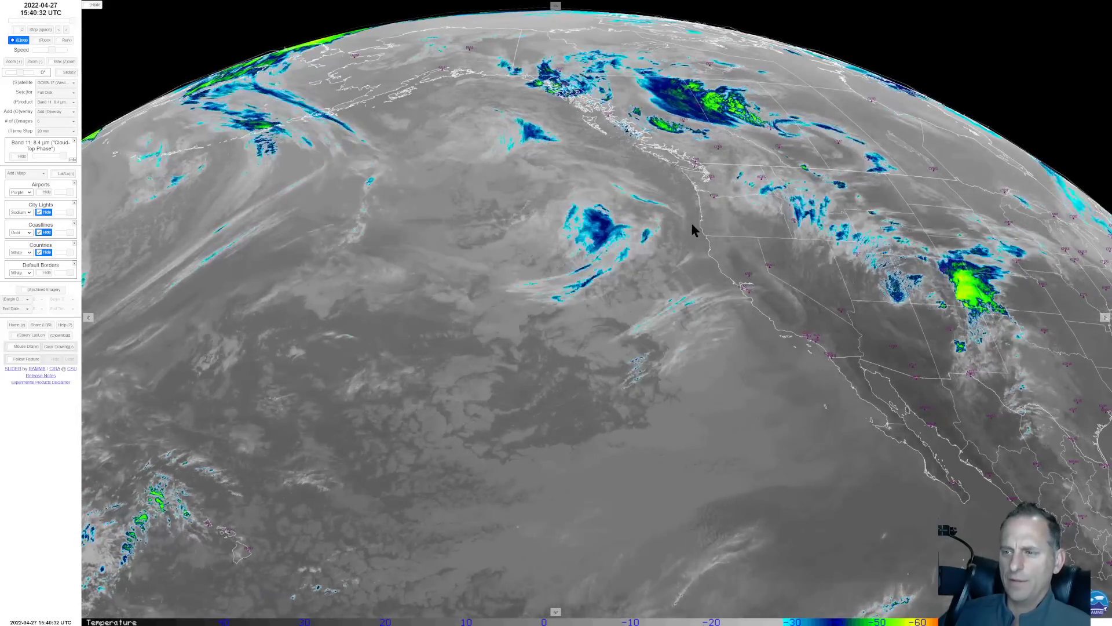
mouse_move(709, 171)
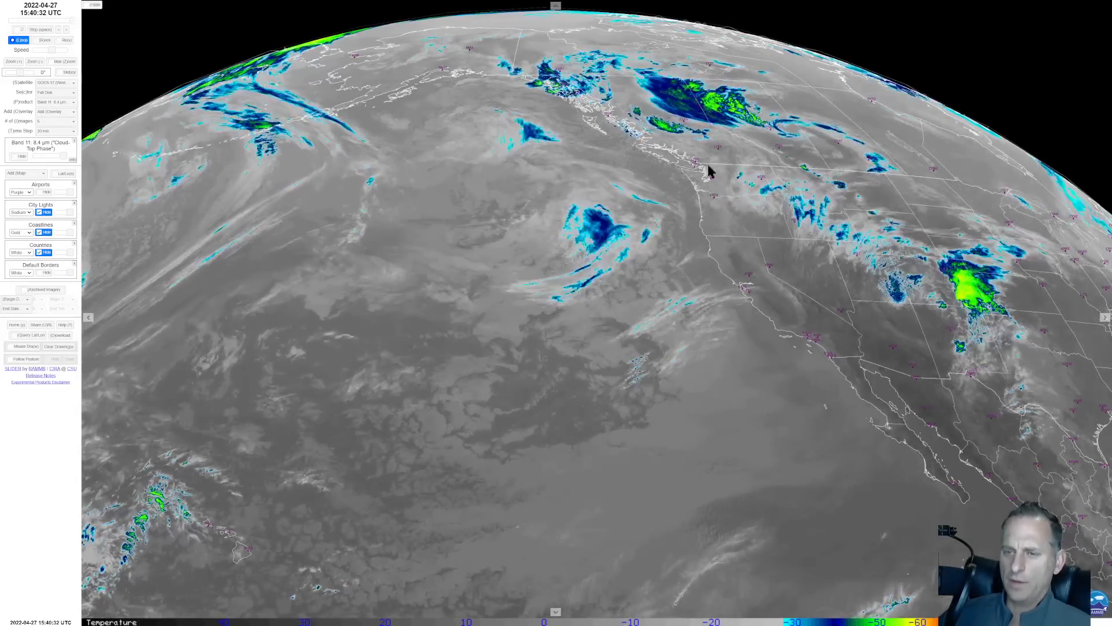